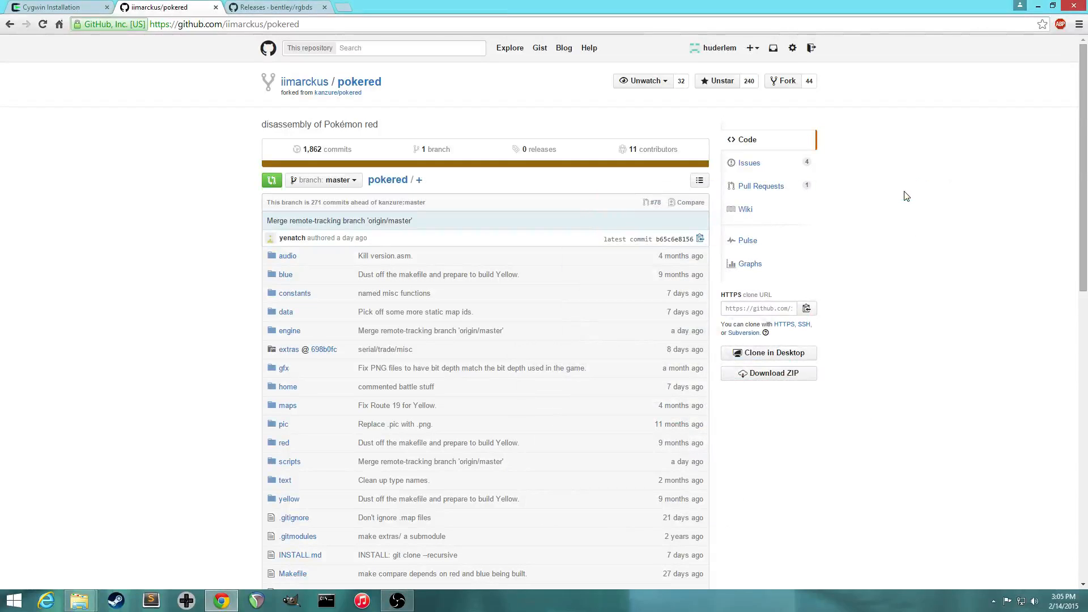
mouse_move(803, 180)
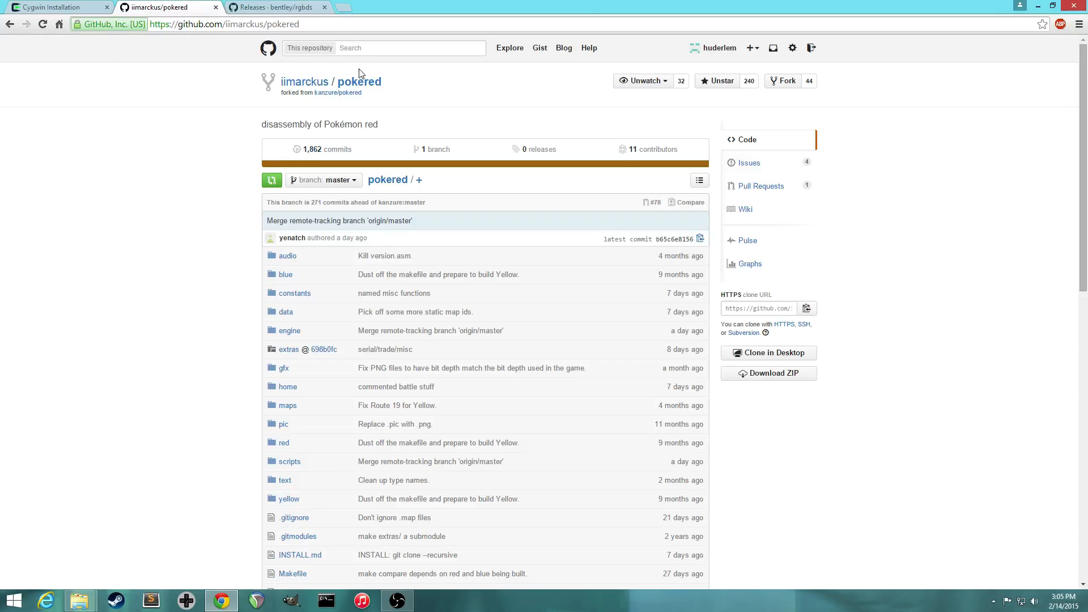
mouse_move(182, 144)
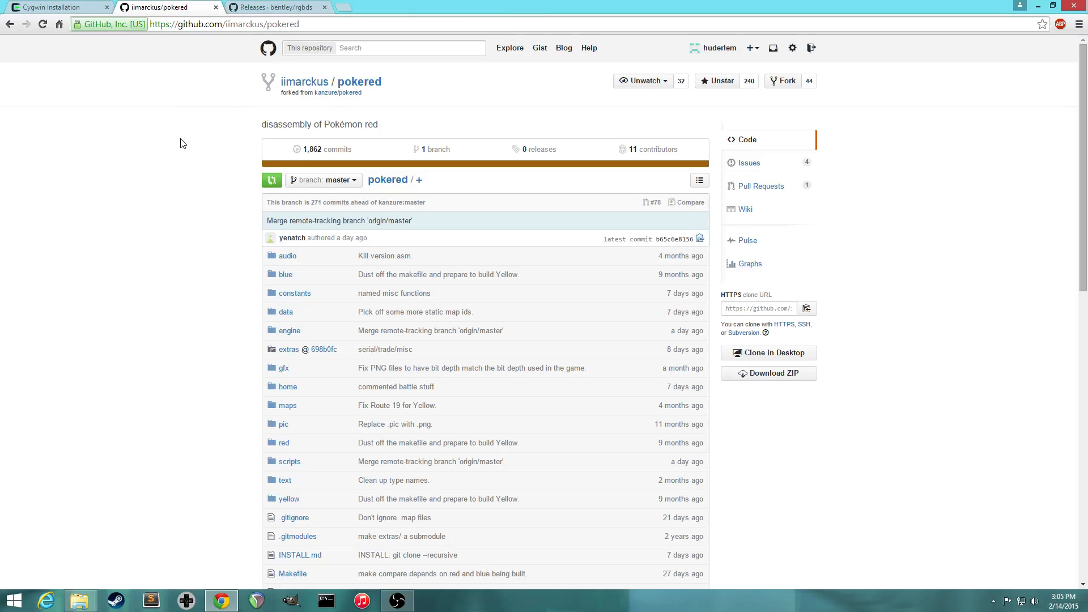
mouse_move(185, 106)
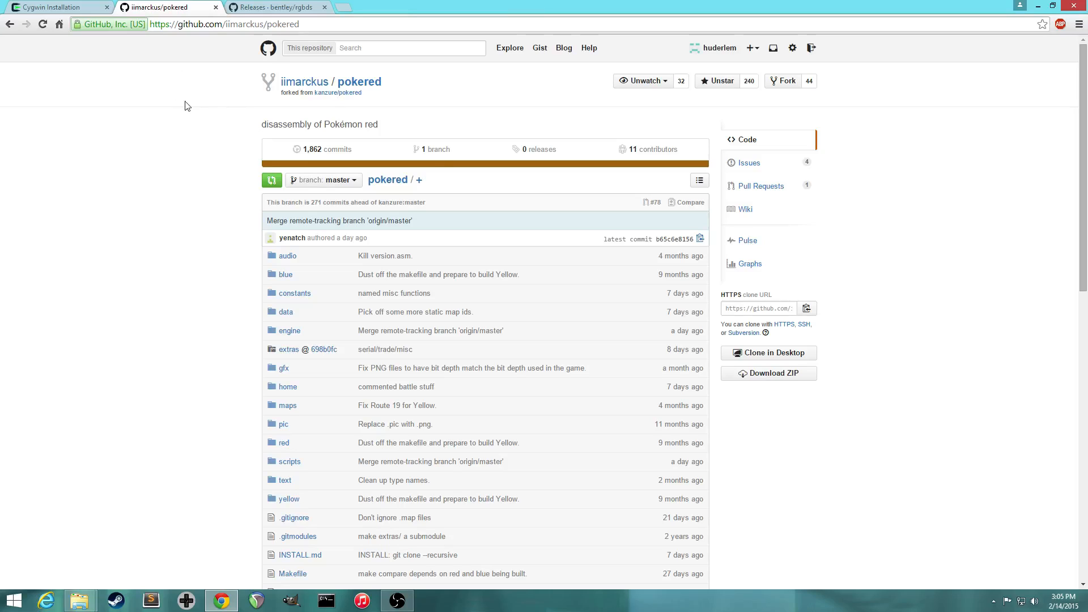
mouse_move(250, 126)
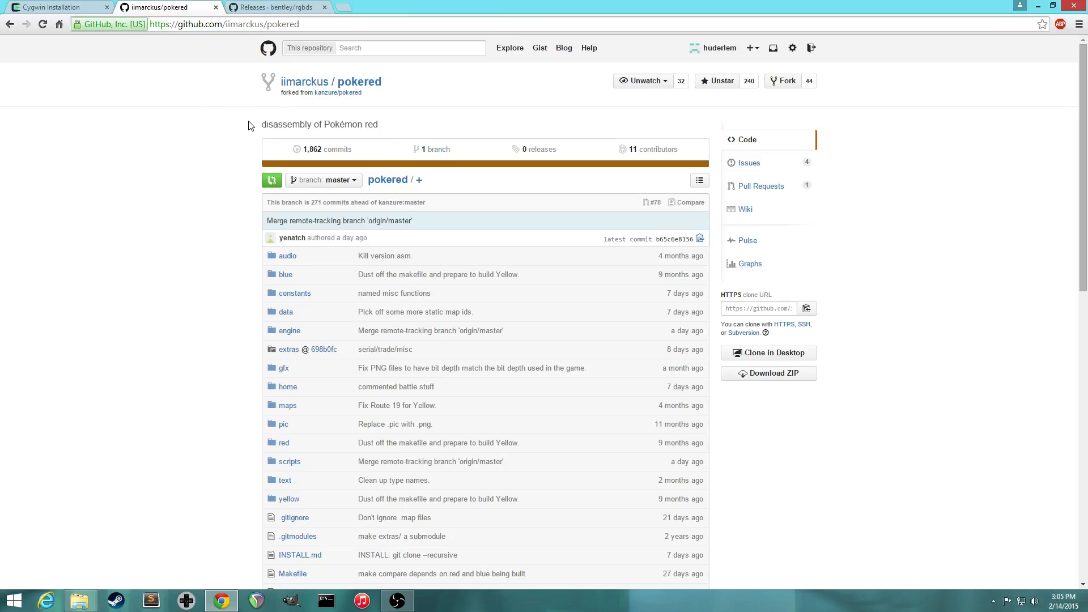
mouse_move(204, 114)
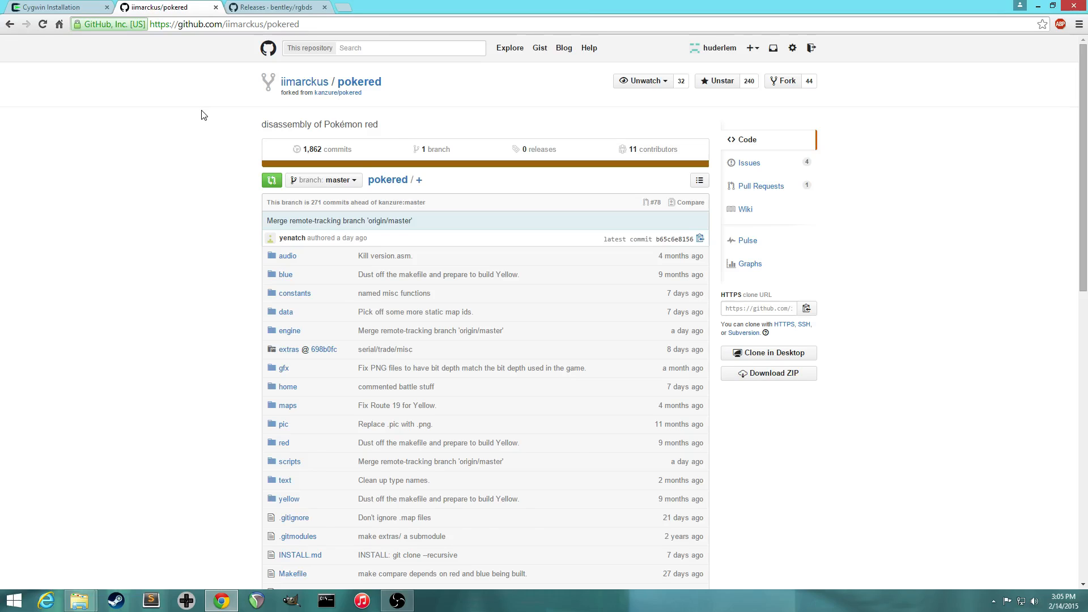
Step: Open pokered's INSTALL.md and scroll down to its Windows build instructions with Cygwin, rgbds and make
scroll(down, 3)
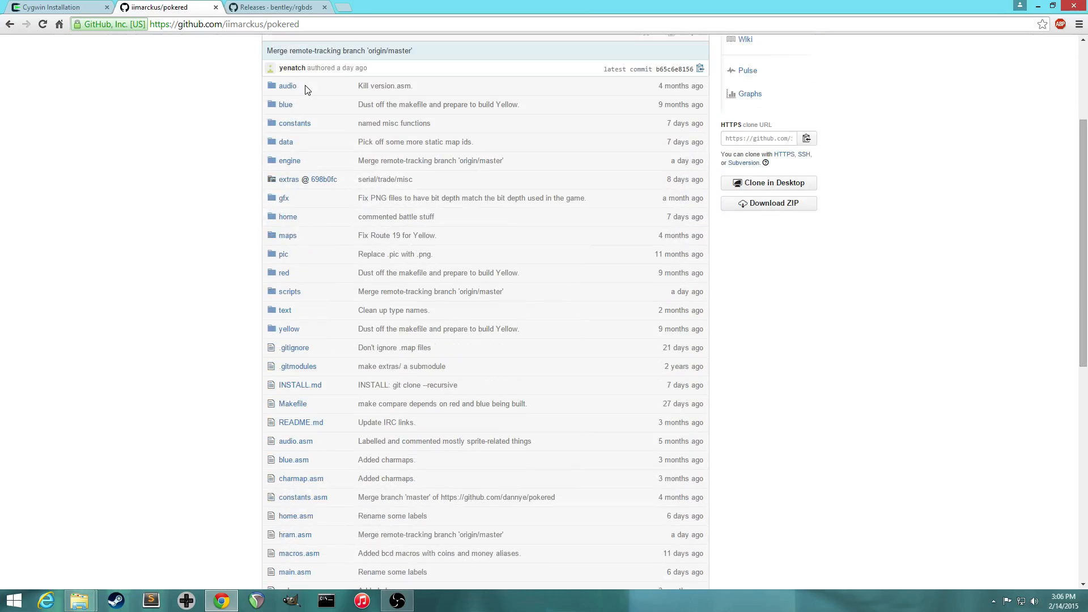
scroll(down, 3)
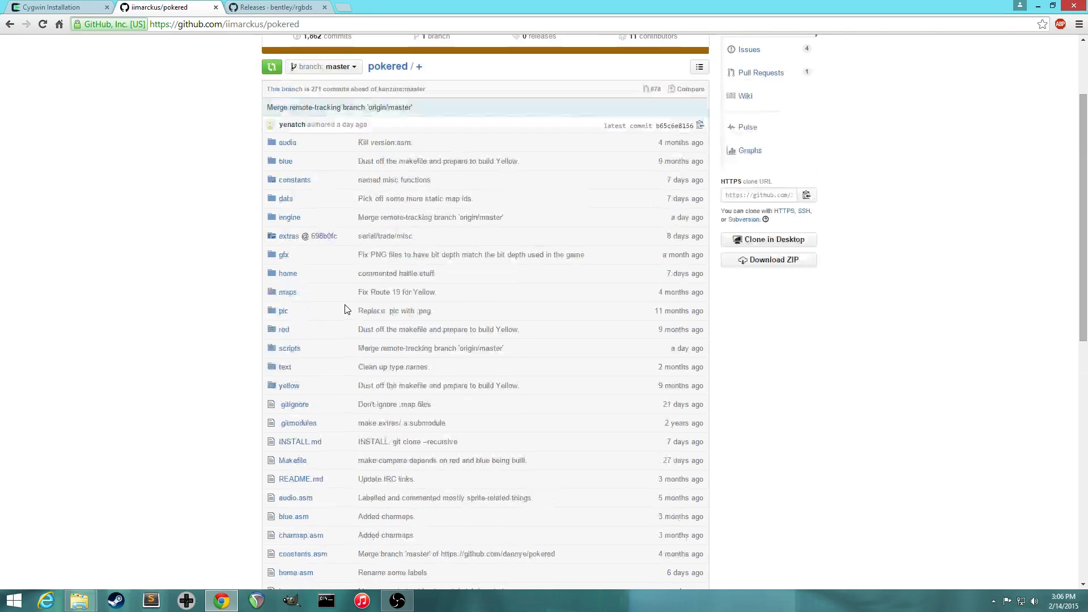
scroll(down, 3)
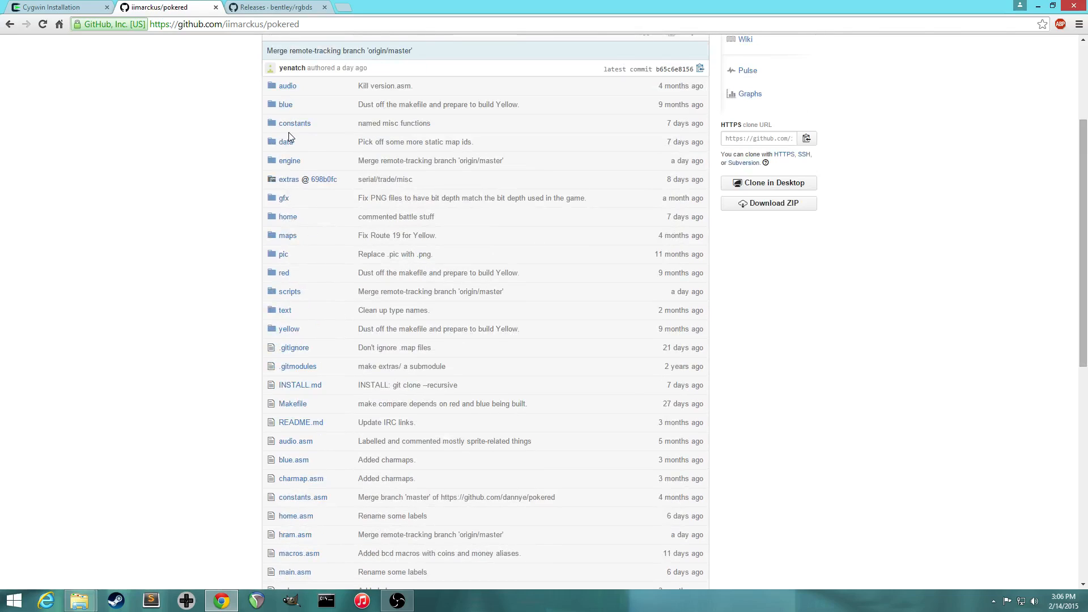
mouse_move(313, 209)
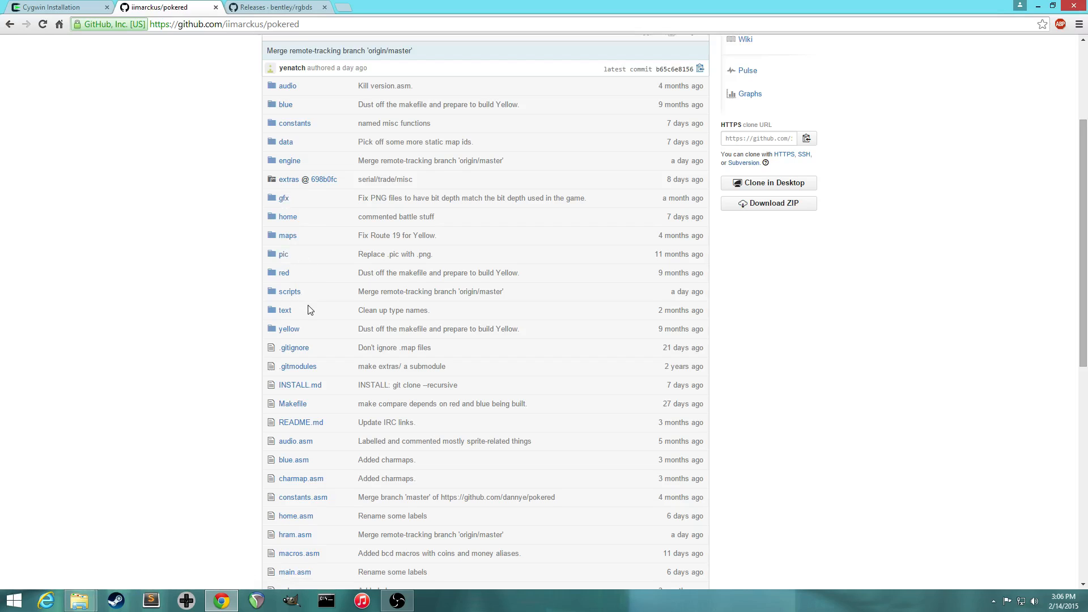
scroll(down, 3)
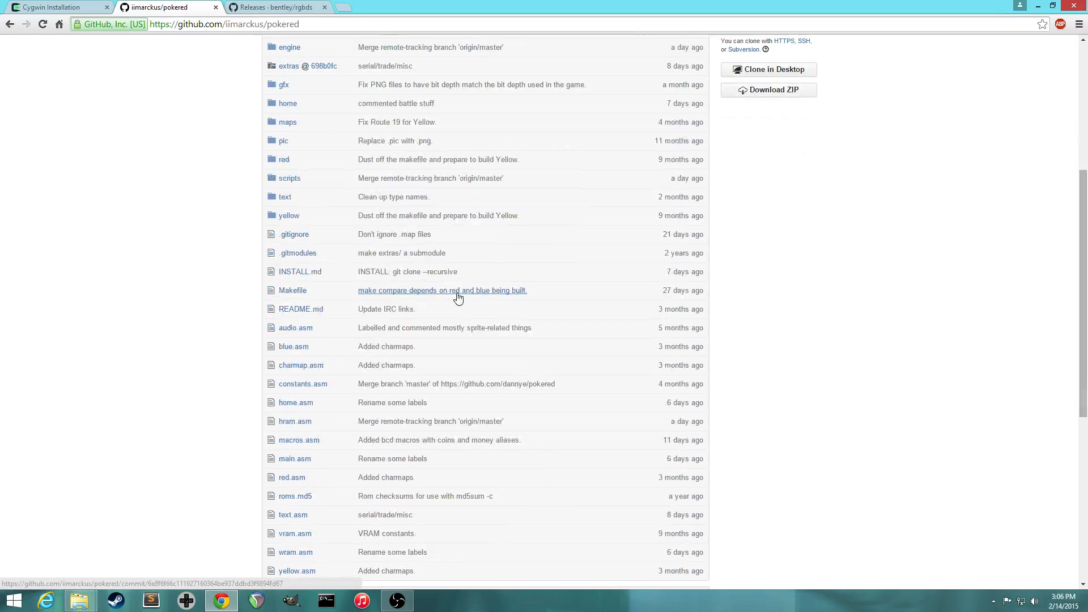
scroll(down, 3)
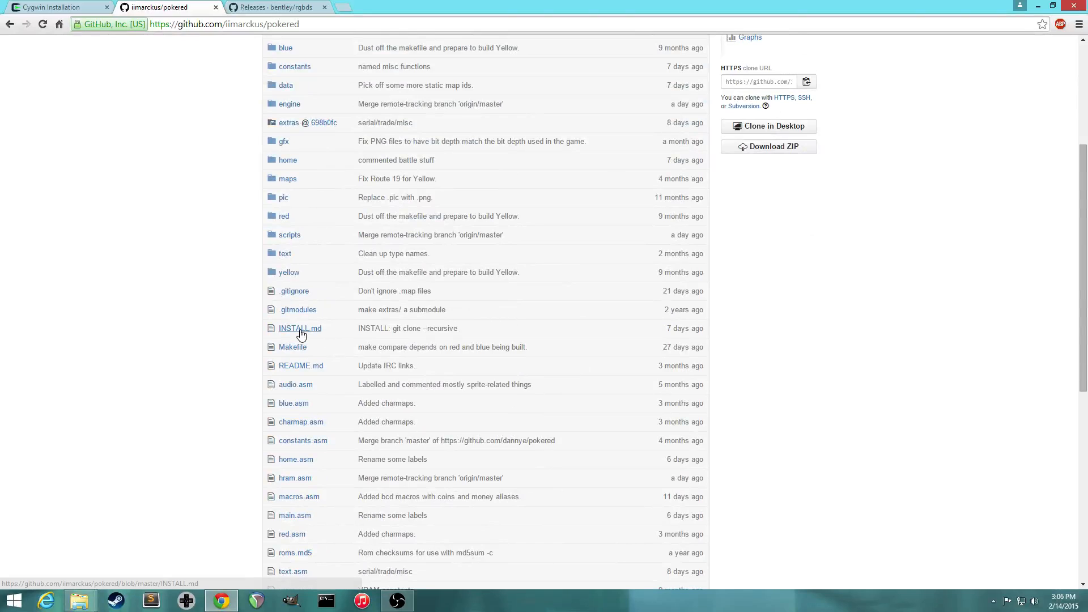
click(300, 328)
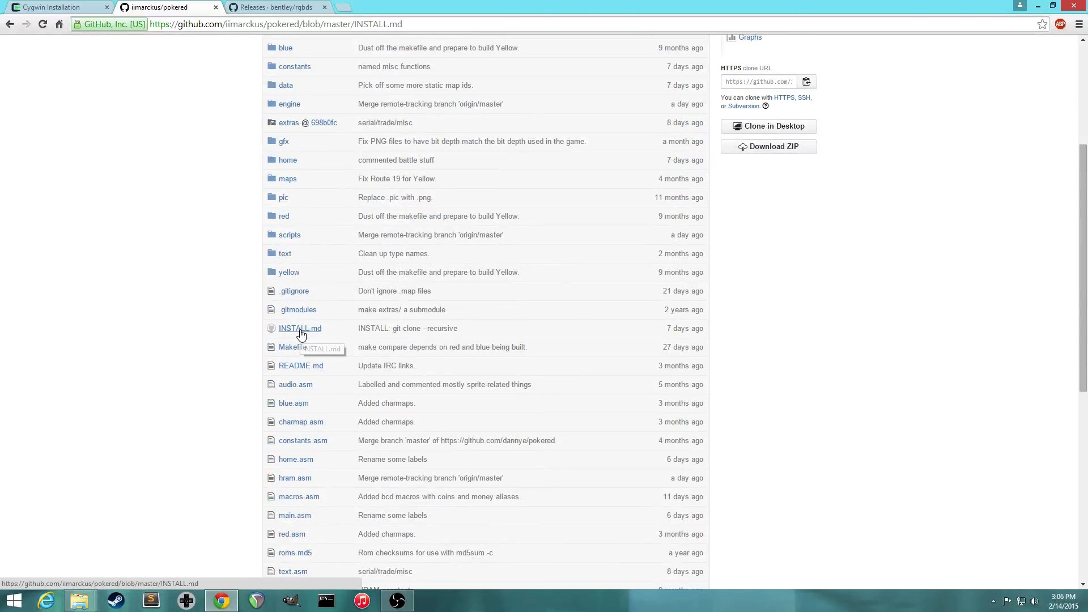
click(299, 327)
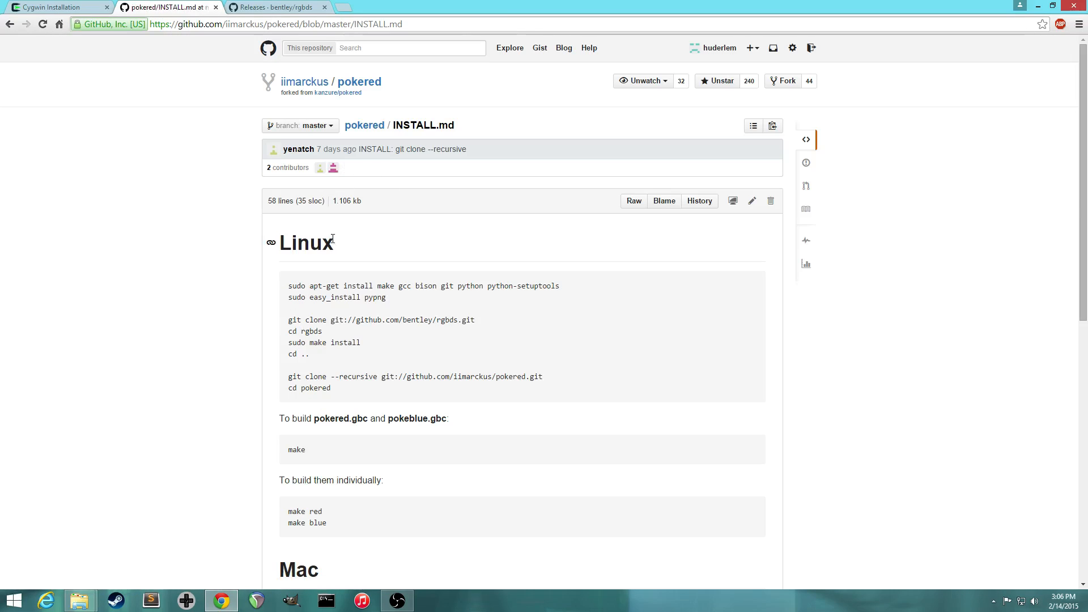
scroll(down, 3)
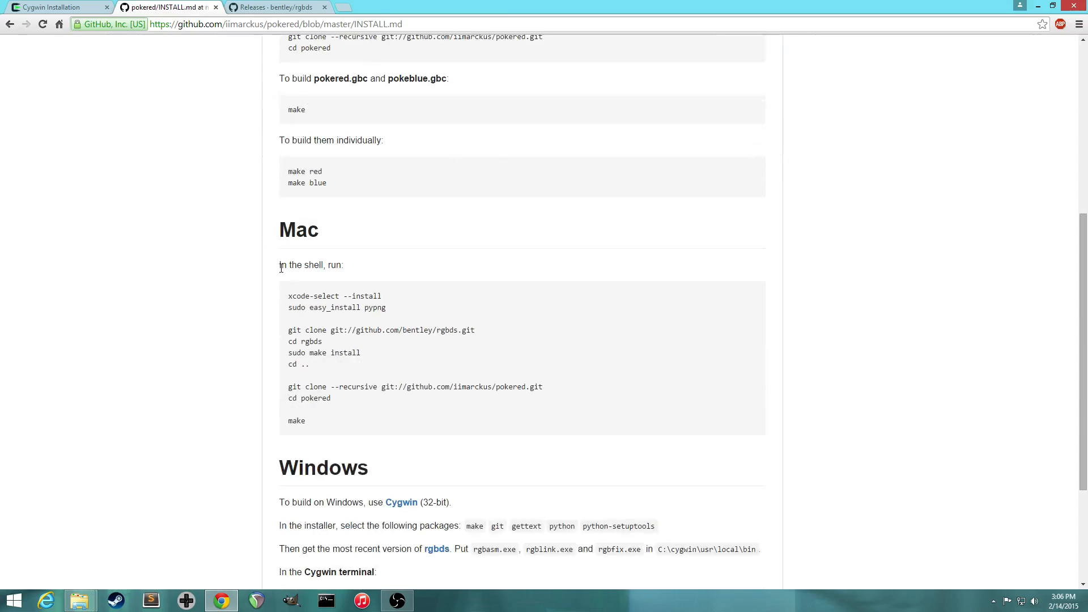
scroll(down, 3)
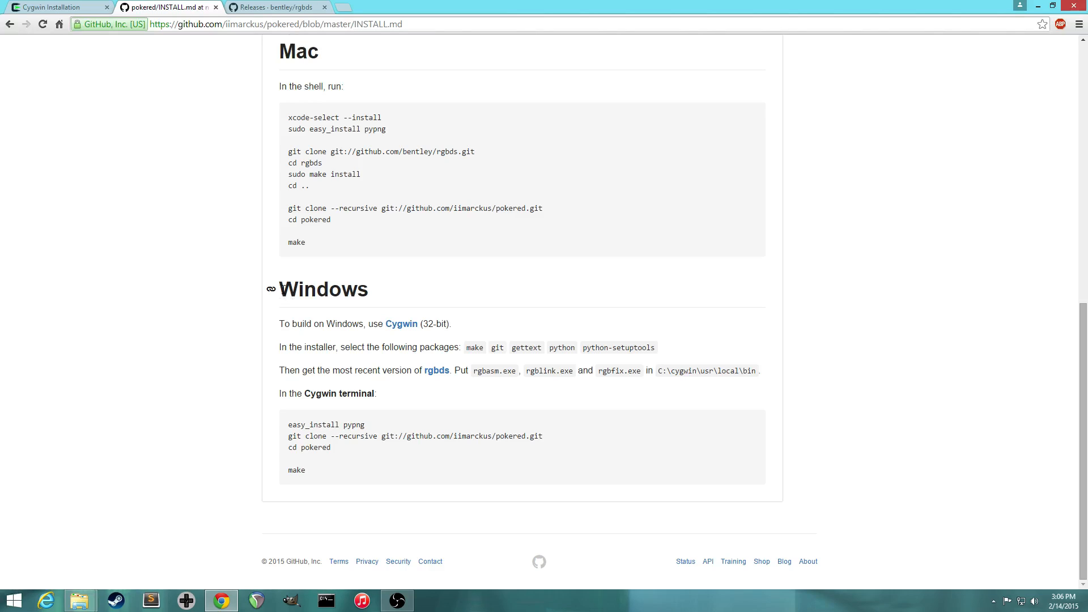
mouse_move(298, 322)
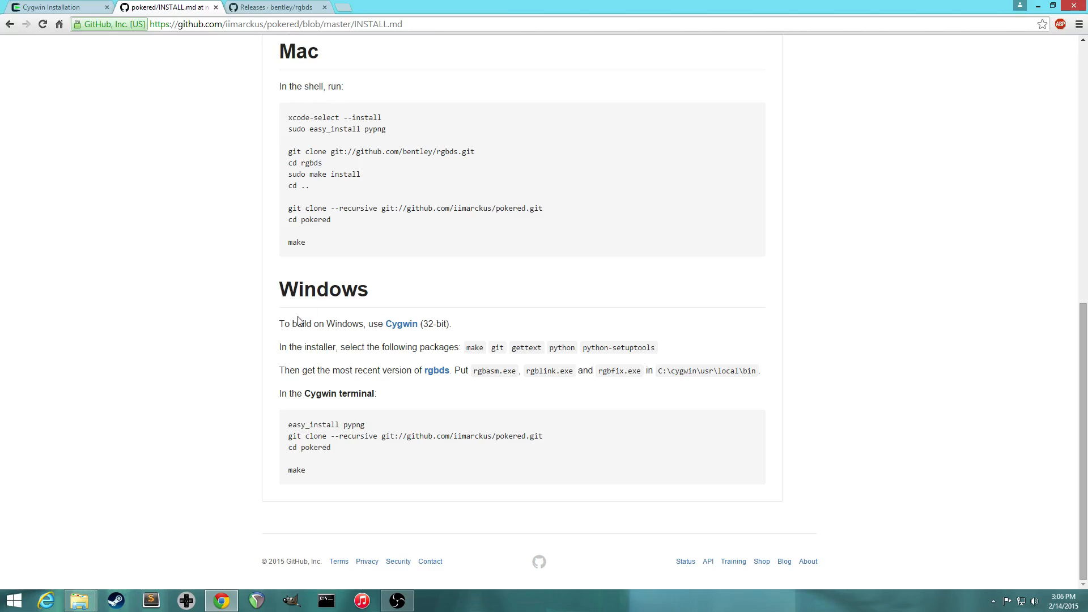
mouse_move(483, 322)
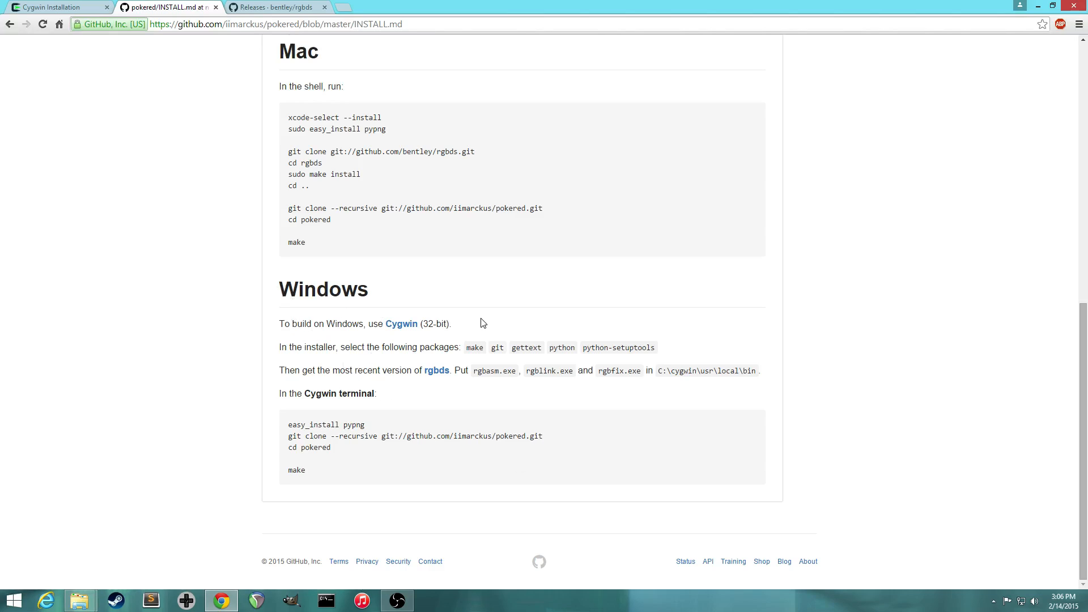
mouse_move(217, 120)
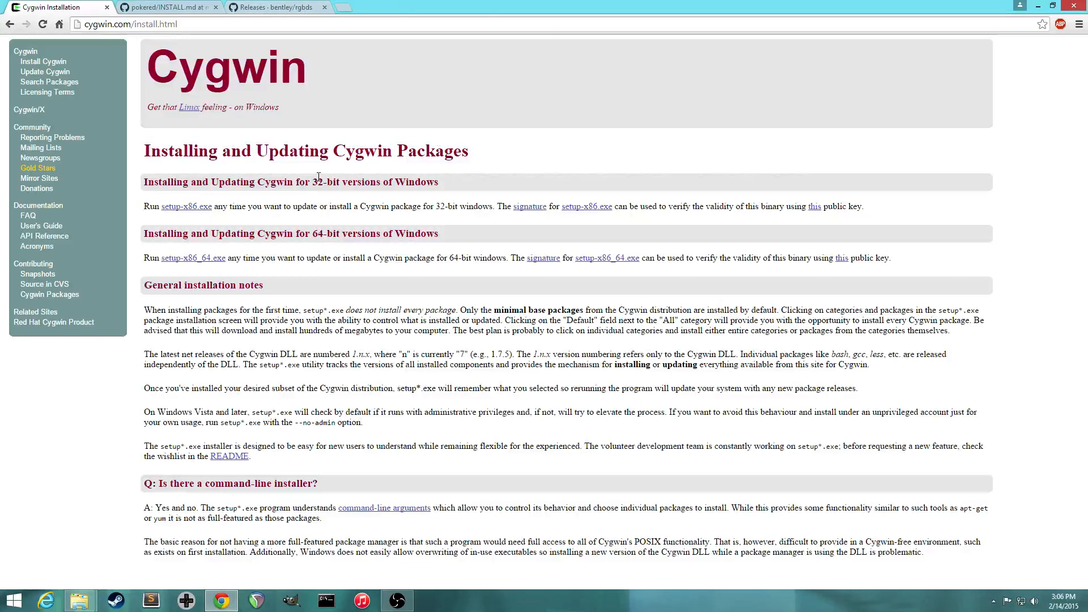
mouse_move(262, 182)
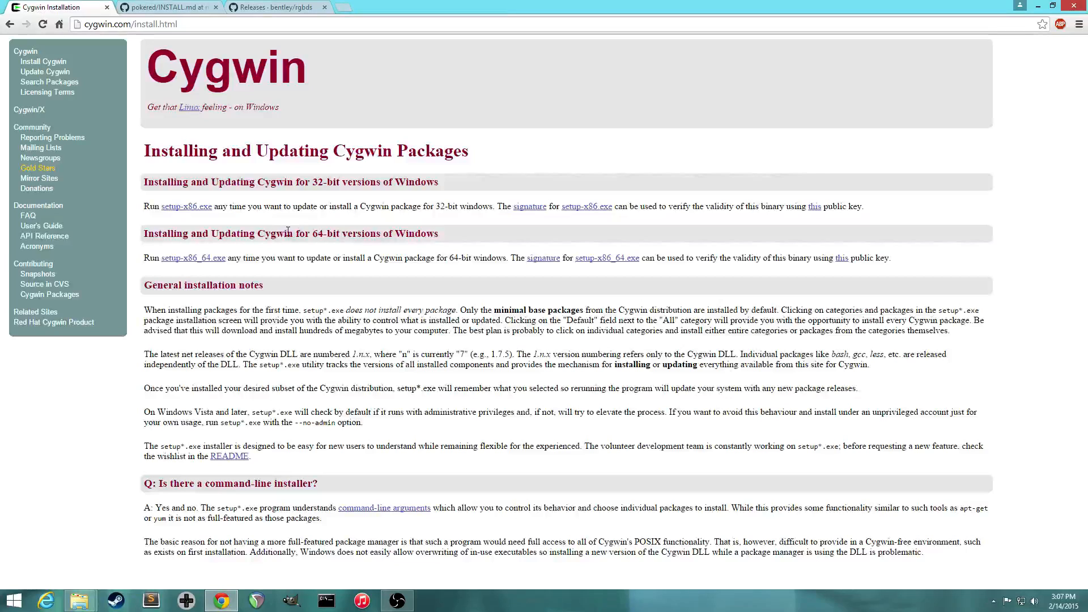
Step: Download setup-x86_64.exe from cygwin.com/install.html and launch it to the download-source choice
click(193, 257)
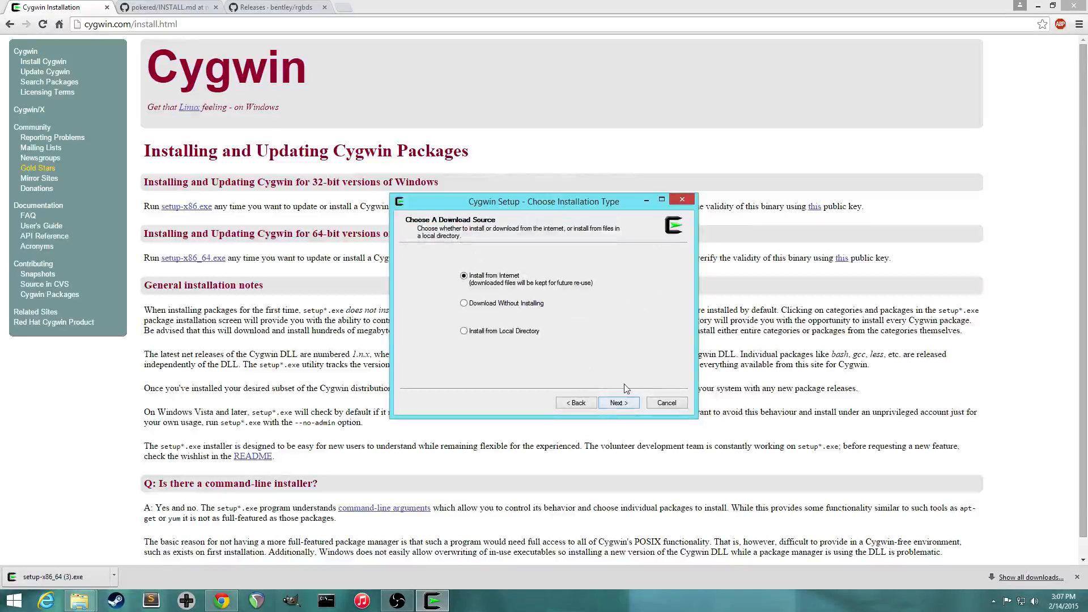
Step: Choose Install from Internet, then open D:\Documents\Pokered-Tutorial in File Explorer
click(618, 403)
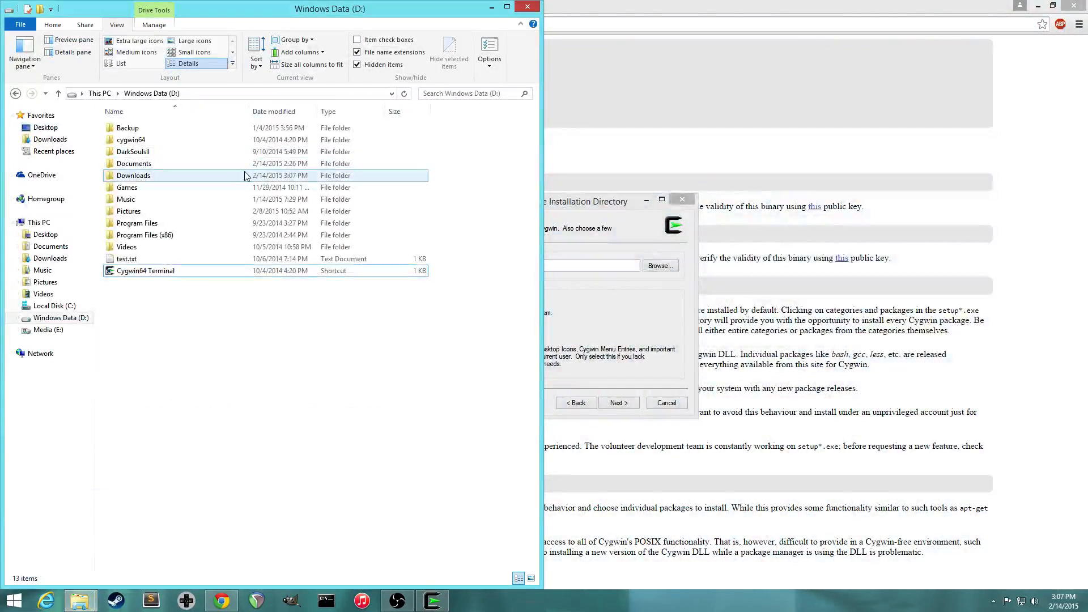
click(134, 163)
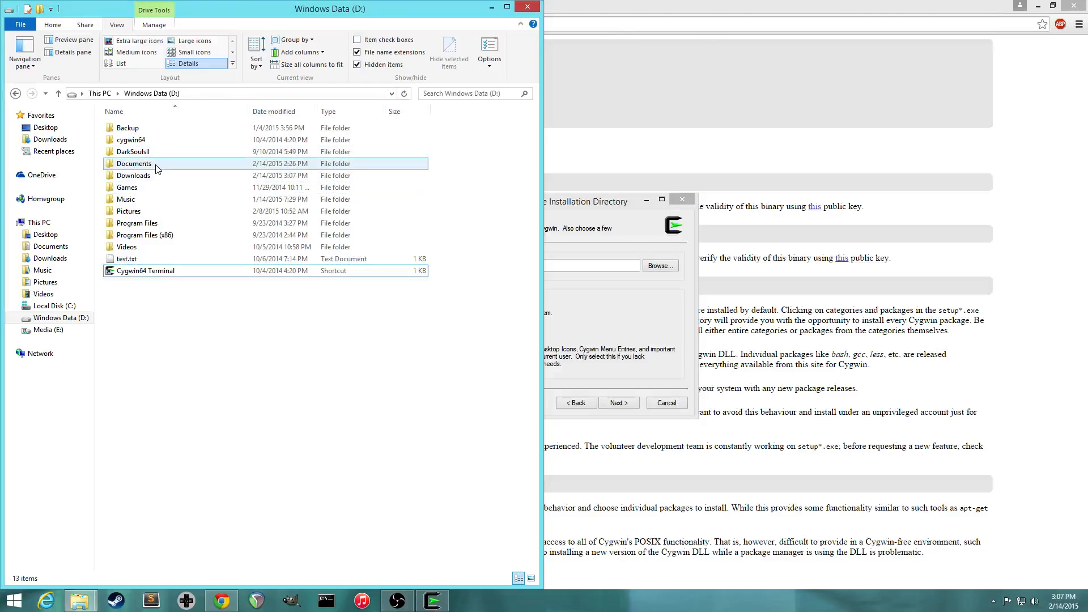
double_click(133, 163)
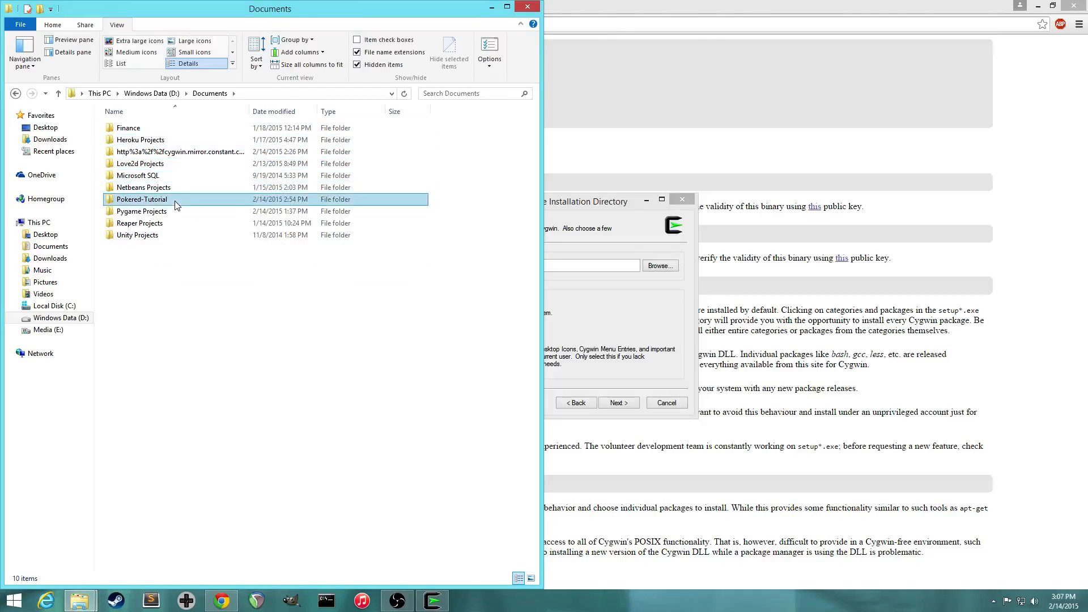
double_click(141, 199)
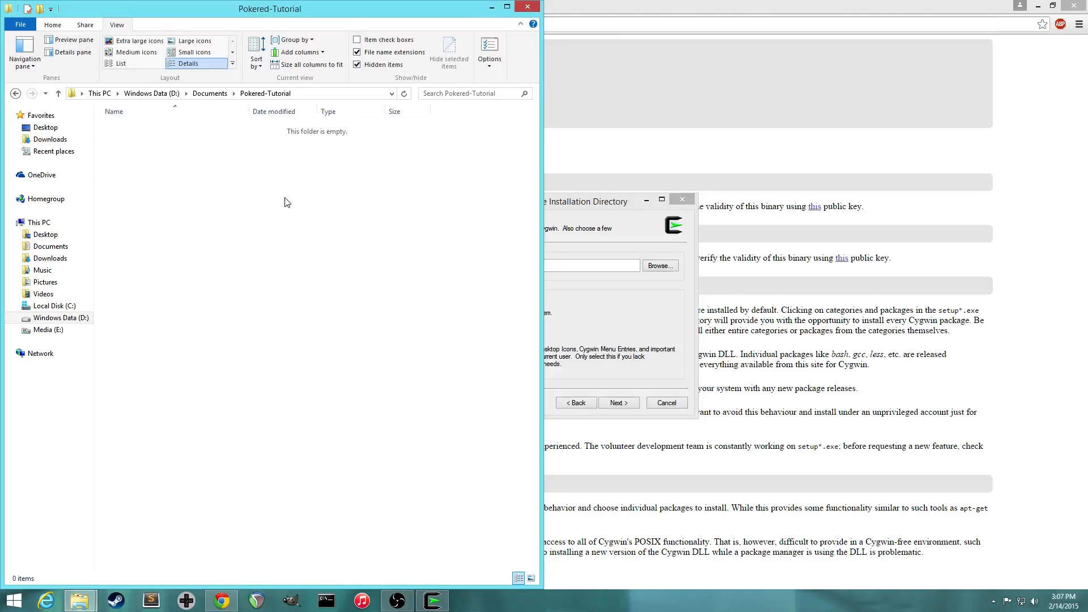
mouse_move(293, 259)
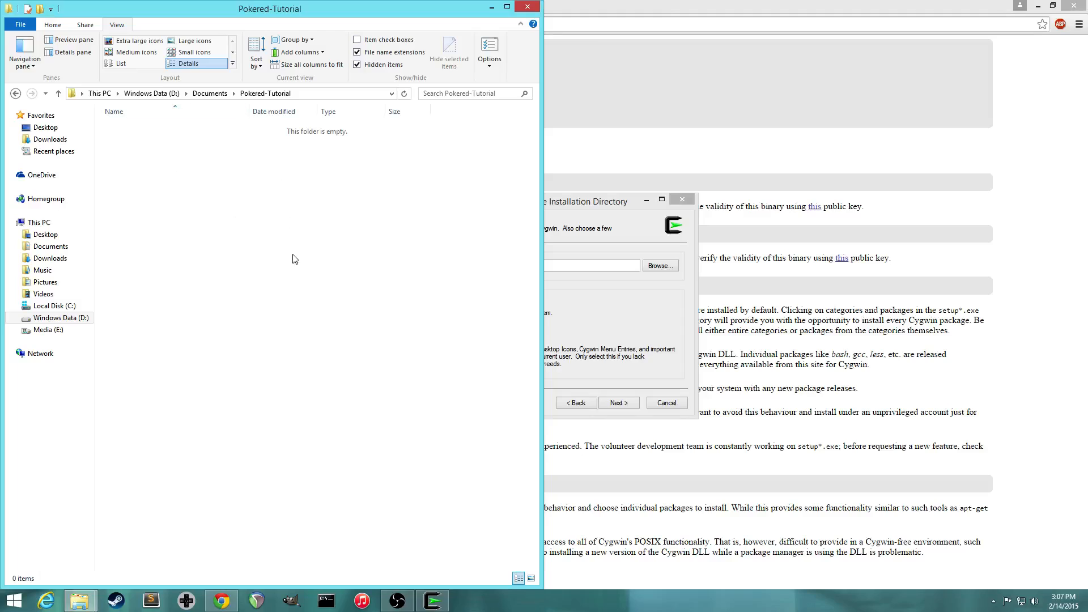
mouse_move(225, 205)
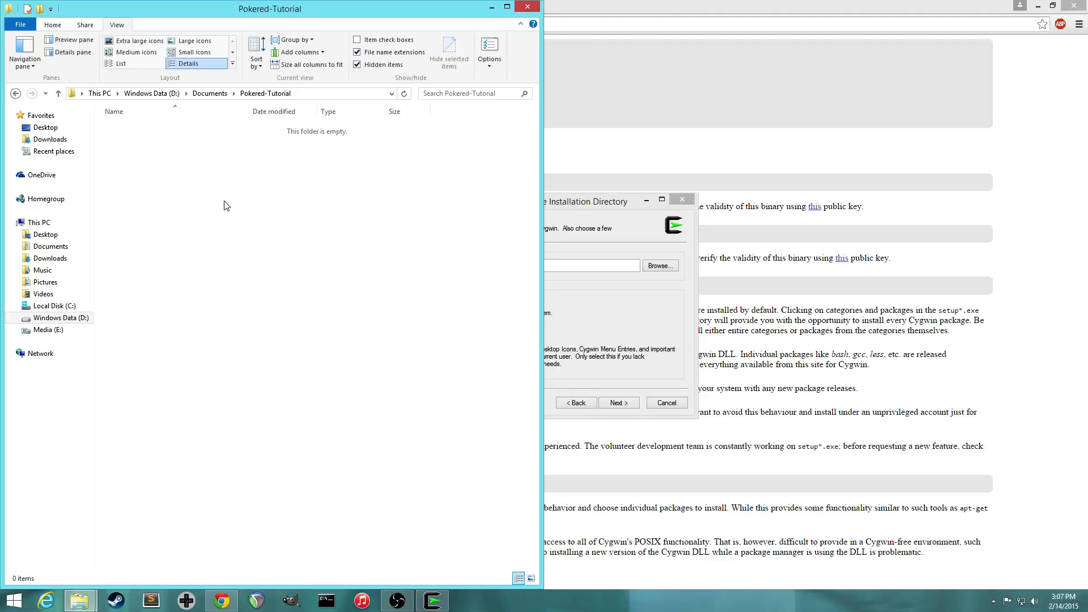
mouse_move(254, 175)
text(D:\Documents\Pokered-Tutorial)
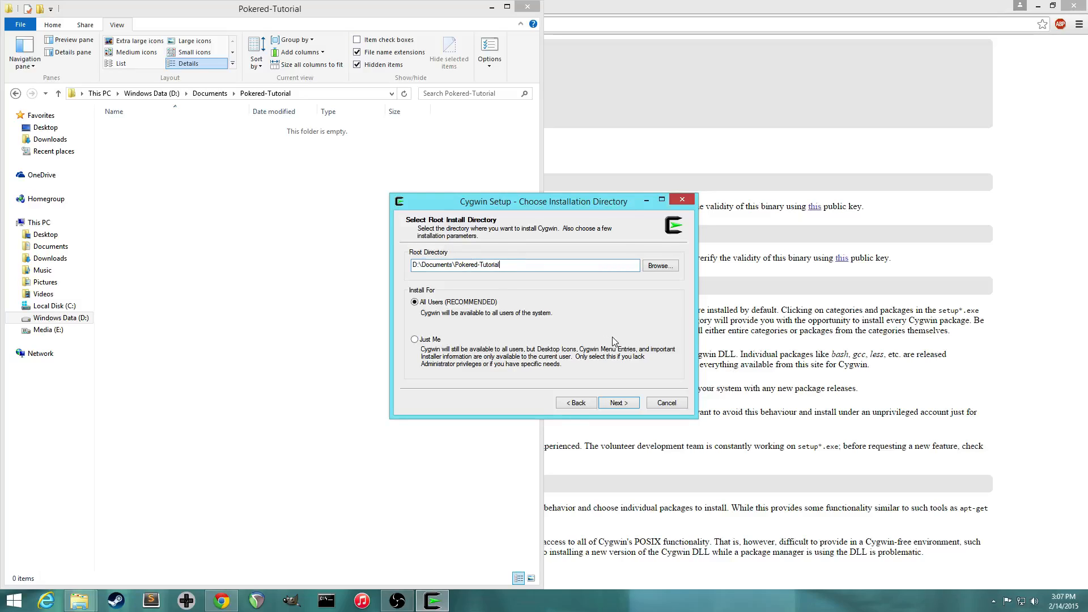
Step: Install for Just Me, accepting default package directory, direct connection and download mirror
click(414, 339)
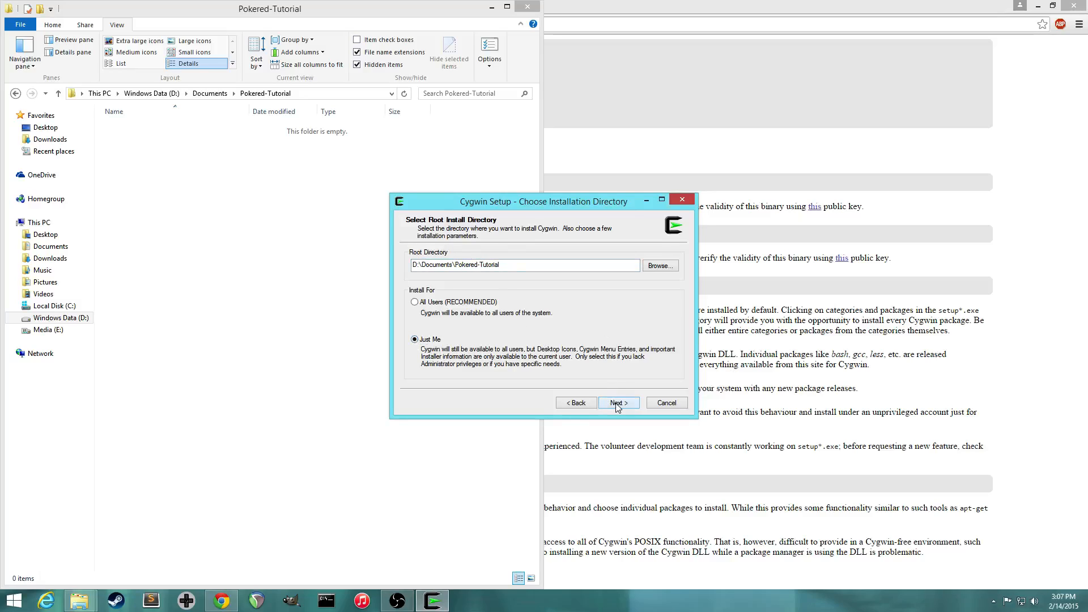
click(618, 403)
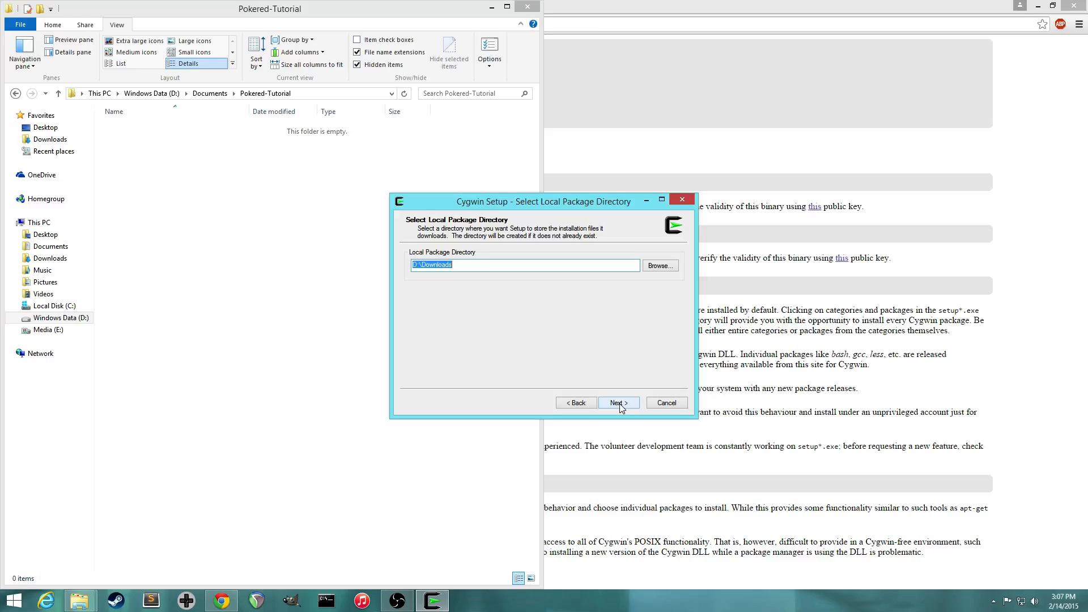
click(617, 403)
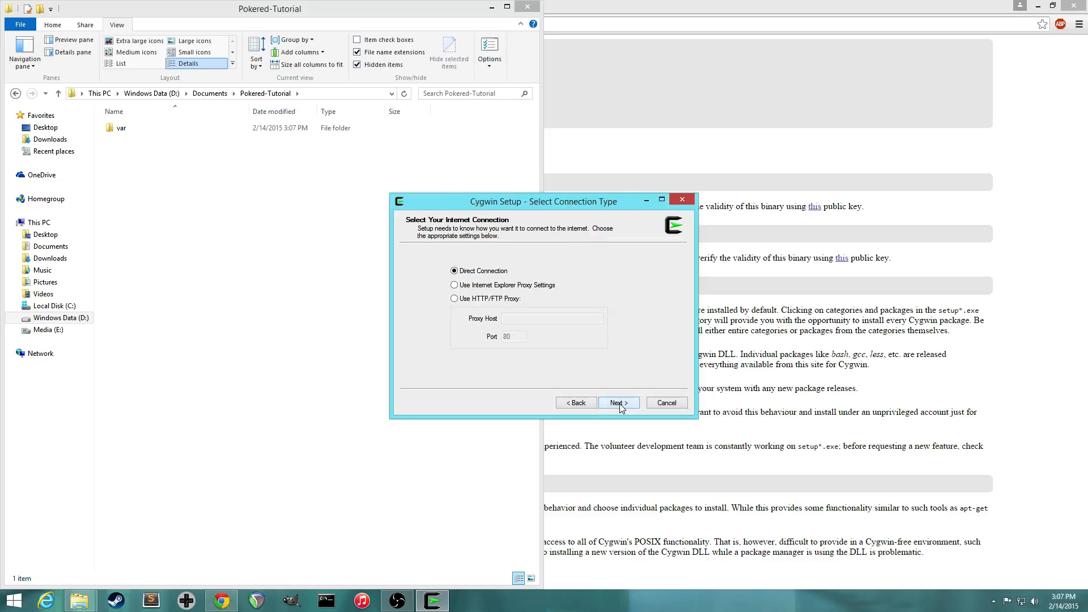
click(617, 402)
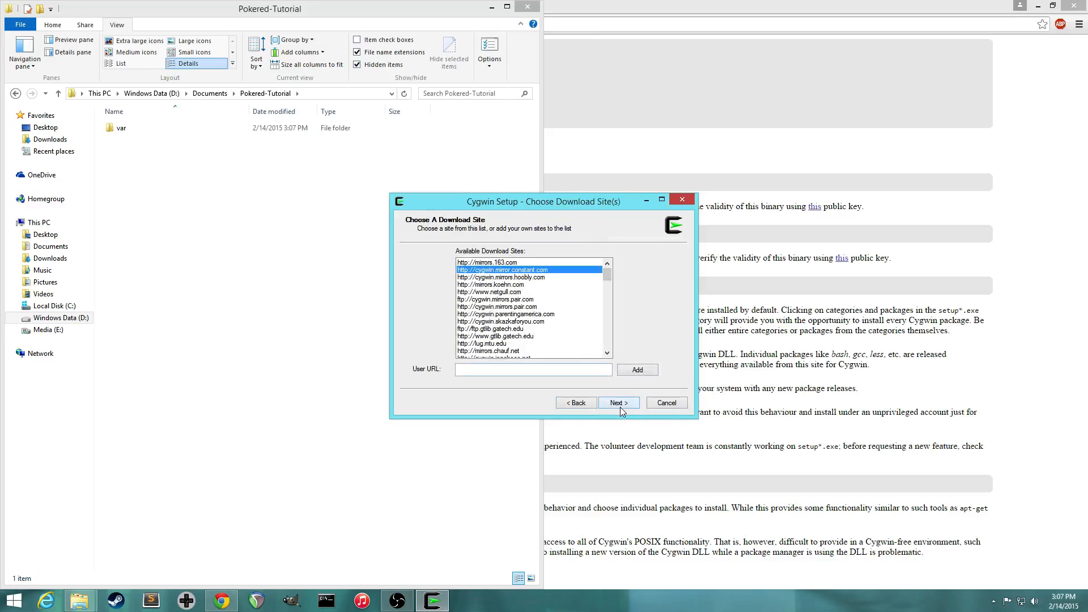
click(617, 402)
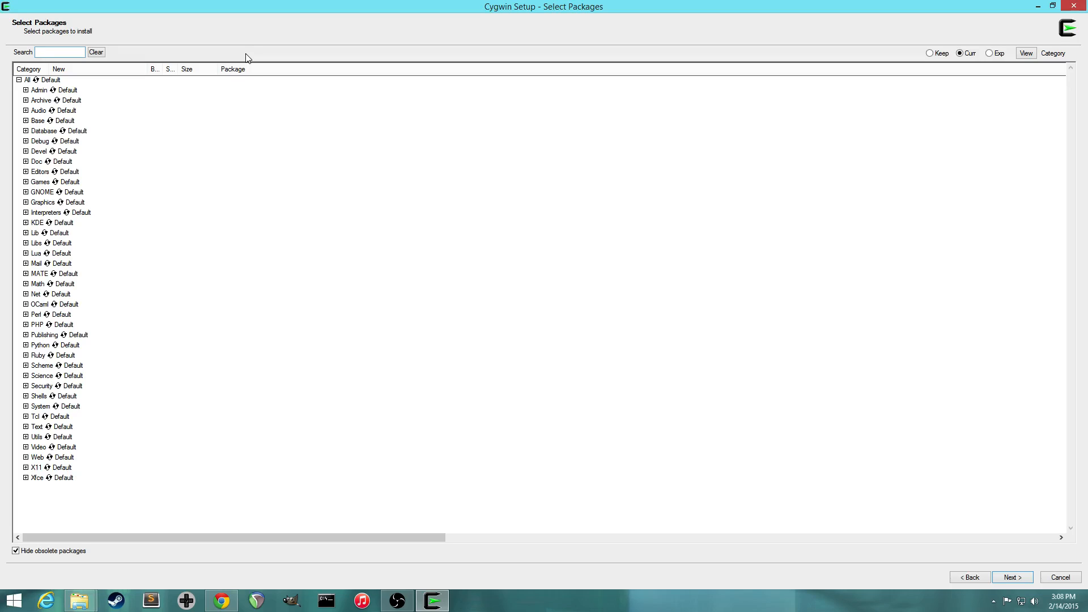
Step: Search 'python' and mark python 2.7.5-3 and python-setuptools 0.6.34-1 for install
text(python)
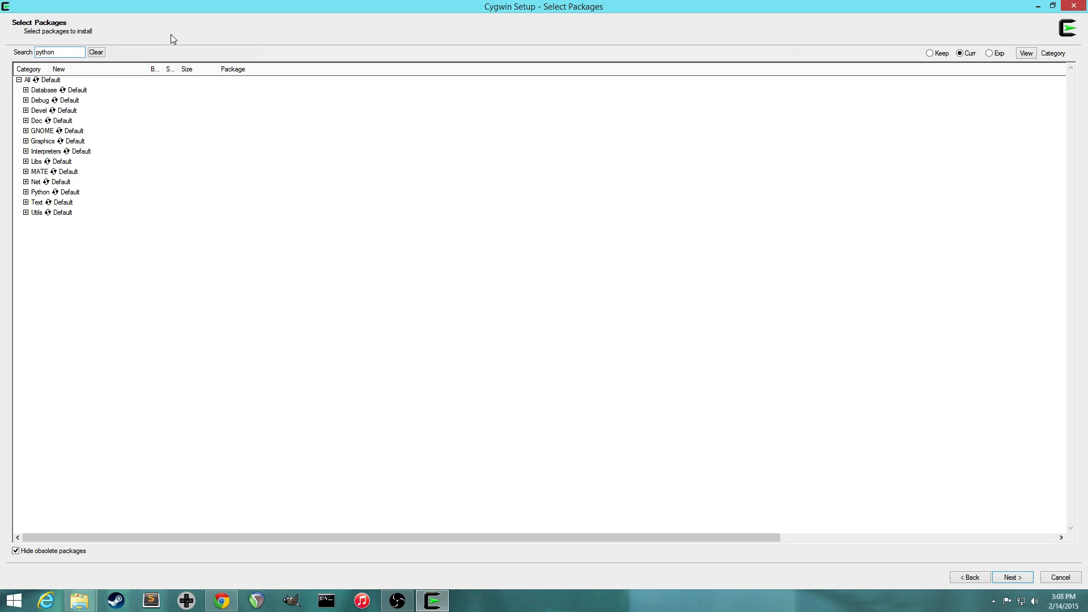
click(26, 192)
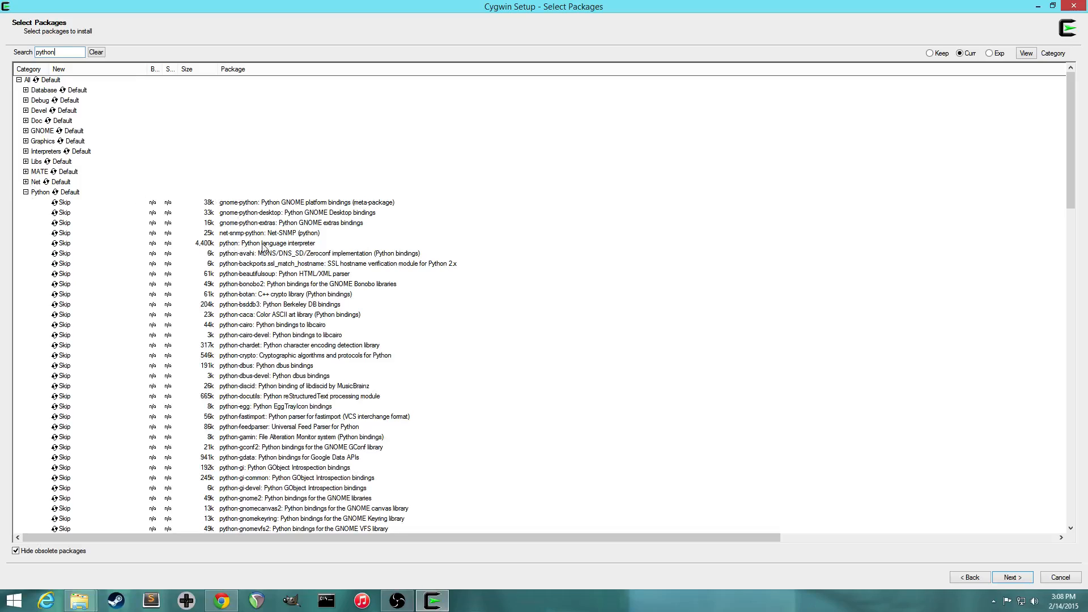
mouse_move(107, 251)
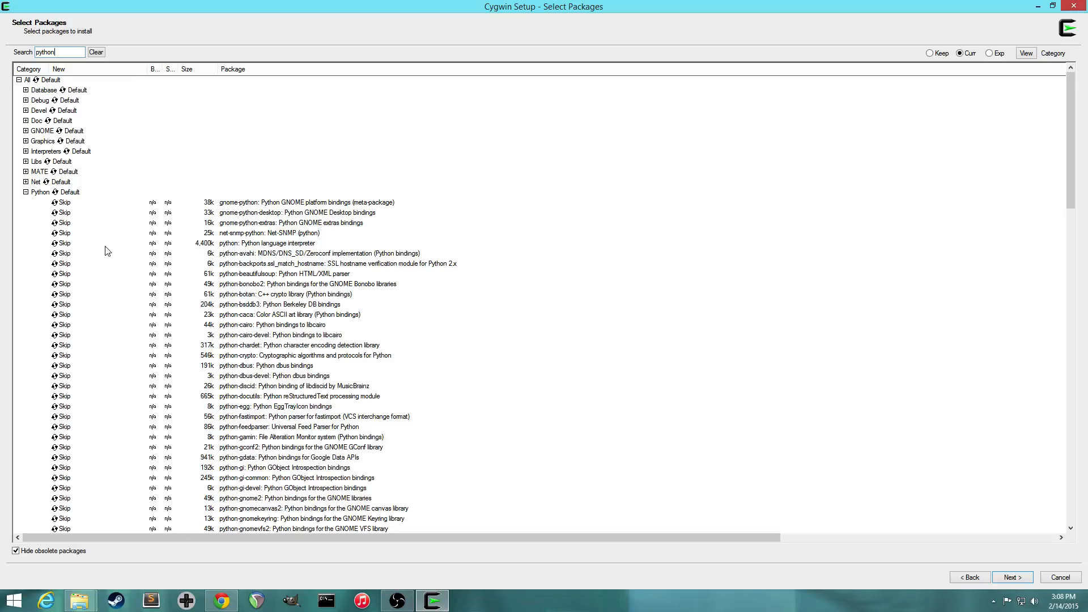
click(61, 243)
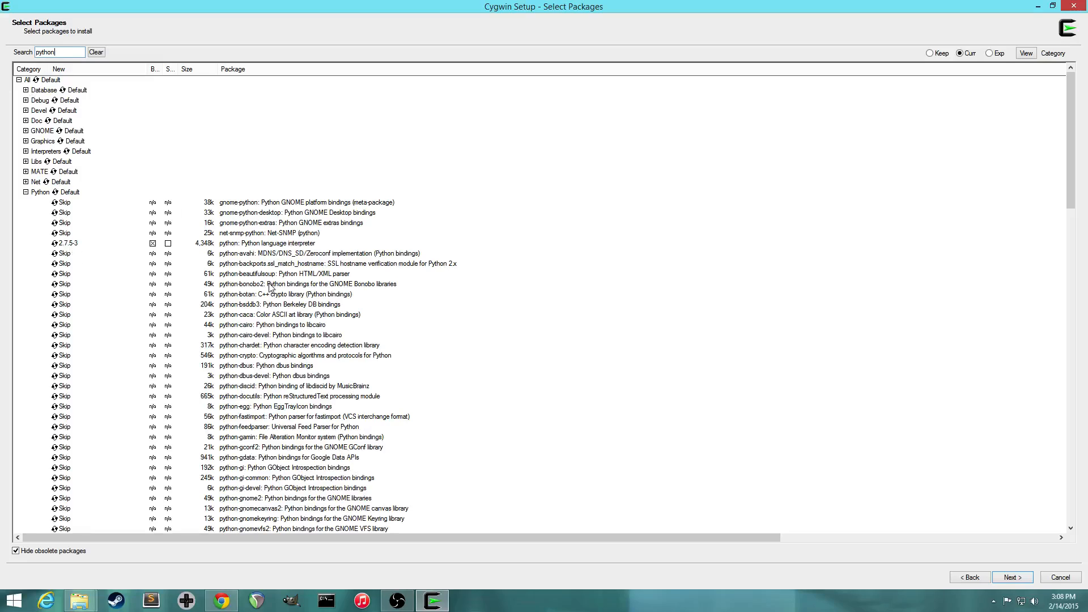
scroll(down, 3)
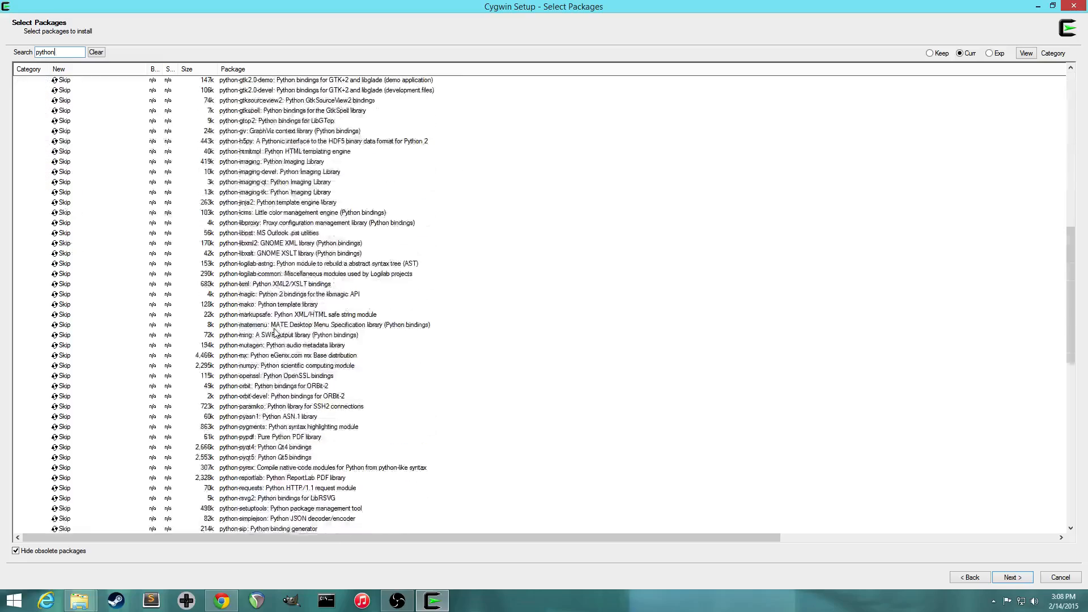
scroll(down, 3)
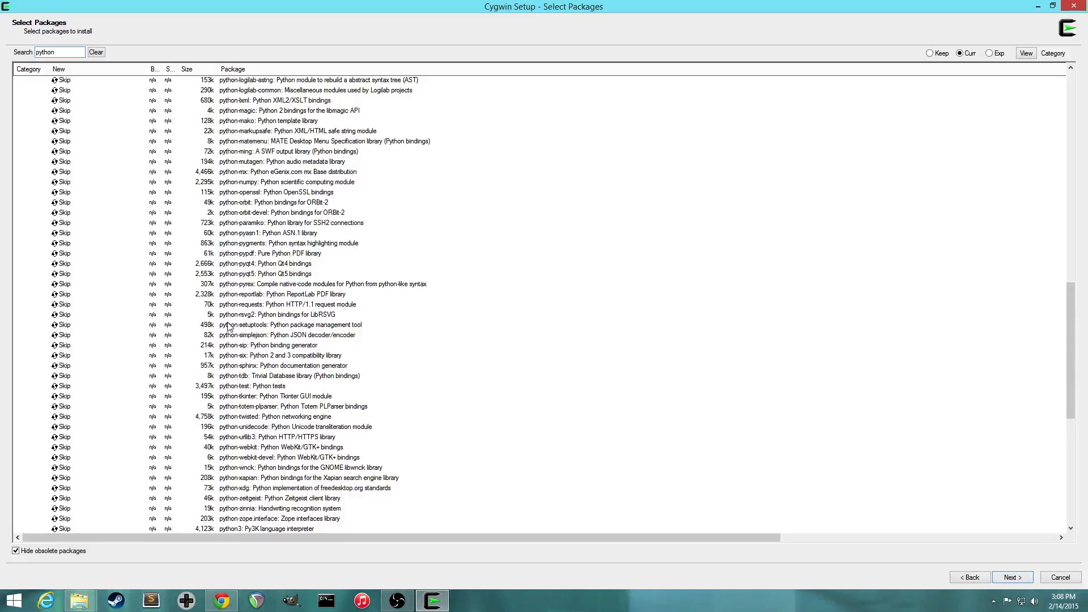
click(62, 324)
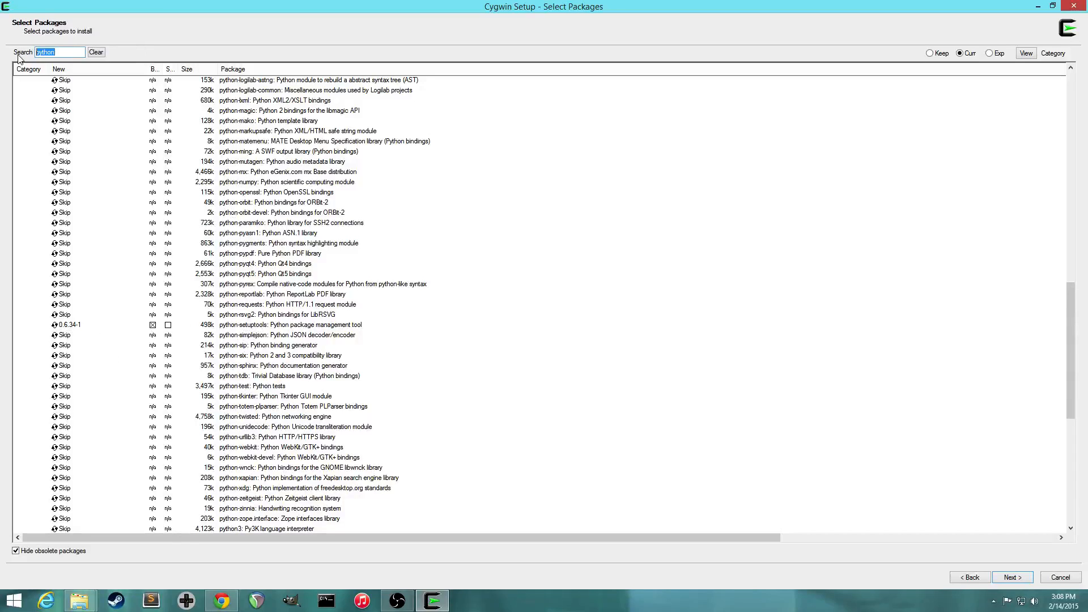
Step: Mark make 3.82.90-1 and gettext 0.18.3.2-2 for install, then find git under Devel
text(make)
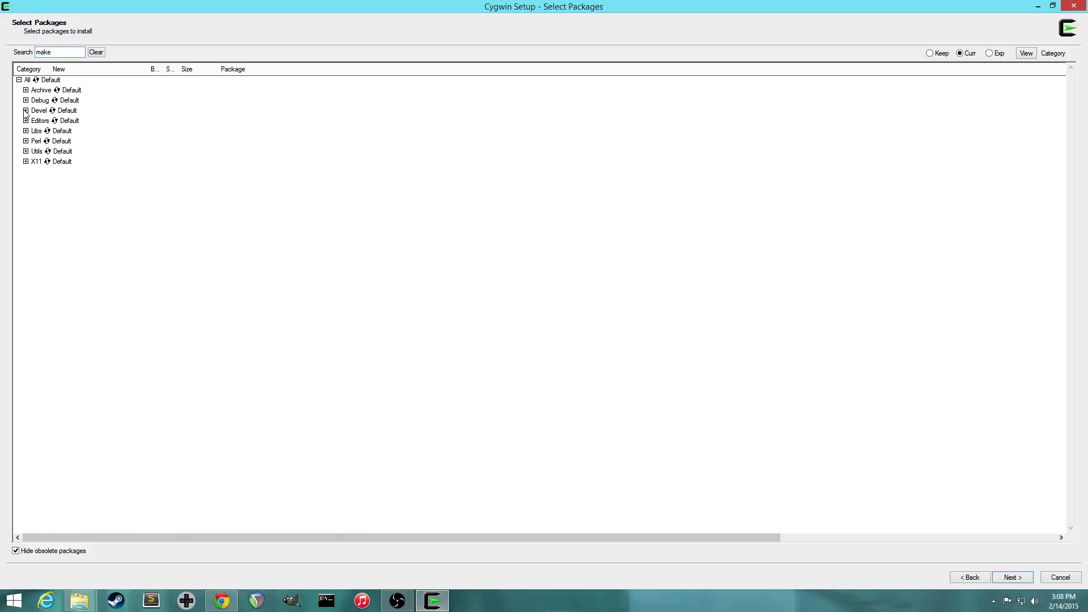
click(25, 110)
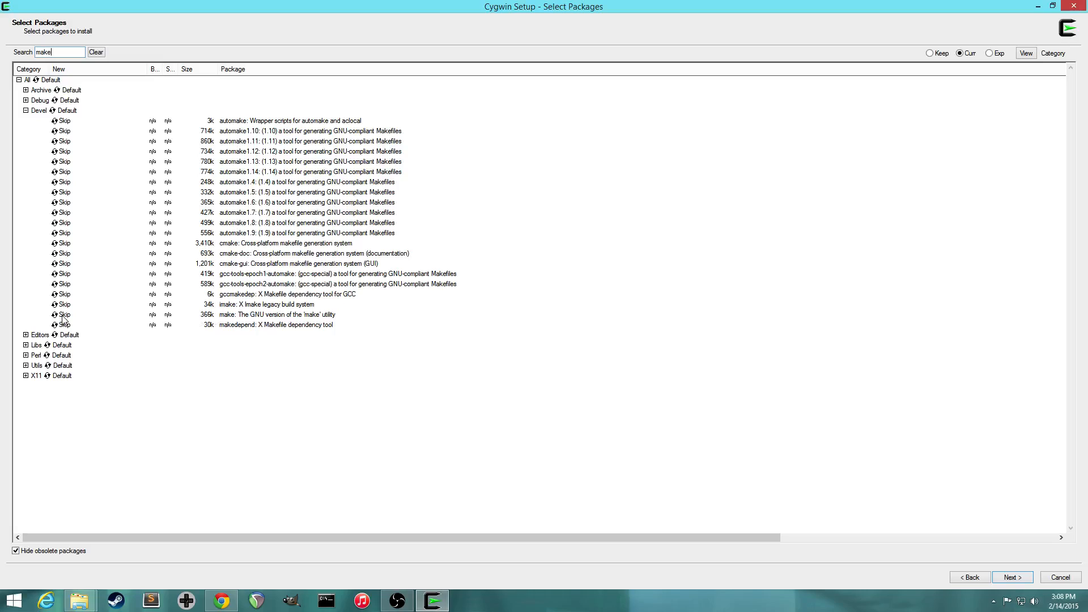
click(61, 315)
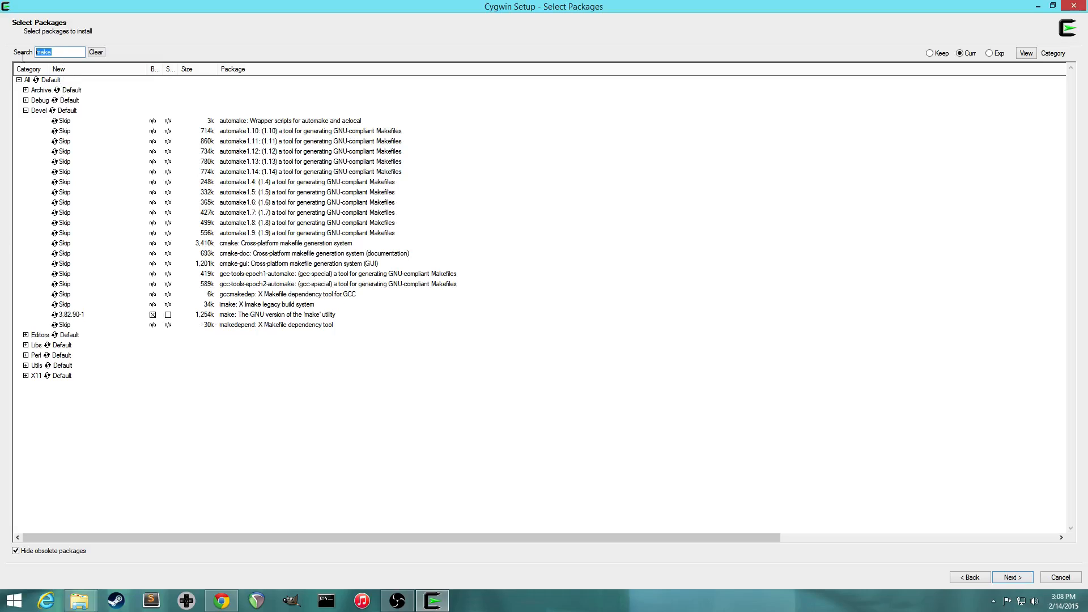
text(gettext)
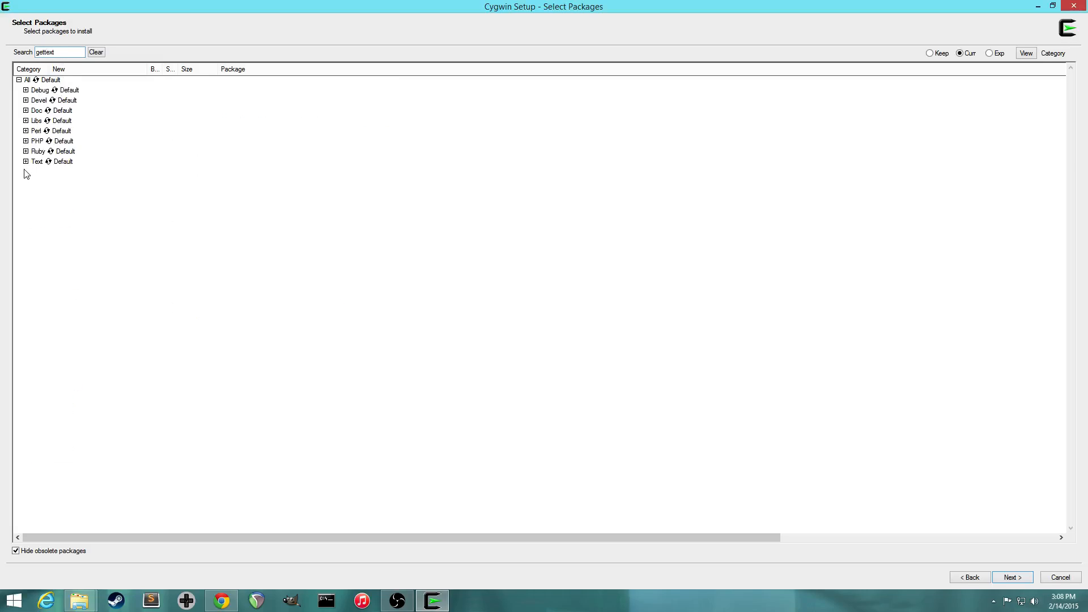
click(26, 161)
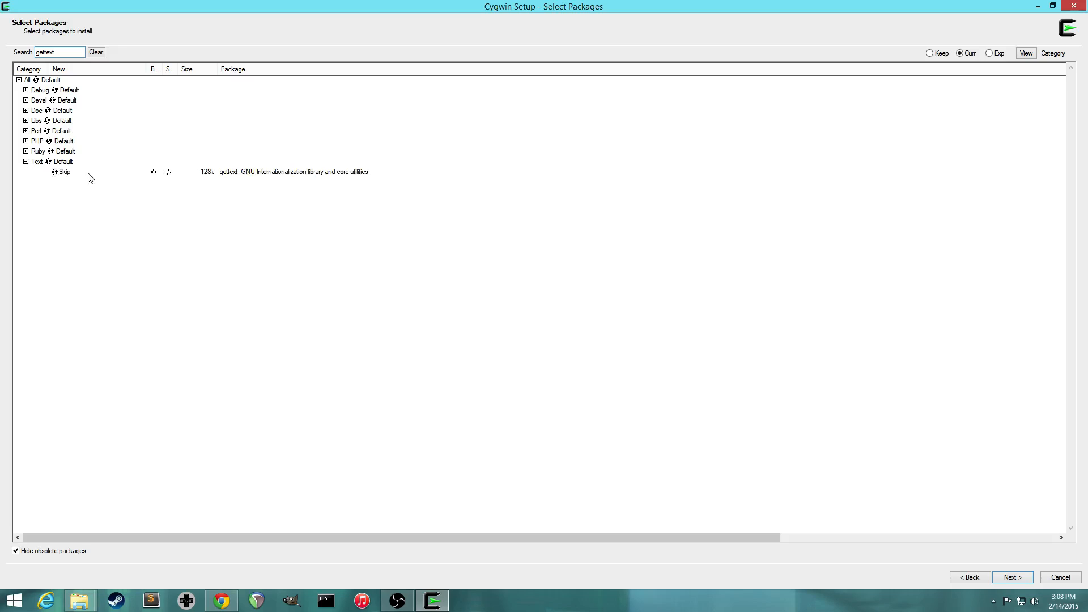
click(68, 171)
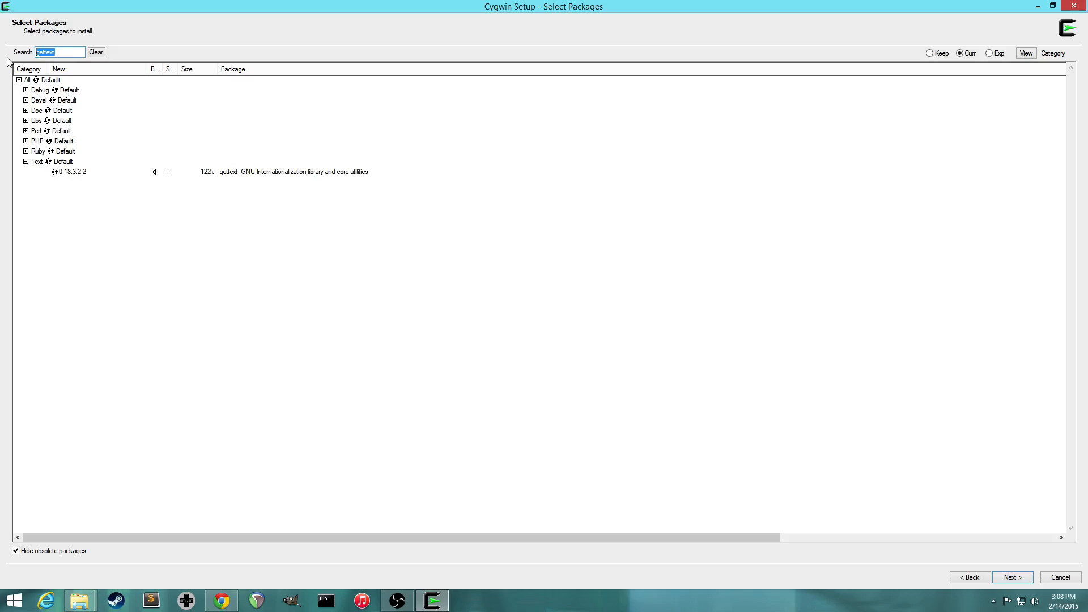
text(git)
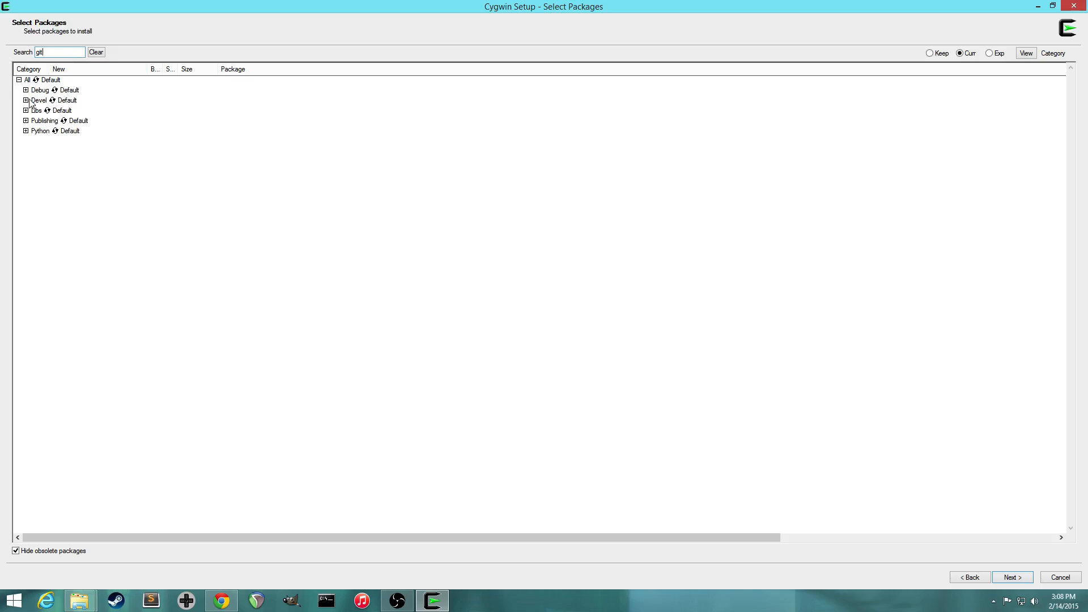
click(26, 100)
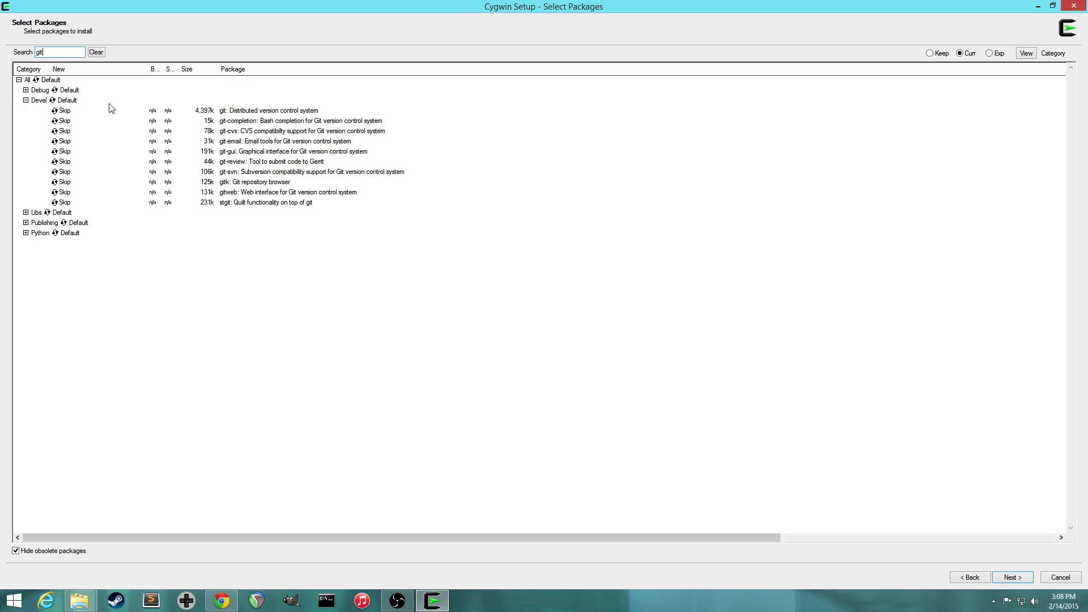
mouse_move(177, 175)
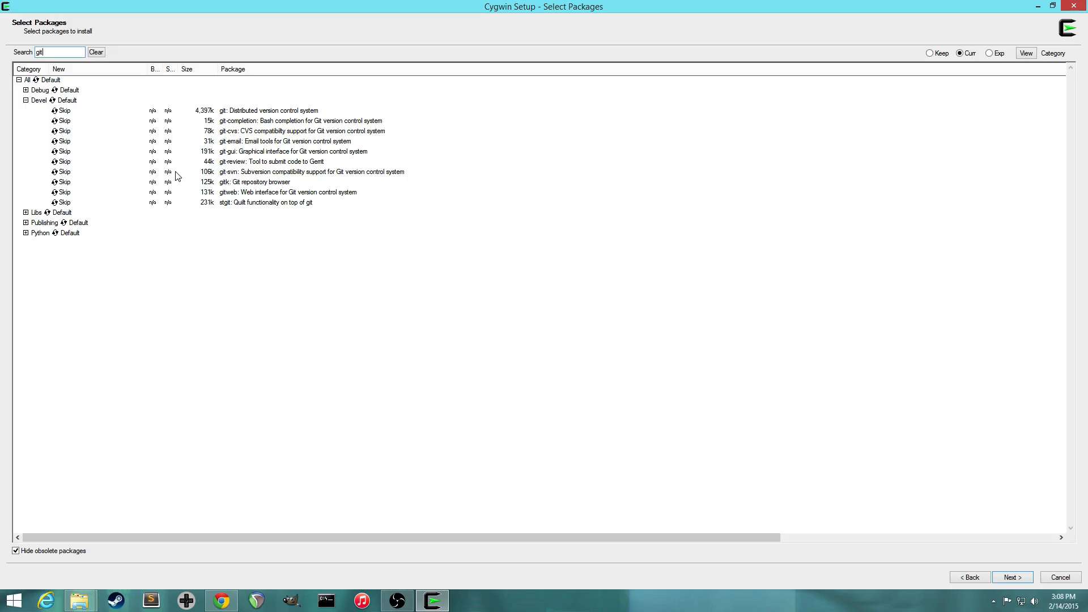
mouse_move(161, 207)
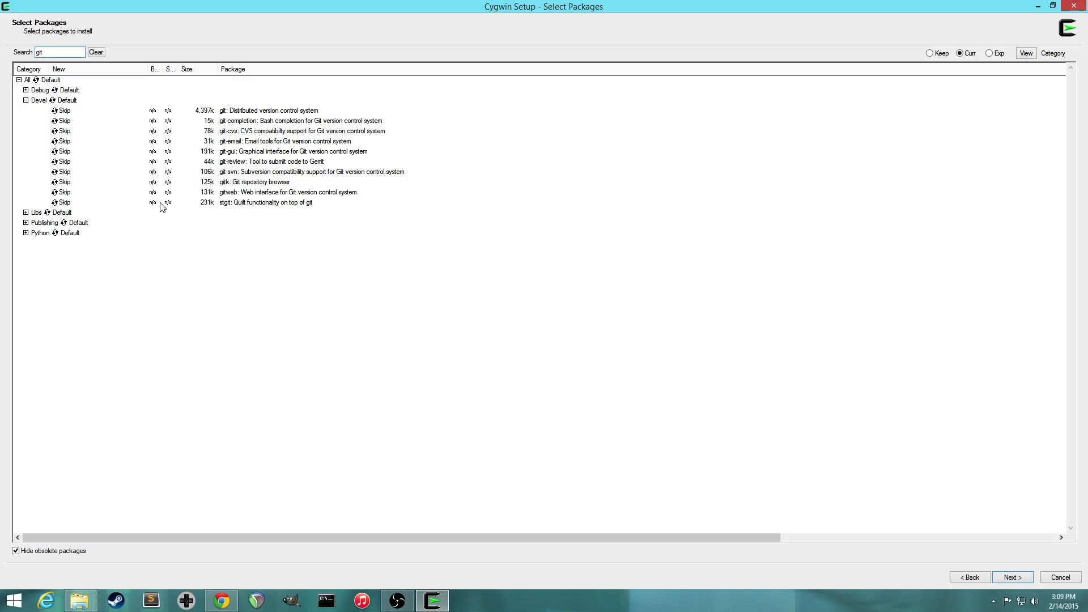
mouse_move(133, 90)
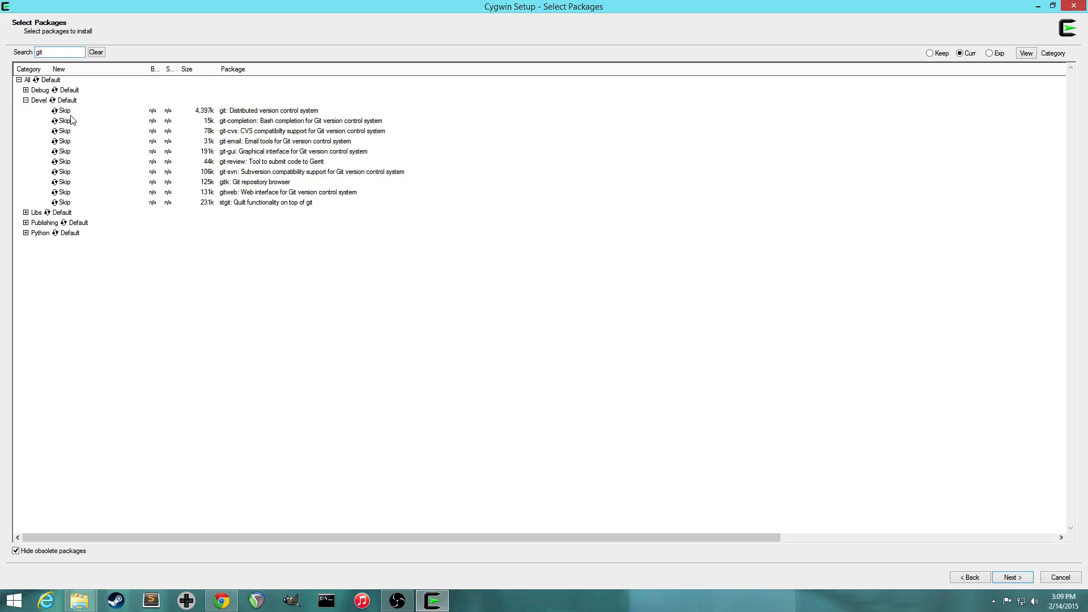
mouse_move(68, 112)
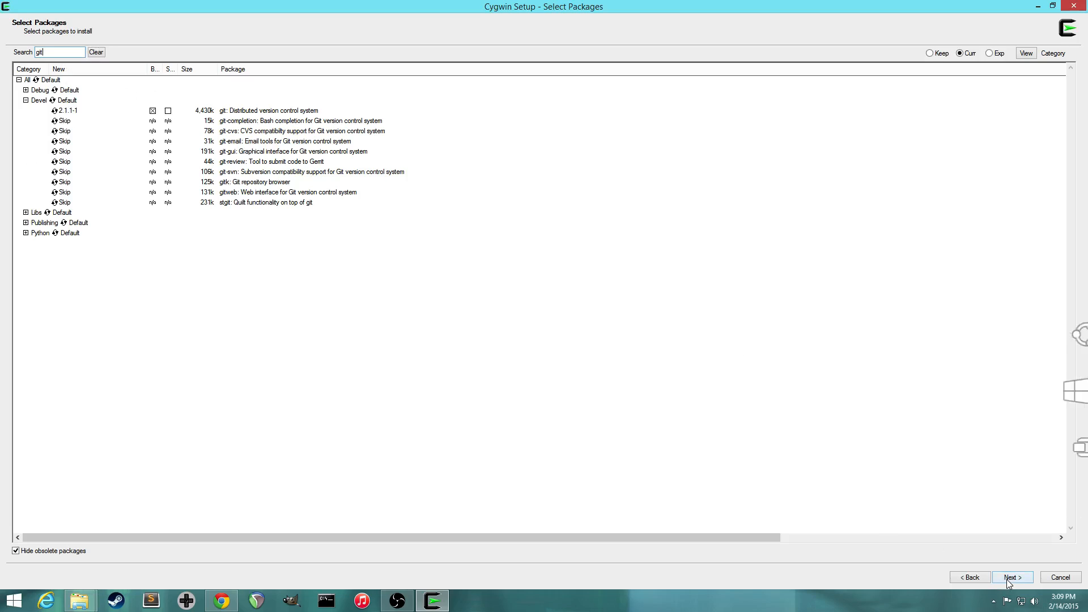
Step: Accept the required dependency packages, skip the Start Menu icon, and complete the installation
click(1012, 577)
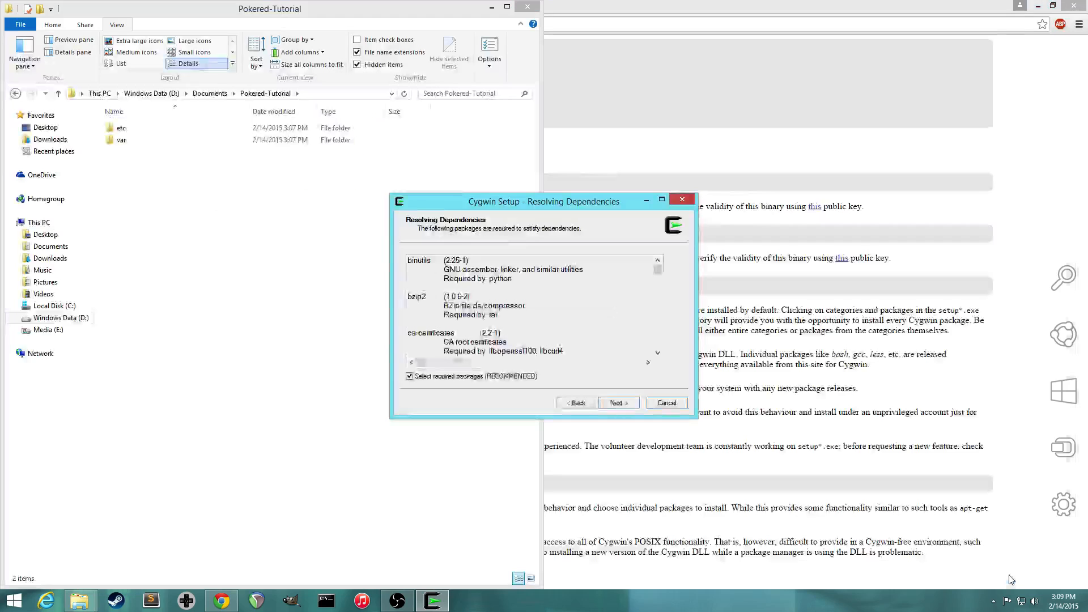
drag(544, 202, 463, 112)
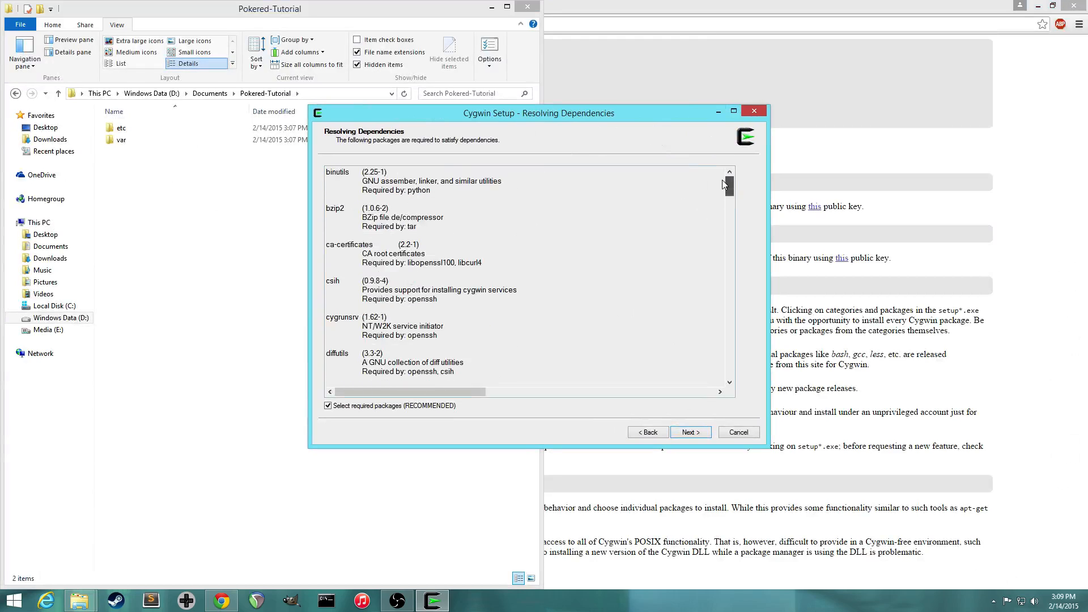
mouse_move(705, 432)
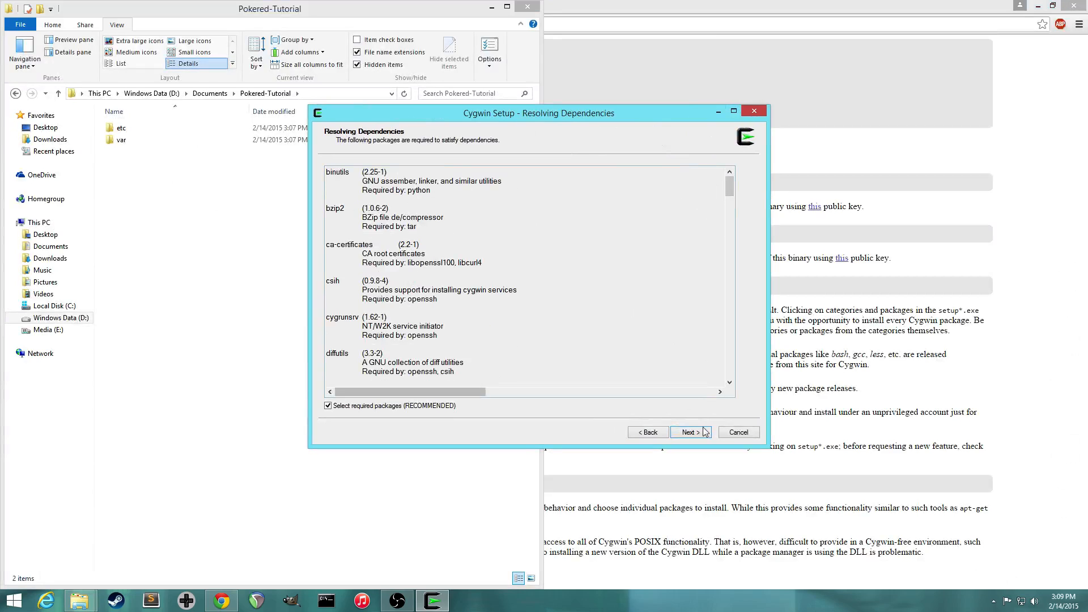
click(689, 432)
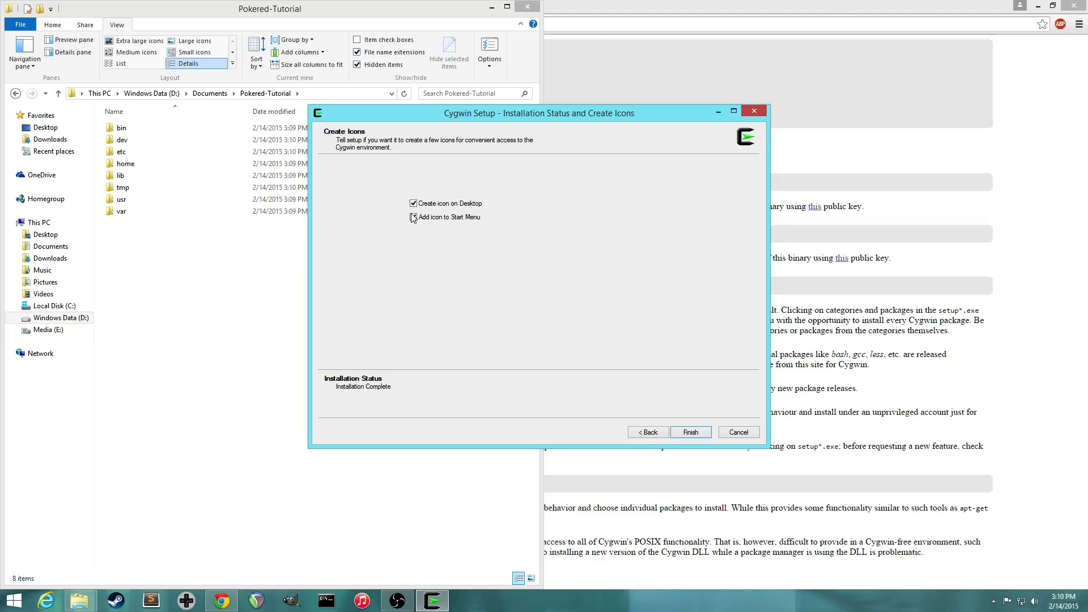
click(414, 217)
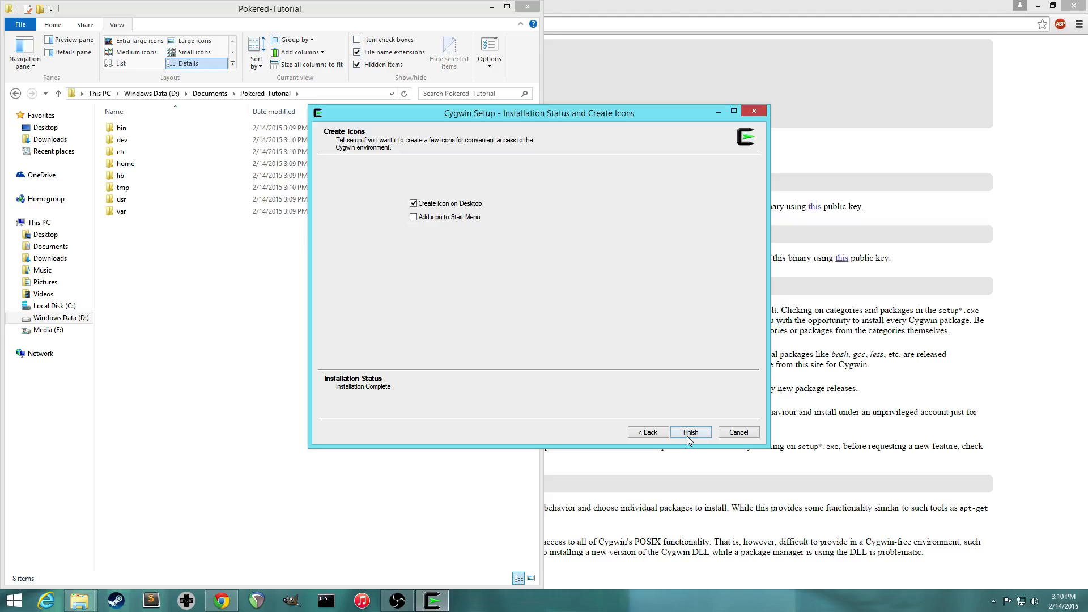
click(690, 432)
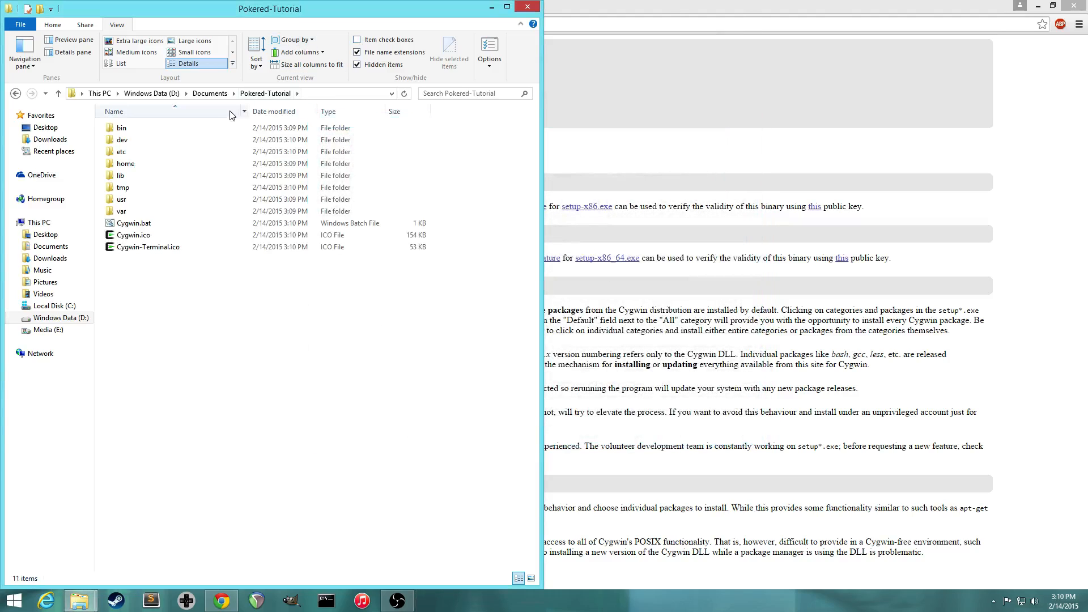
Step: Select Cygwin-Terminal.ico in Pokered-Tutorial, then the Cygwin64 Terminal desktop shortcut
click(266, 93)
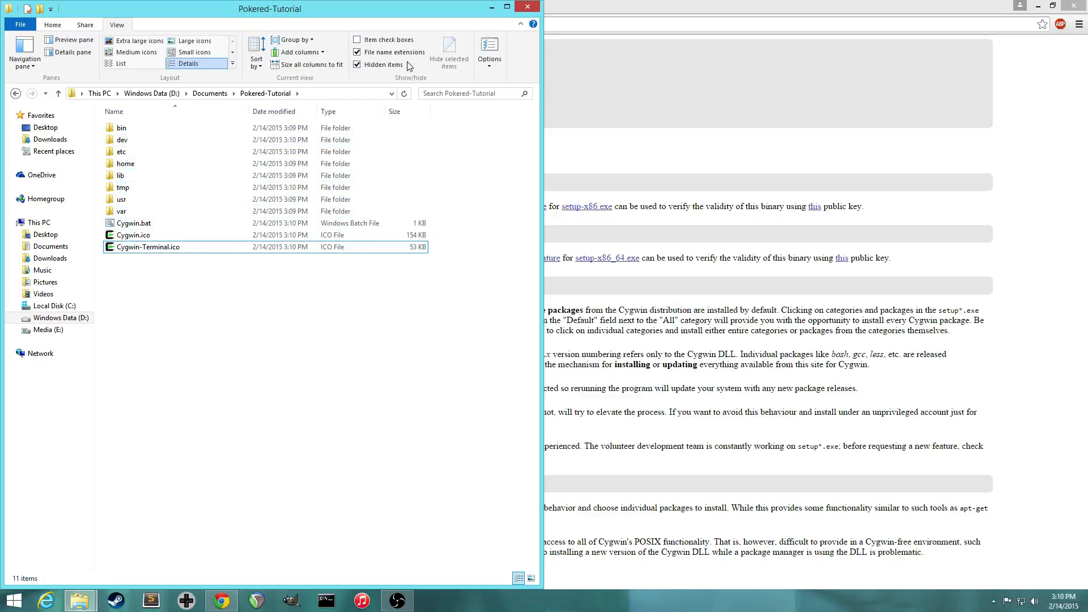
mouse_move(492, 7)
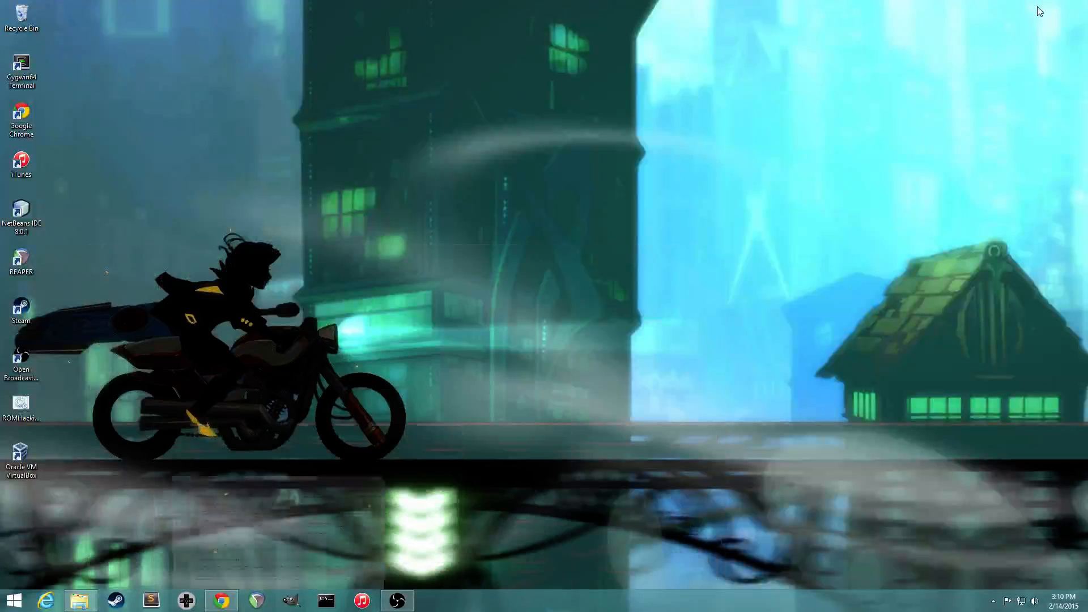
click(22, 66)
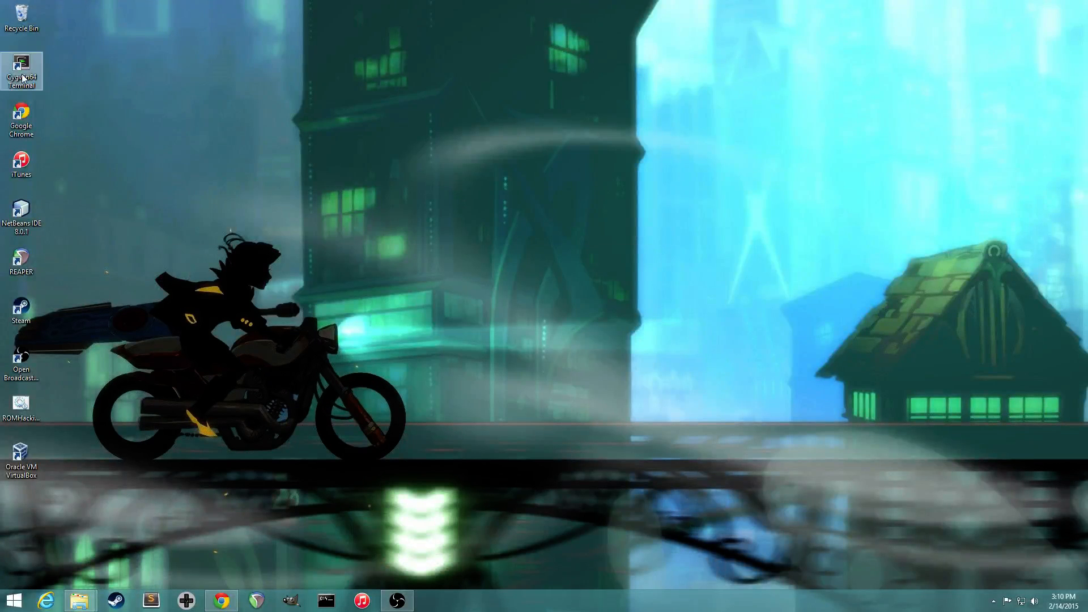
Step: Launch Cygwin64 Terminal, run pwd, and open the home folder in Explorer
double_click(22, 66)
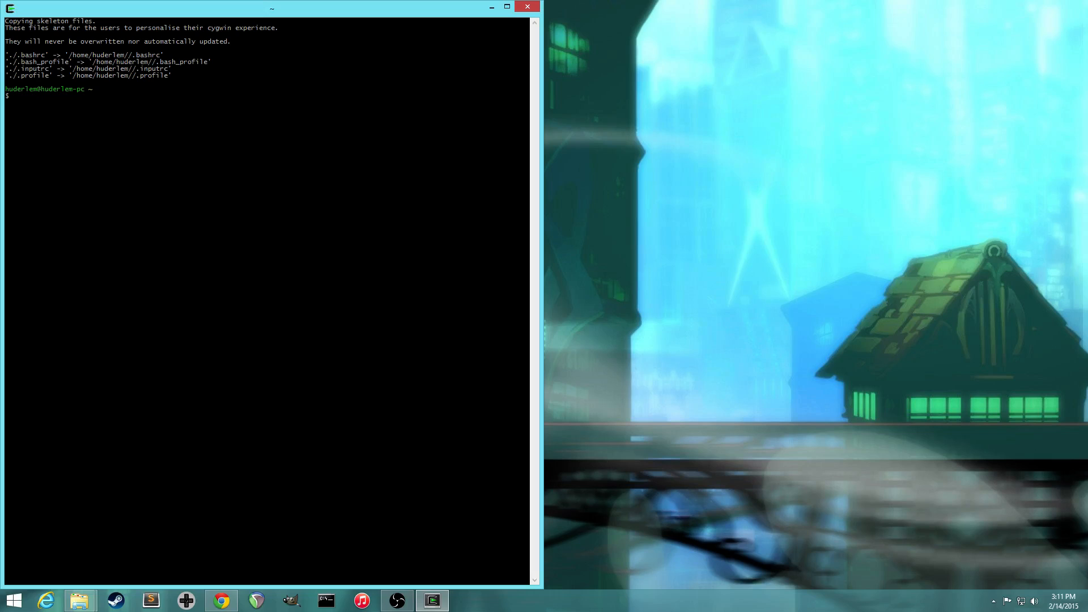
text(pwd)
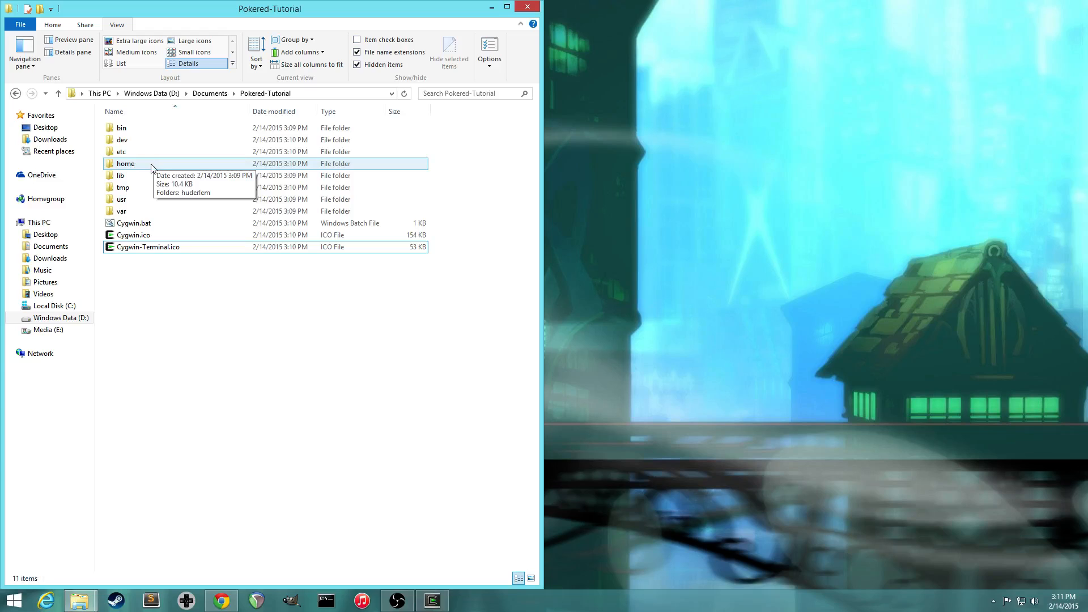
double_click(126, 163)
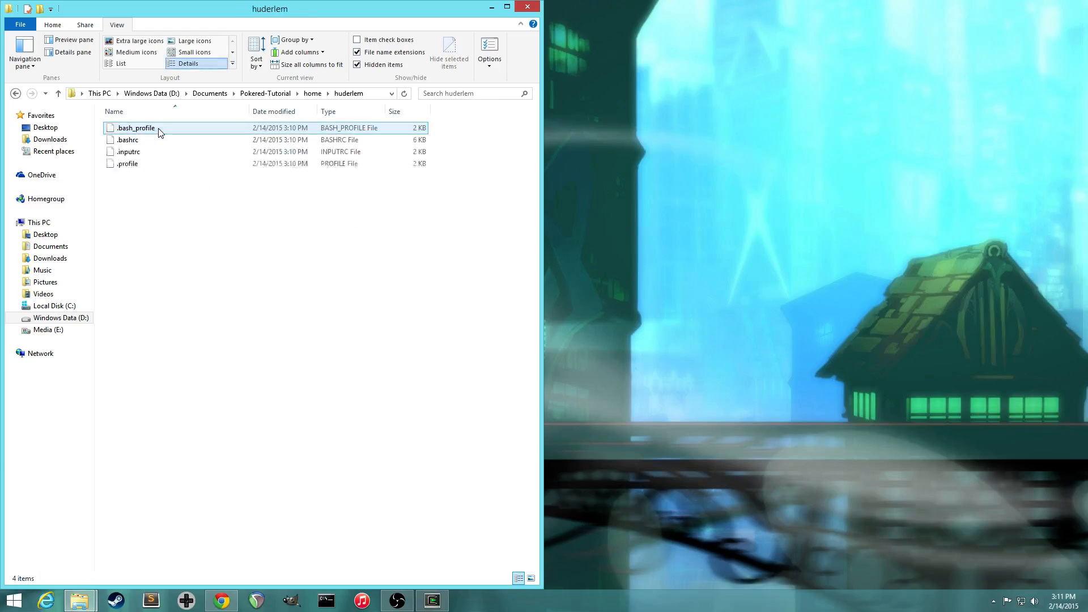
Step: Back in the terminal, list hidden dotfiles with ls -a, then return to Chrome
click(198, 231)
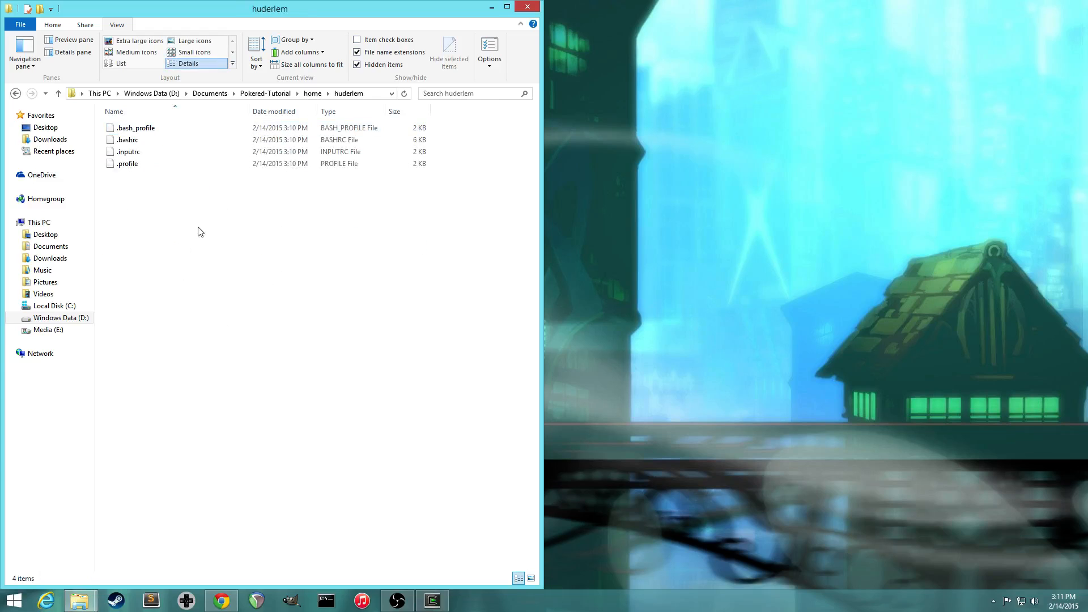
key(alt+tab)
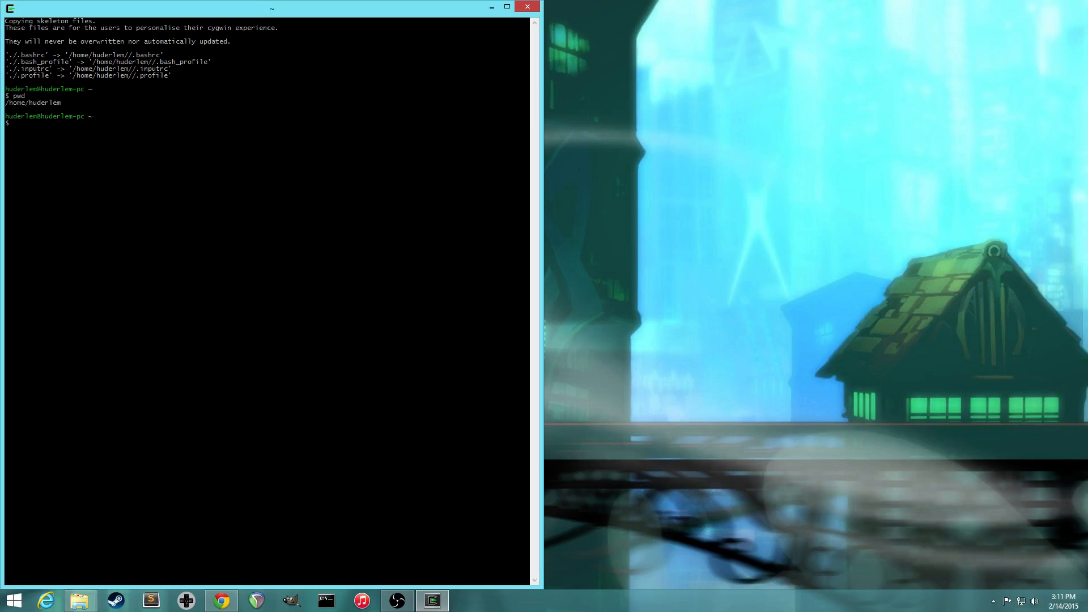
text(ls -a)
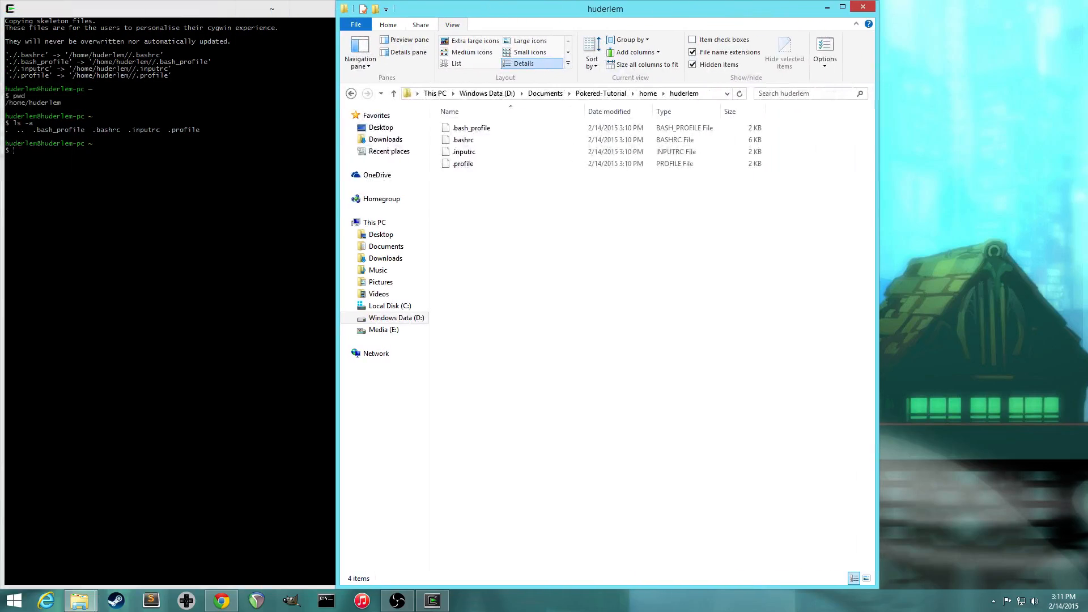
click(471, 127)
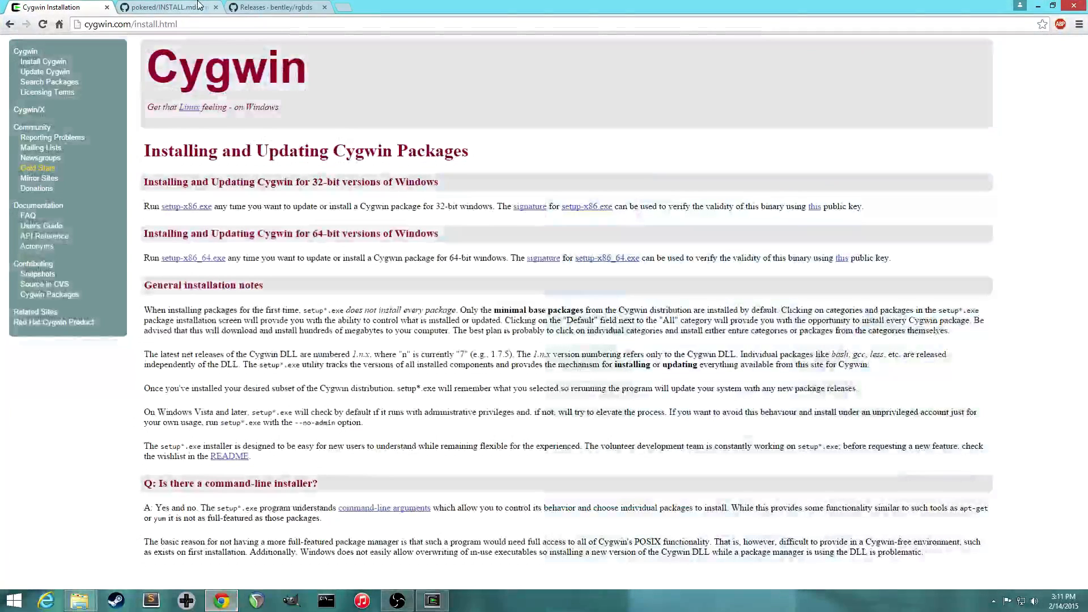
Step: Switch to the bentley/rgbds Releases tab and view the extracted rgbds-0.2.2 folder
click(275, 7)
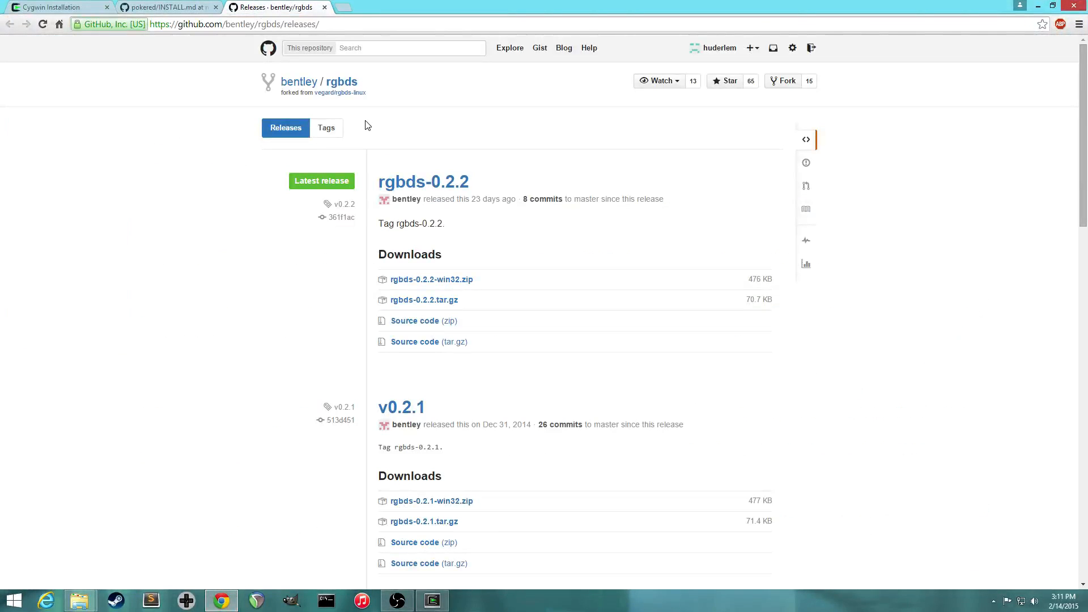
mouse_move(495, 143)
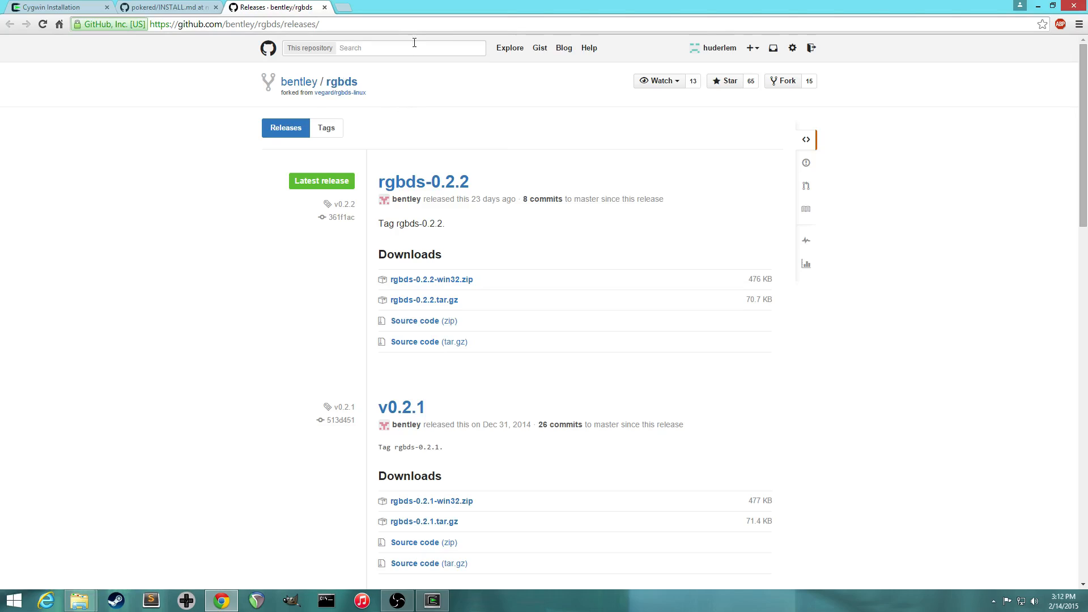
click(232, 22)
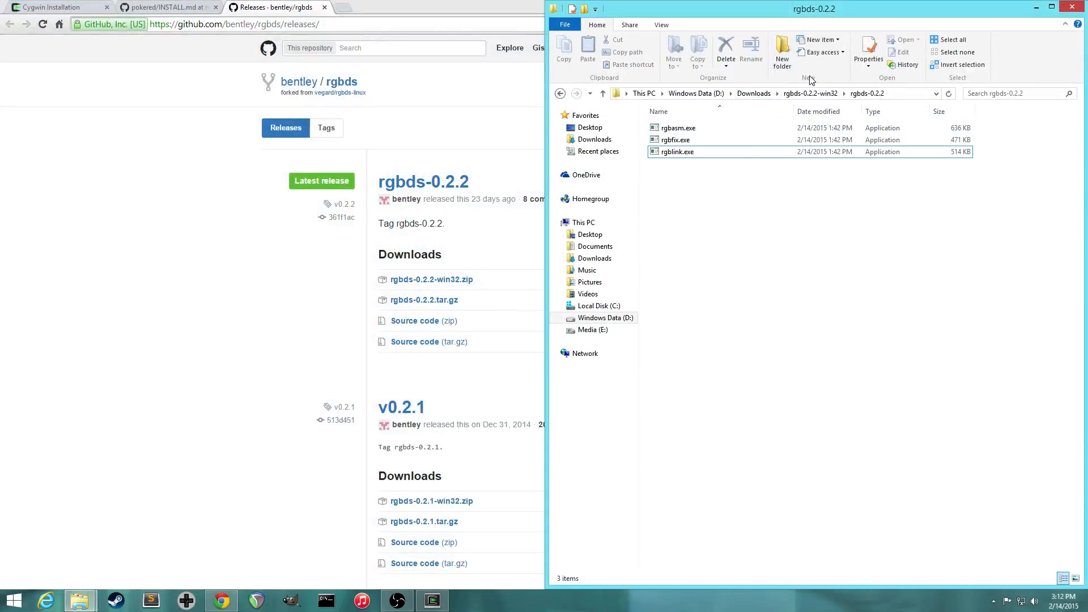
Step: Keep the rgbds-0.2.2 folder open on the right and begin typing 'which rgbasm' in the terminal
click(678, 128)
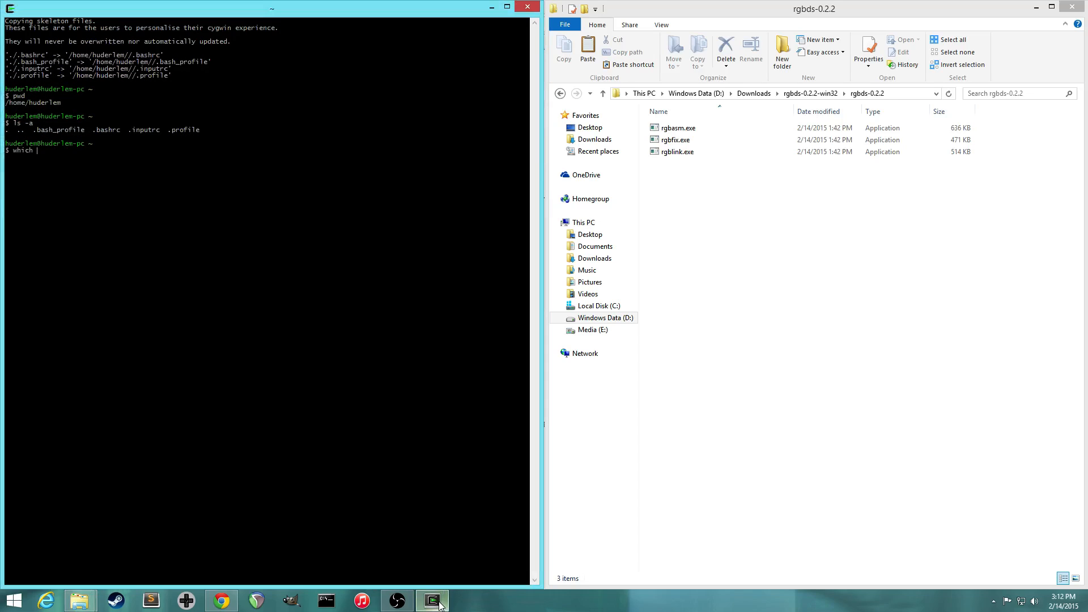
text(rgbasm)
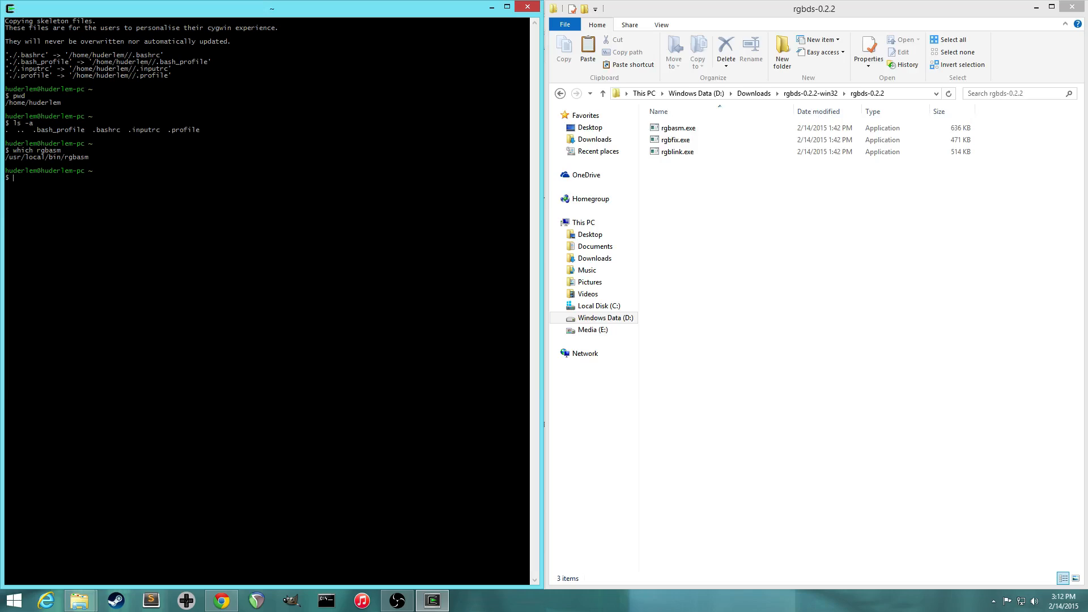
Step: Run easy_install pypng to install pypng 0.0.17 into Python 2.7 site-packages
text(easy_install)
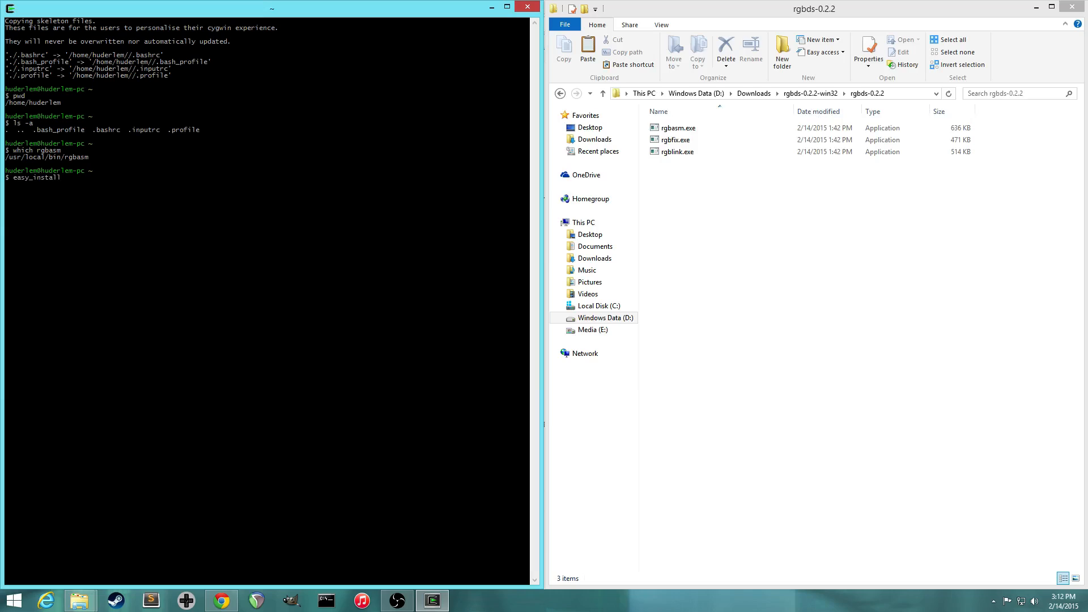
text(pypi)
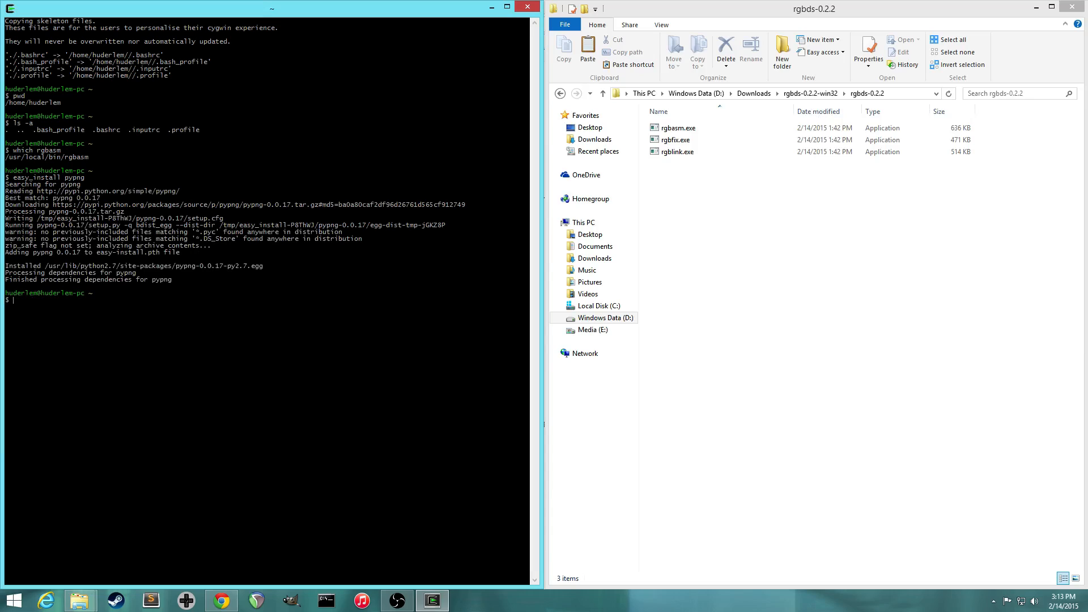
mouse_move(369, 12)
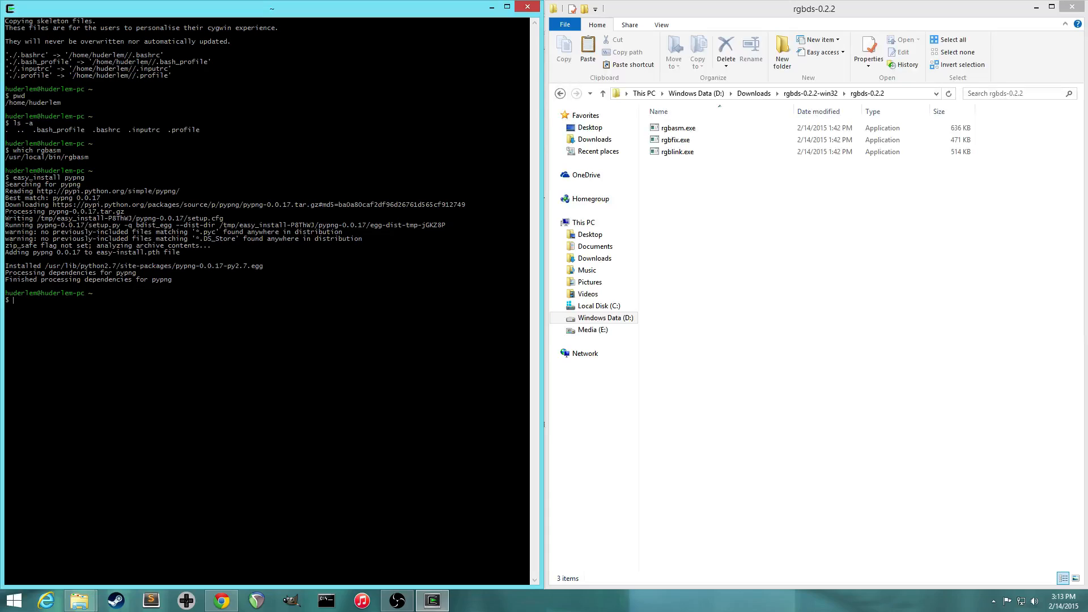
Step: Open the pokered page in Chrome, copy its HTTPS clone URL, and return to Cygwin
key(alt+tab)
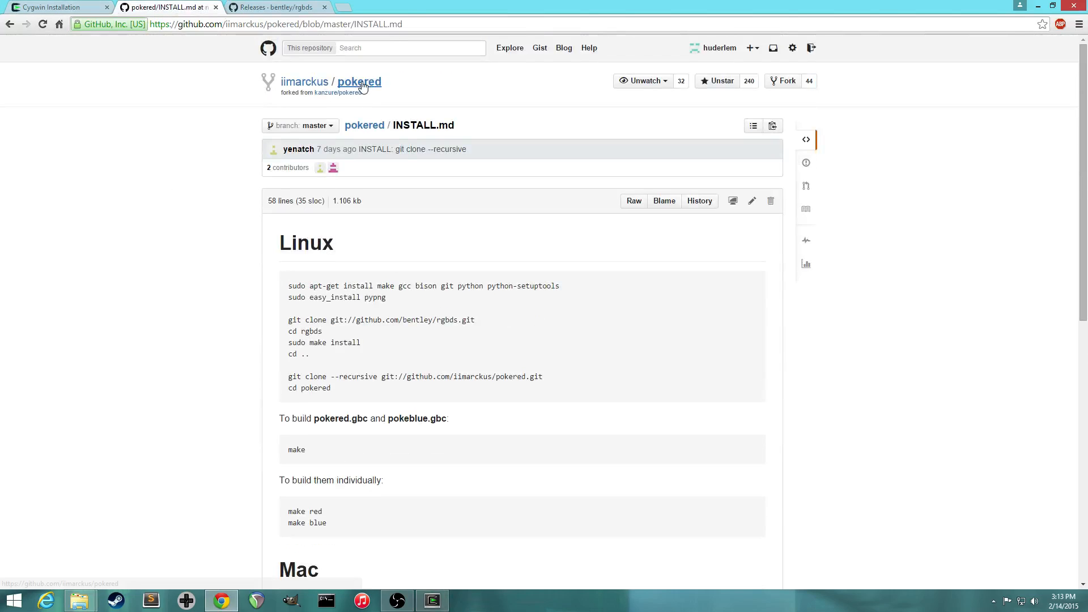
click(358, 81)
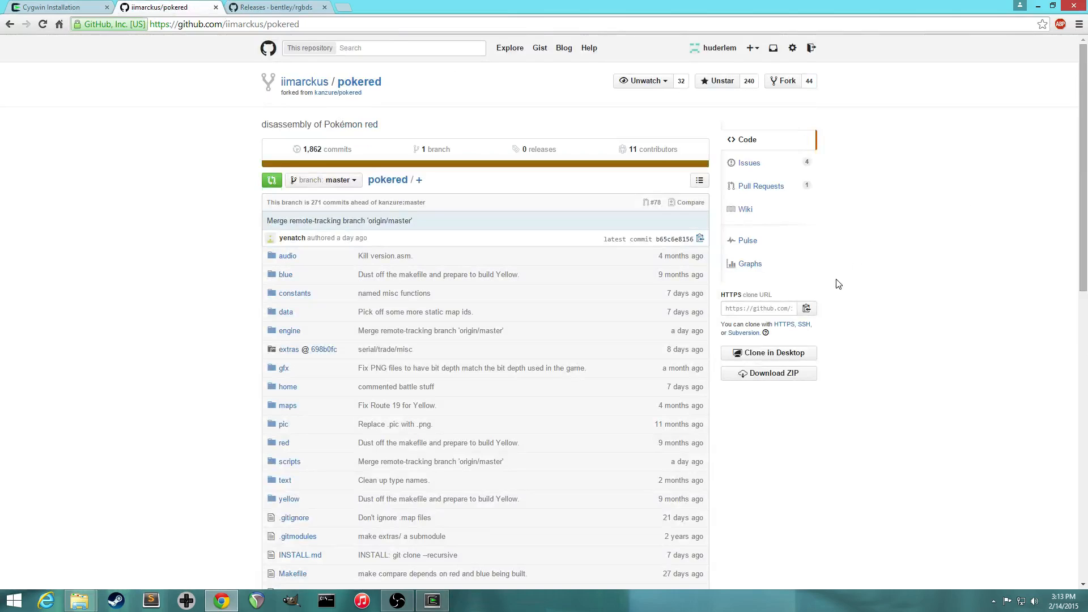
click(758, 308)
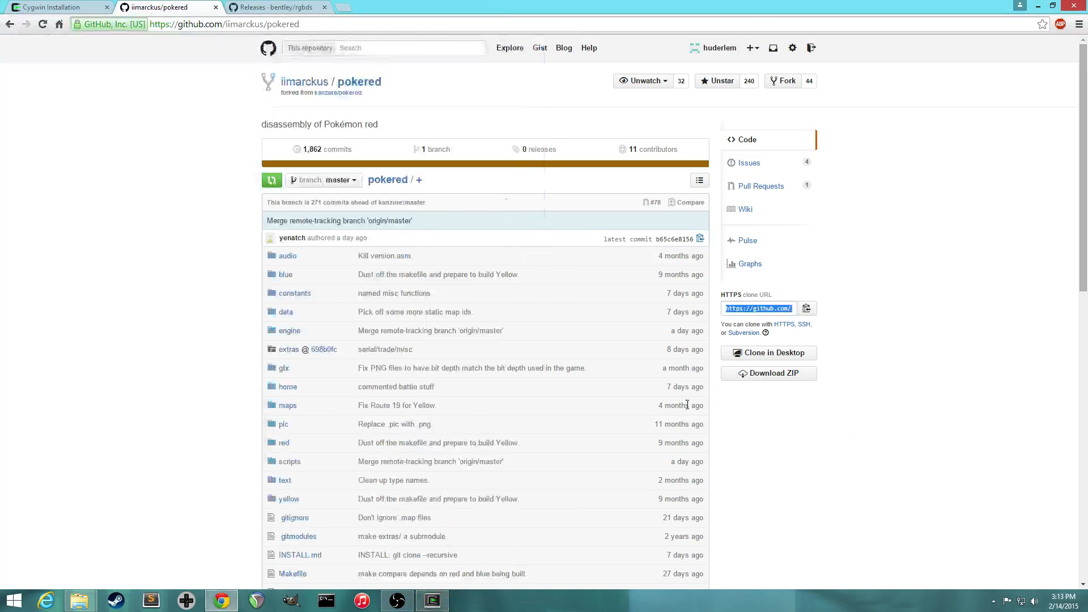
click(432, 601)
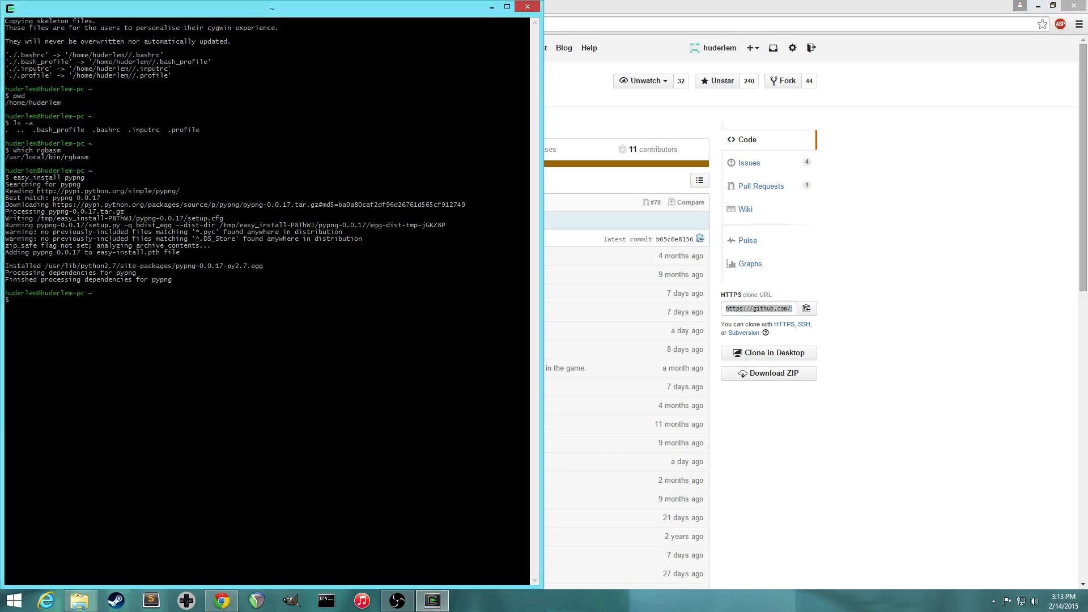
text(git clone --re)
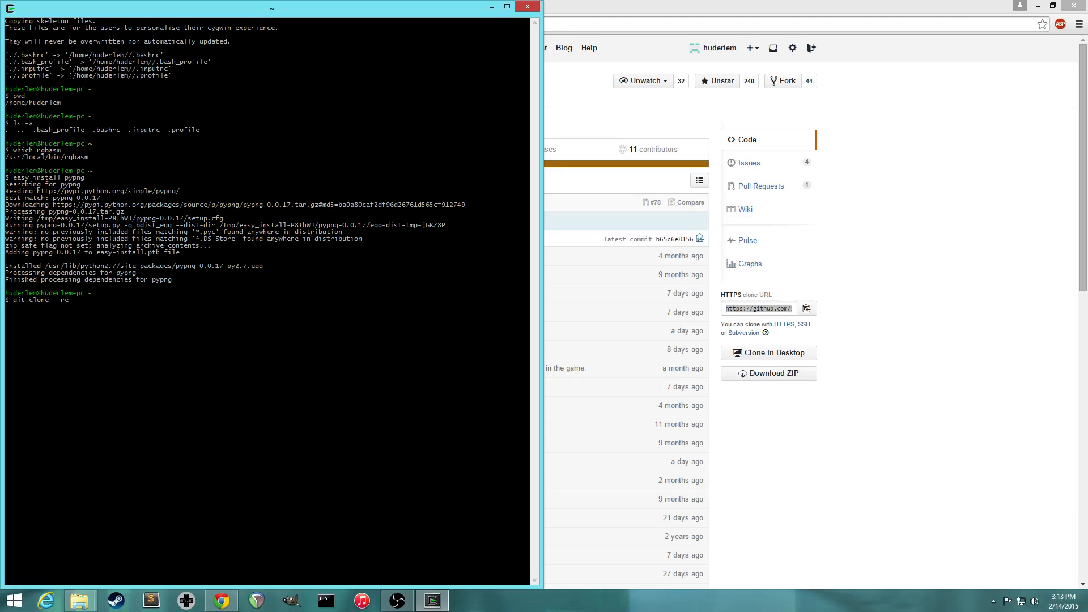
text(cursive)
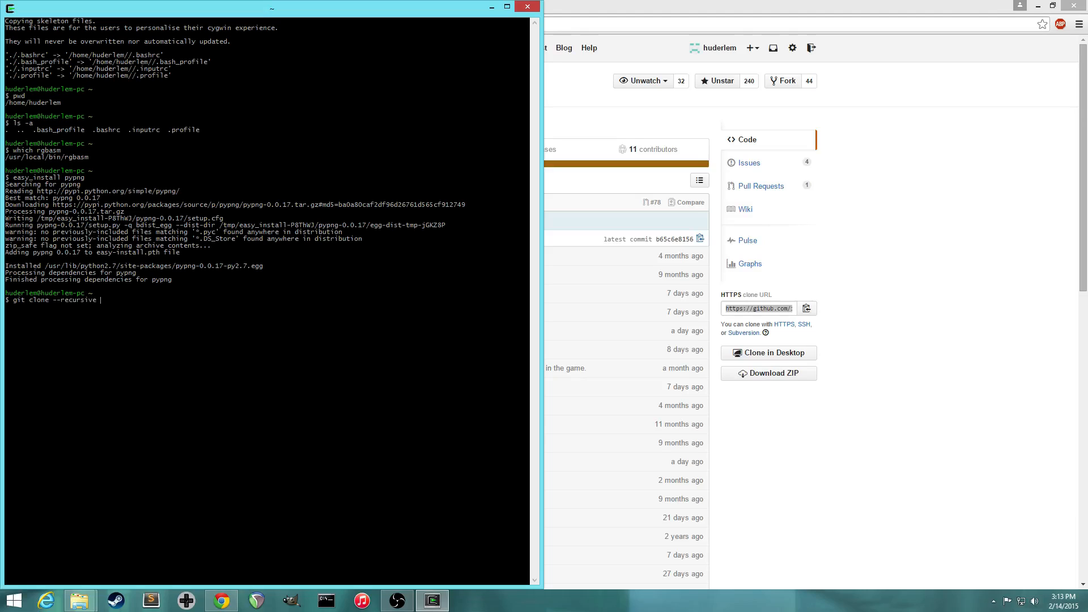
text(https://github.com/iimarckus/pokered.git)
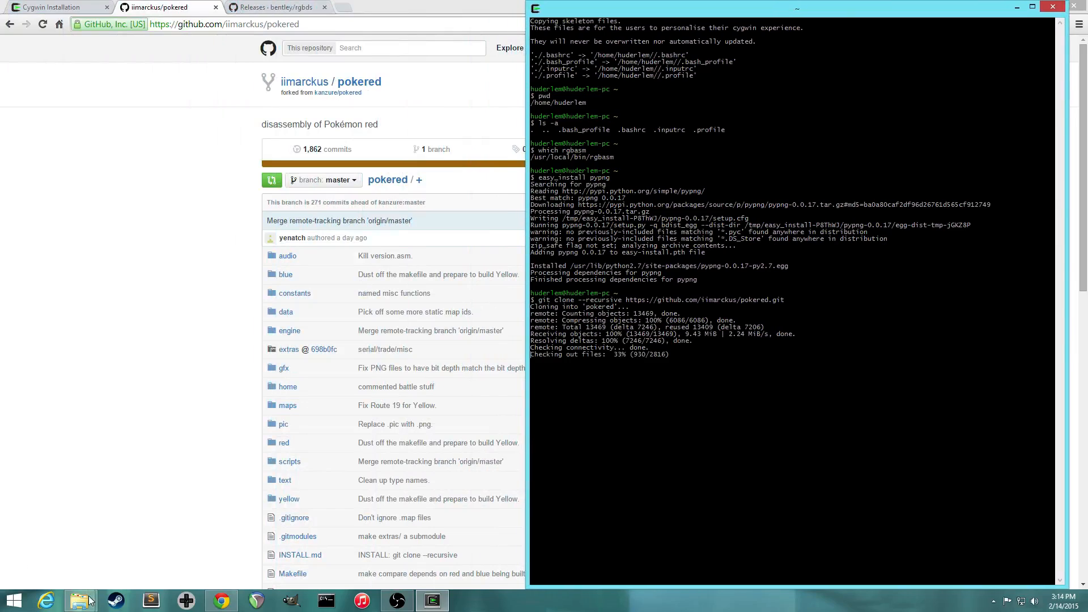
Step: Browse home > pokered > pic > bmon in File Explorer, then go back to huderlem
click(79, 600)
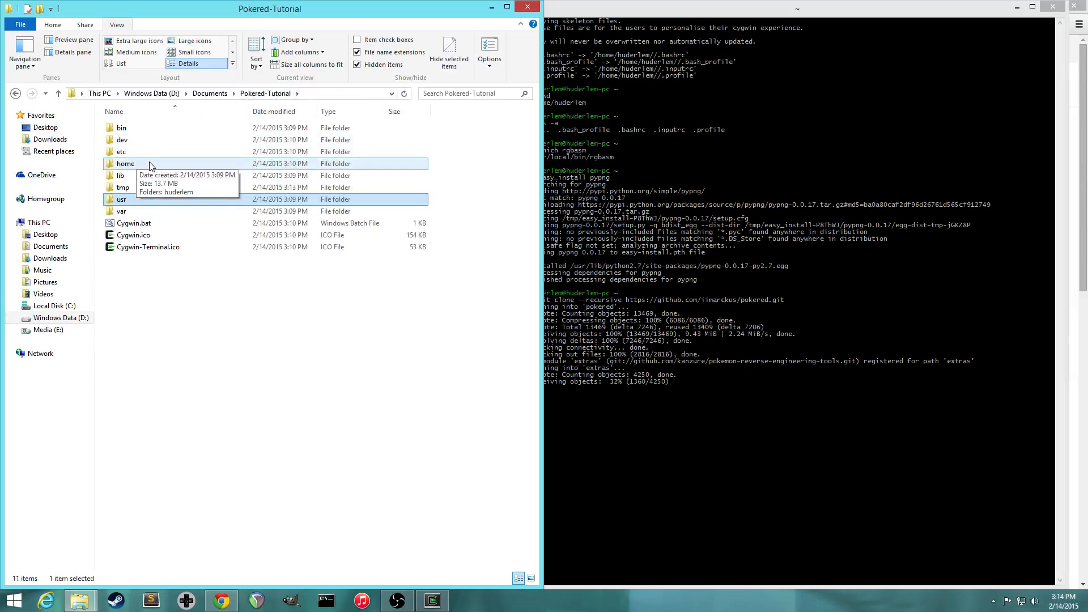
double_click(125, 163)
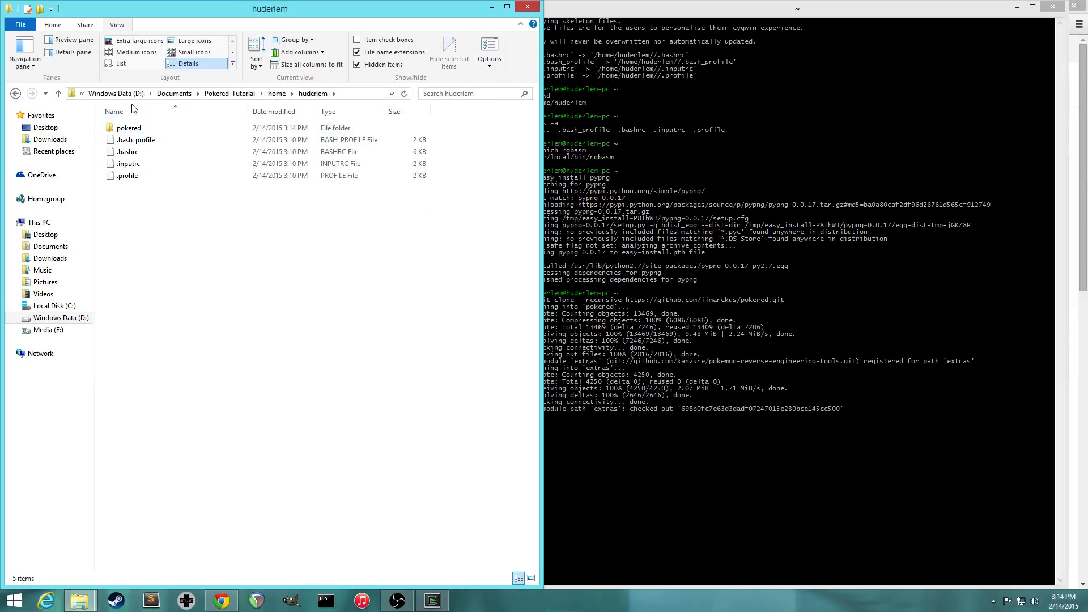
click(129, 128)
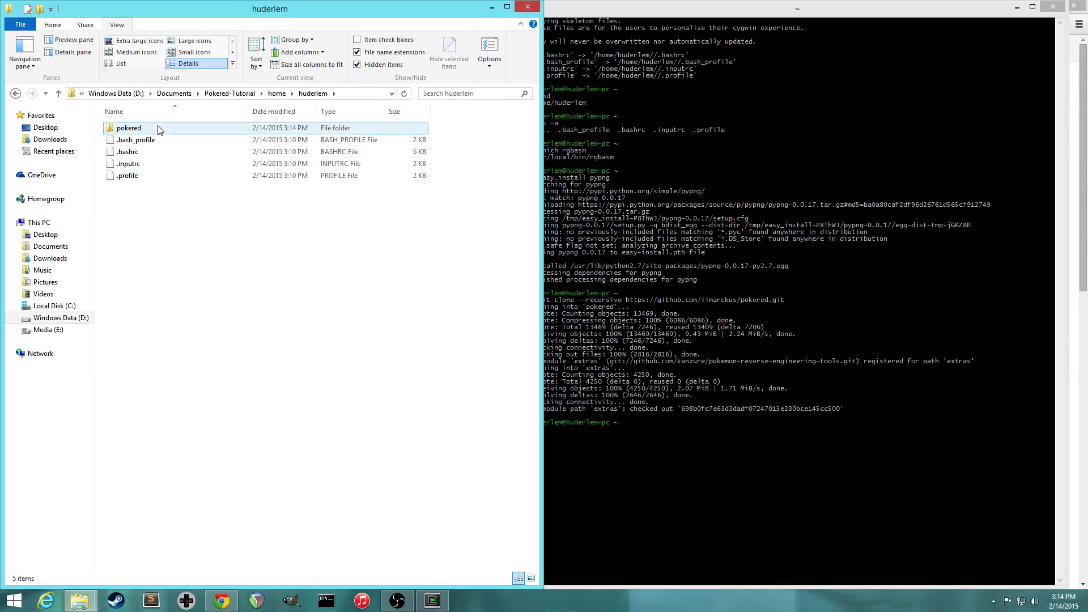
double_click(128, 128)
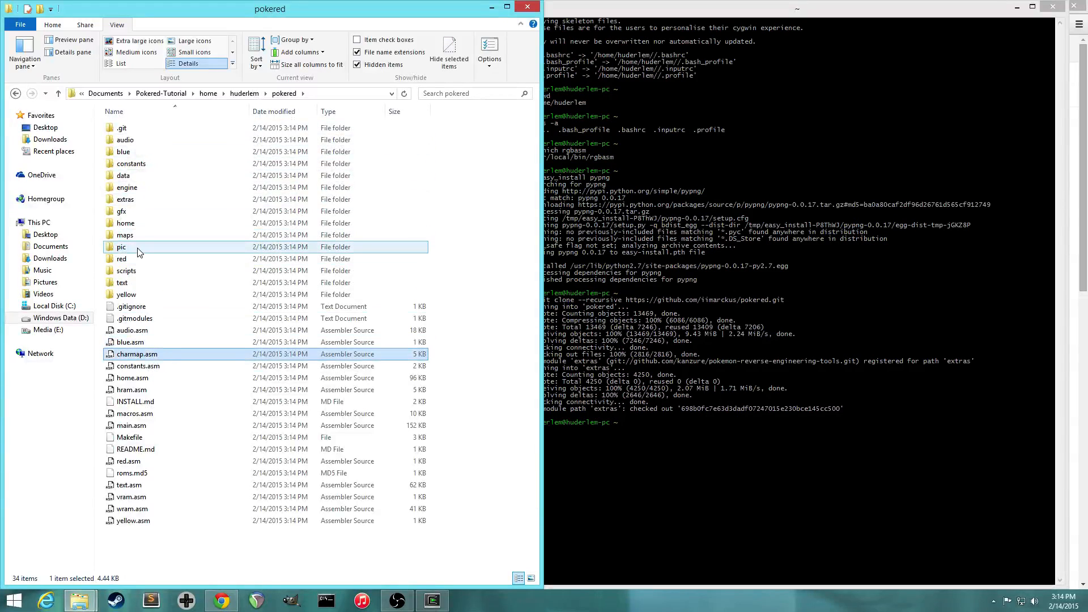
double_click(123, 246)
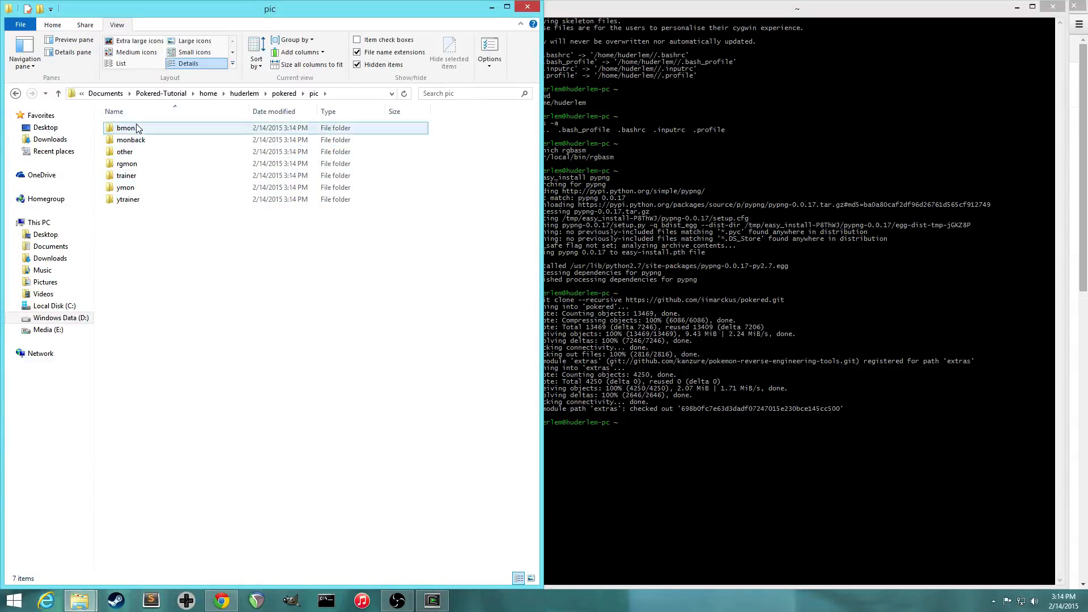
double_click(126, 127)
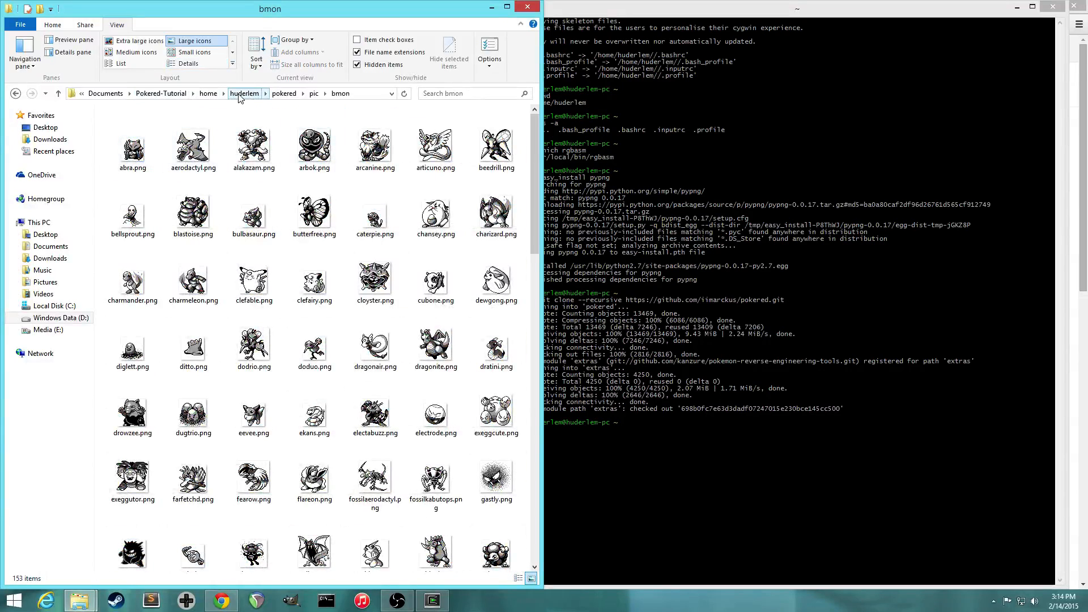
click(244, 93)
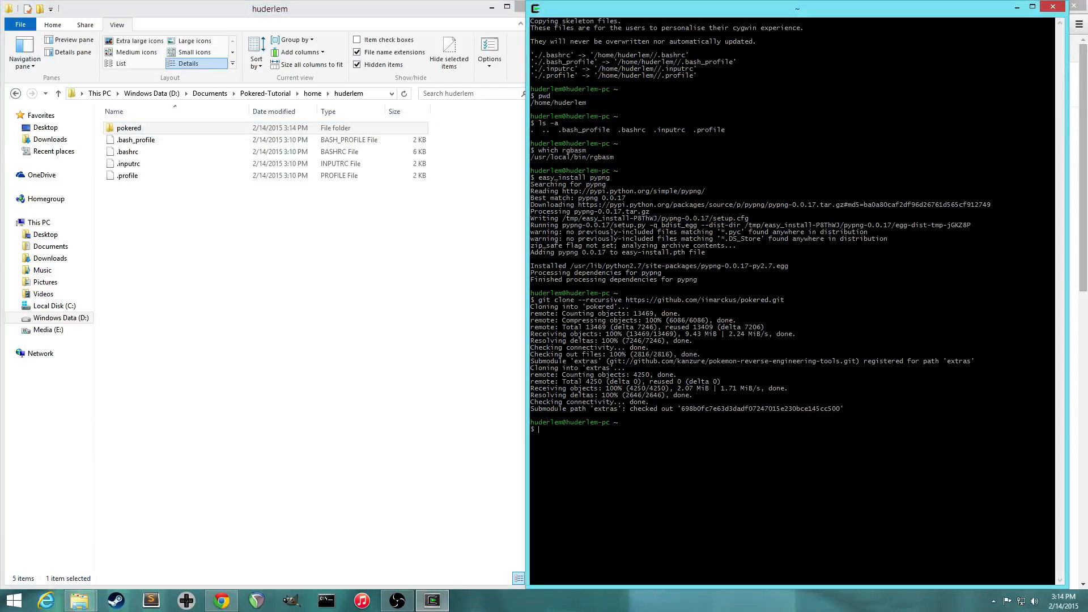
Step: Run ls, cd pokered and ls, and open huderlem/pokered in File Explorer
text(ls)
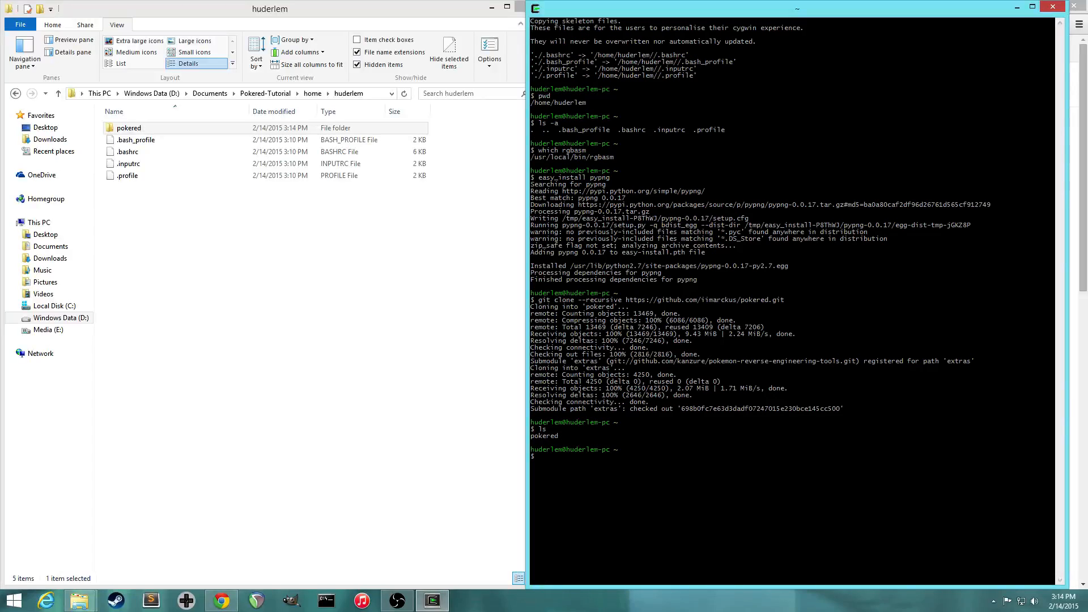
text(cd)
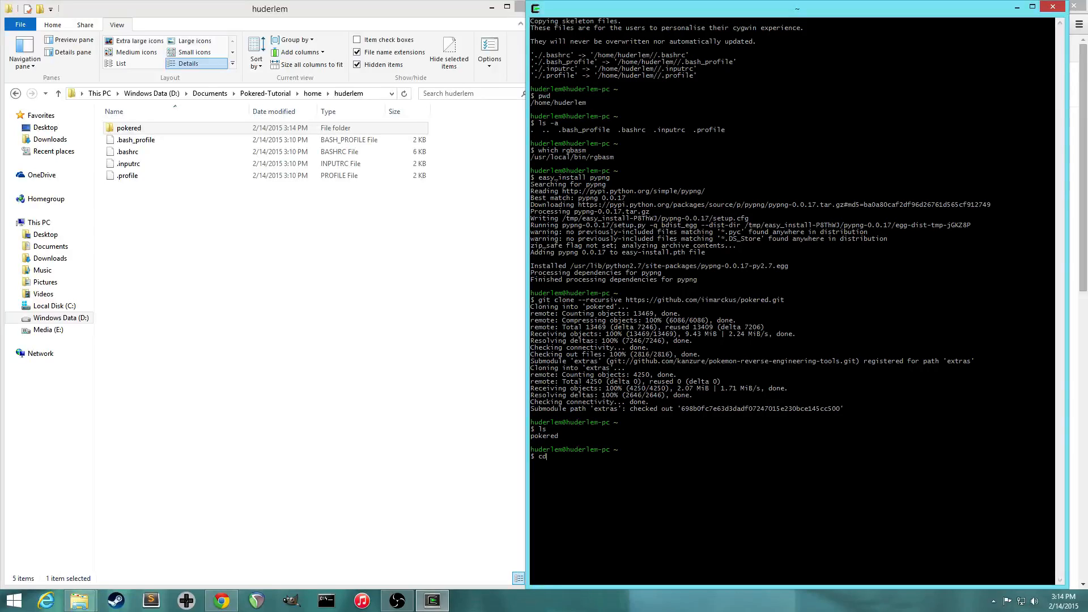
text(pokered)
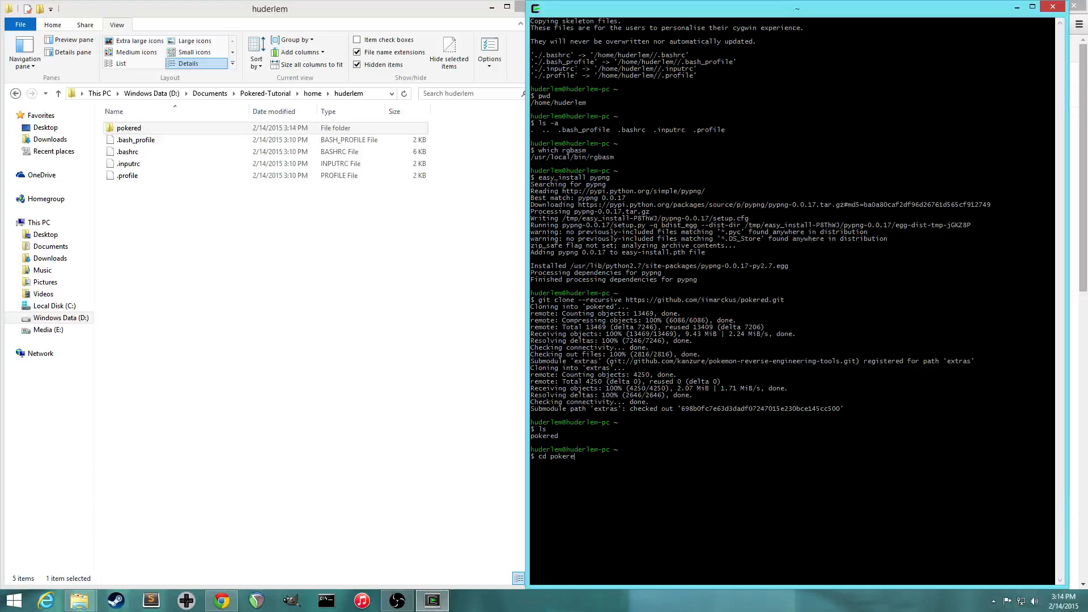
text(ls)
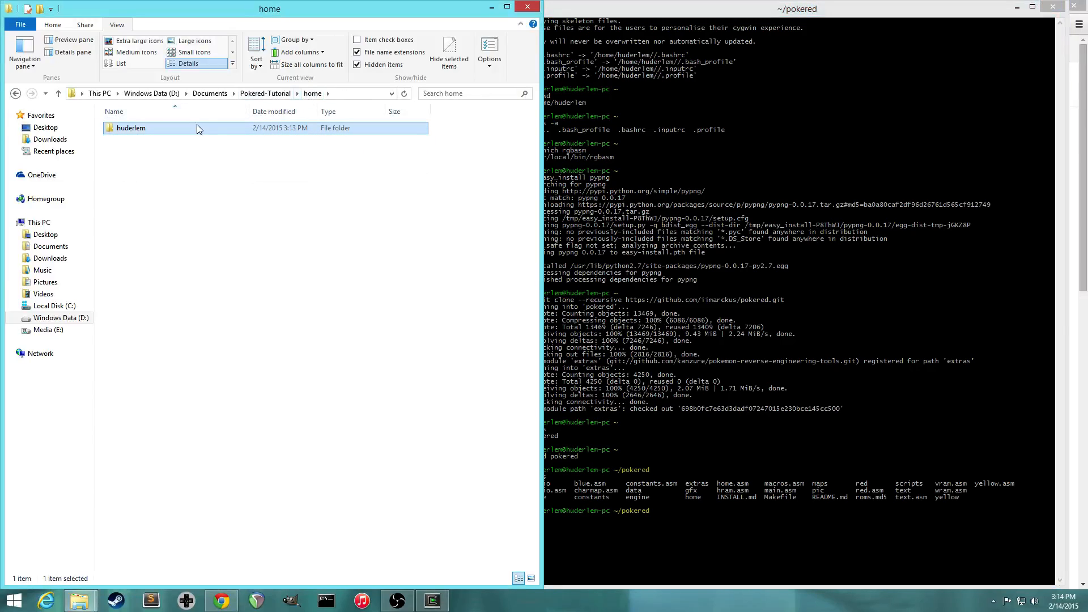
double_click(130, 127)
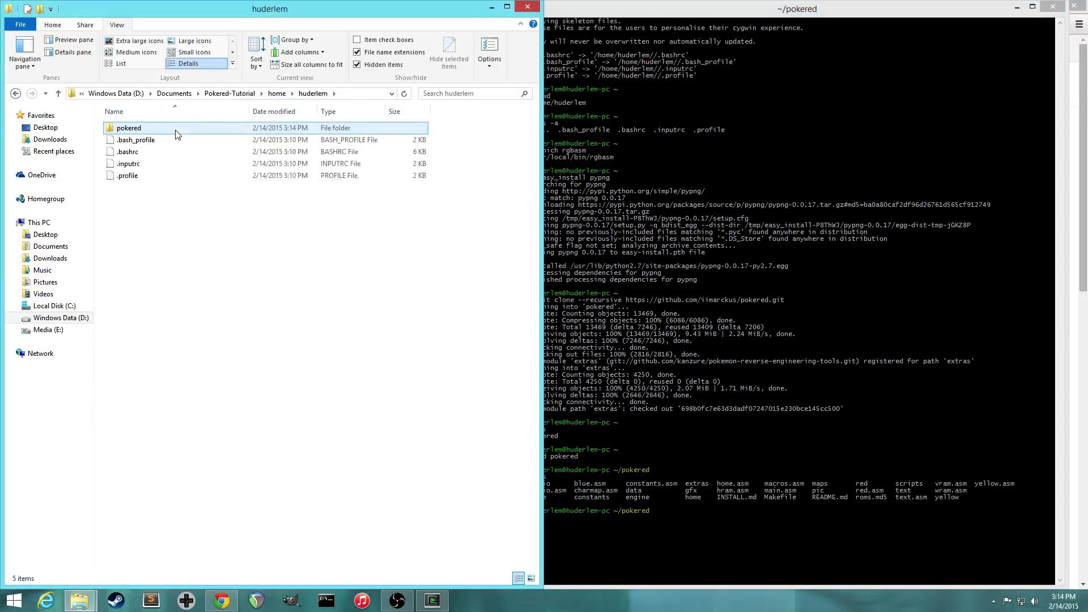
double_click(128, 128)
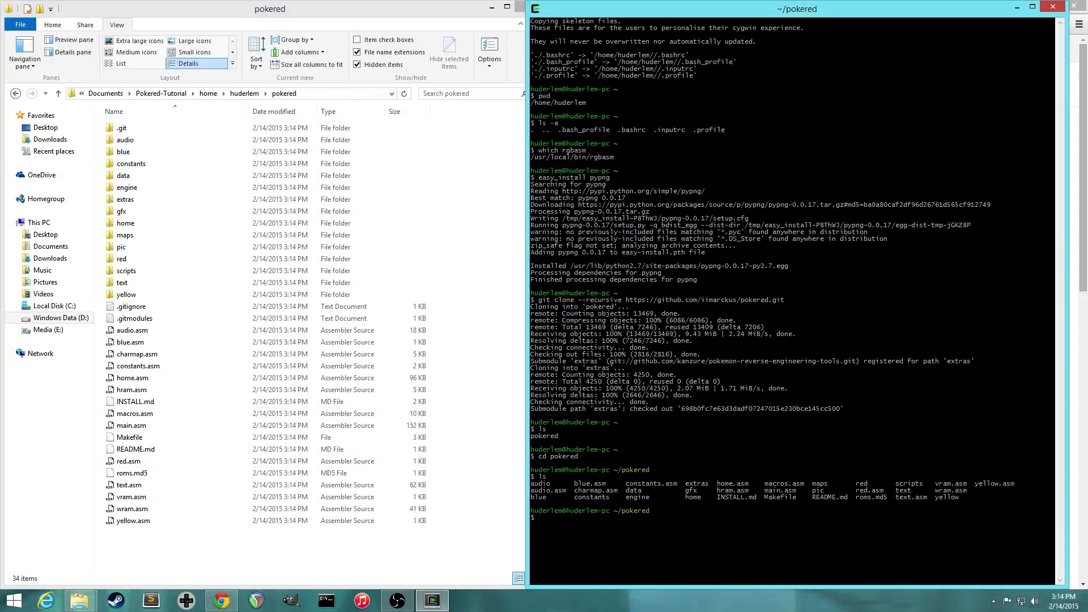
Step: Run make in ~/pokered to build pokered.gbc and pokeblue.gbc
text(make)
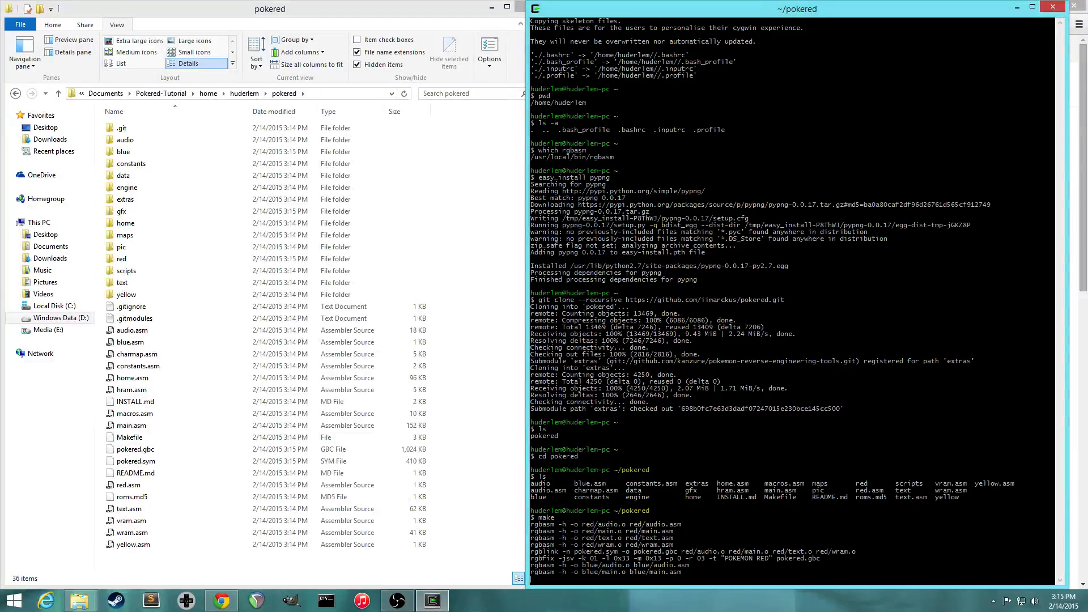
scroll(down, 3)
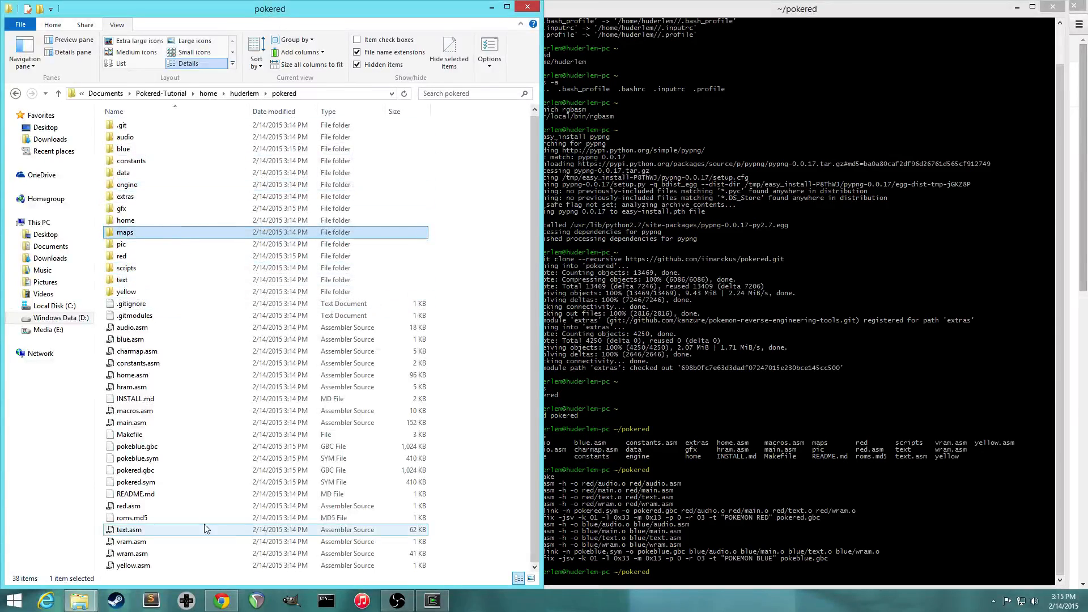
Step: Select pokeblue.gbc and pokered.gbc in File Explorer and launch BGB
click(136, 446)
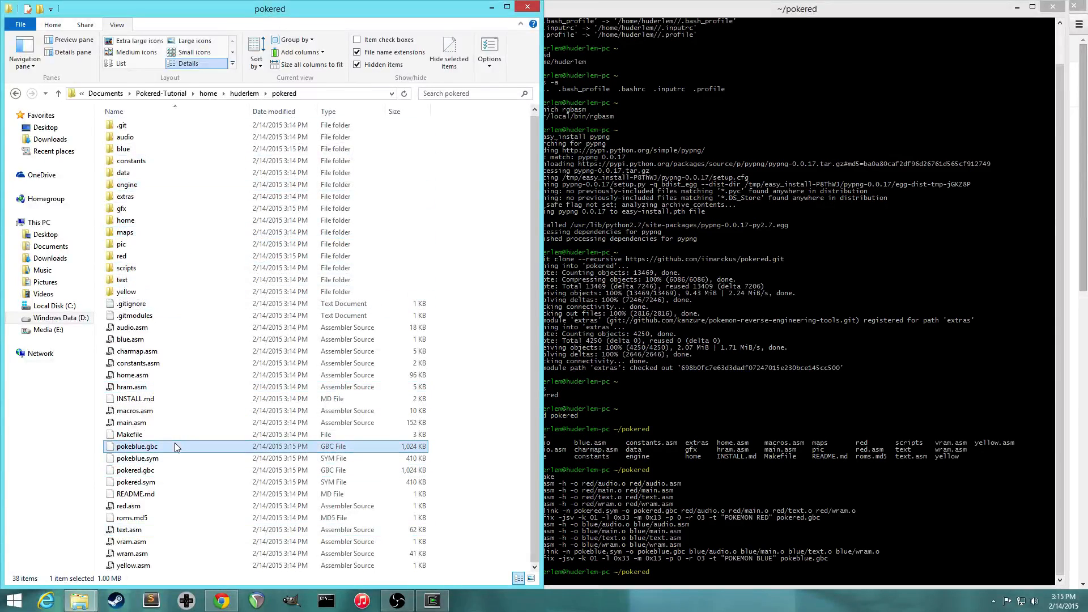
click(136, 469)
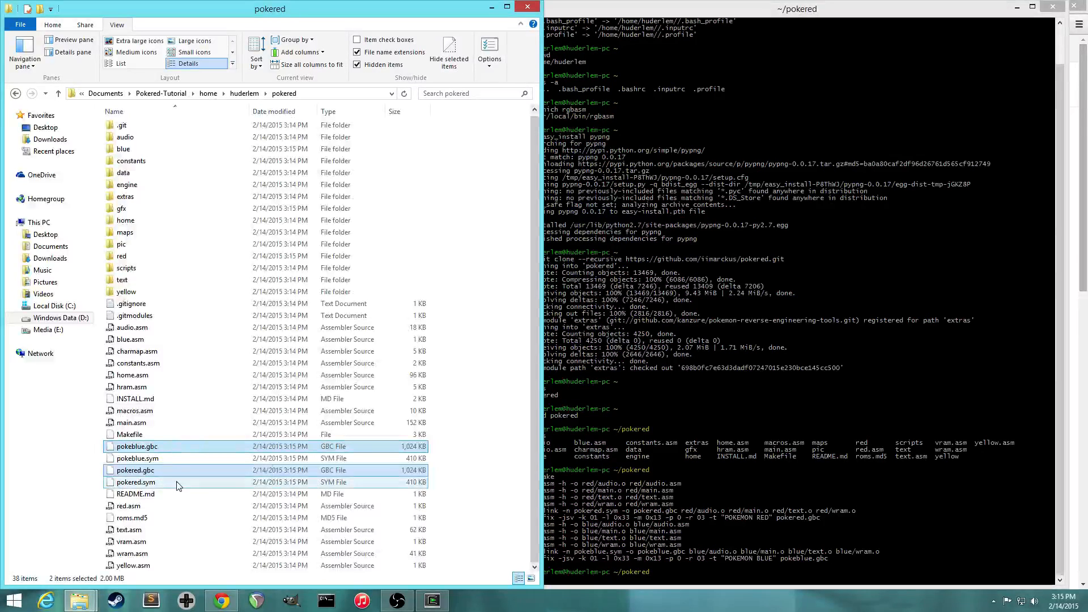
double_click(135, 470)
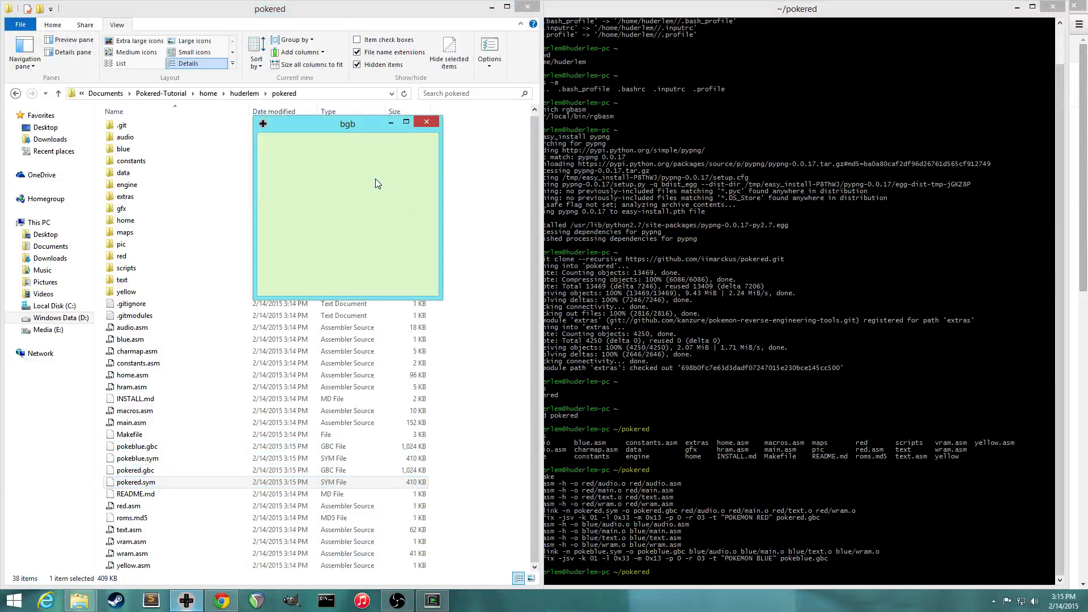
Step: Load pokered.gbc through Load ROM..., view the title screen, and close BGB
right_click(347, 208)
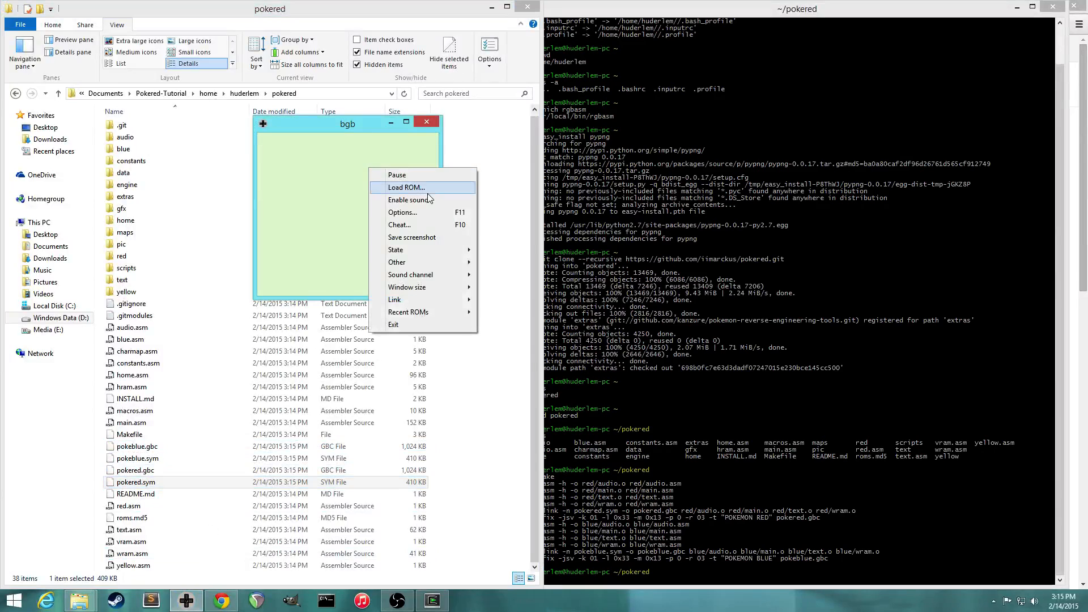
click(406, 188)
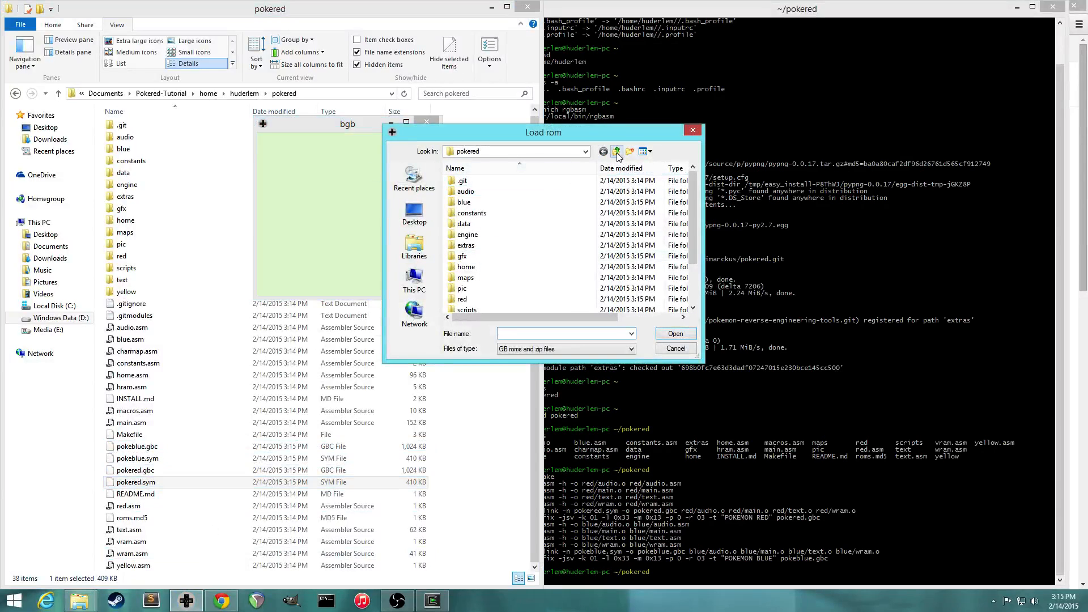
scroll(down, 3)
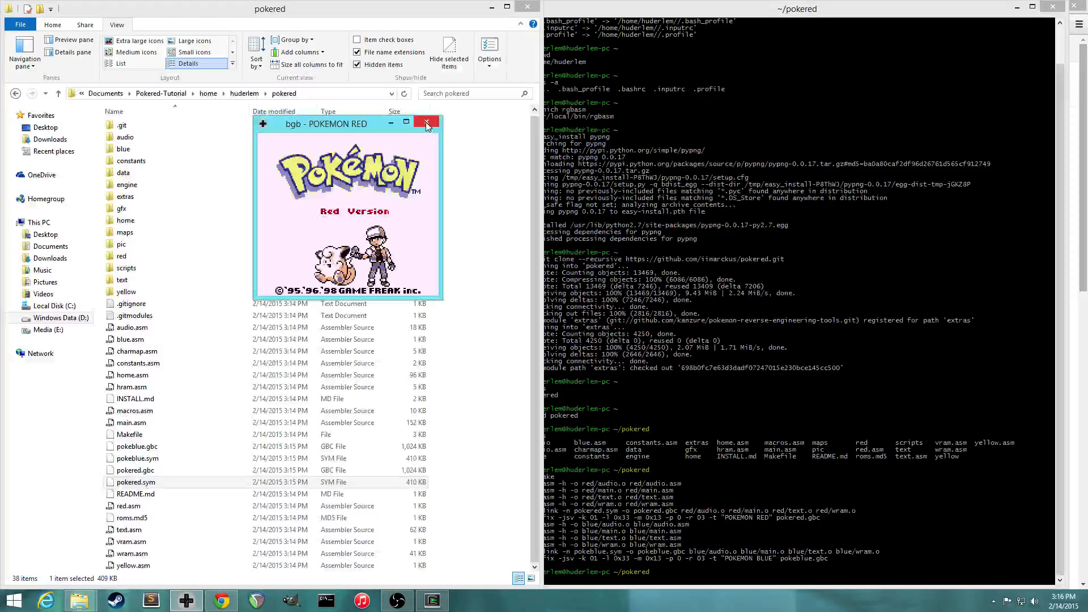
click(426, 124)
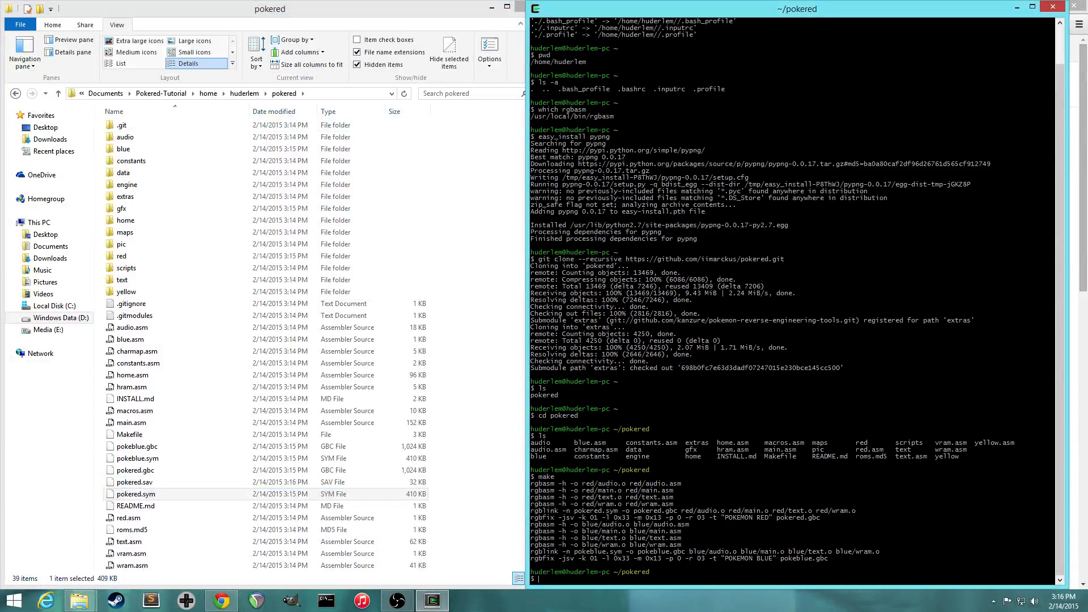
Step: Run cd .. to return home and type easy_install pypng again
text(cd ..)
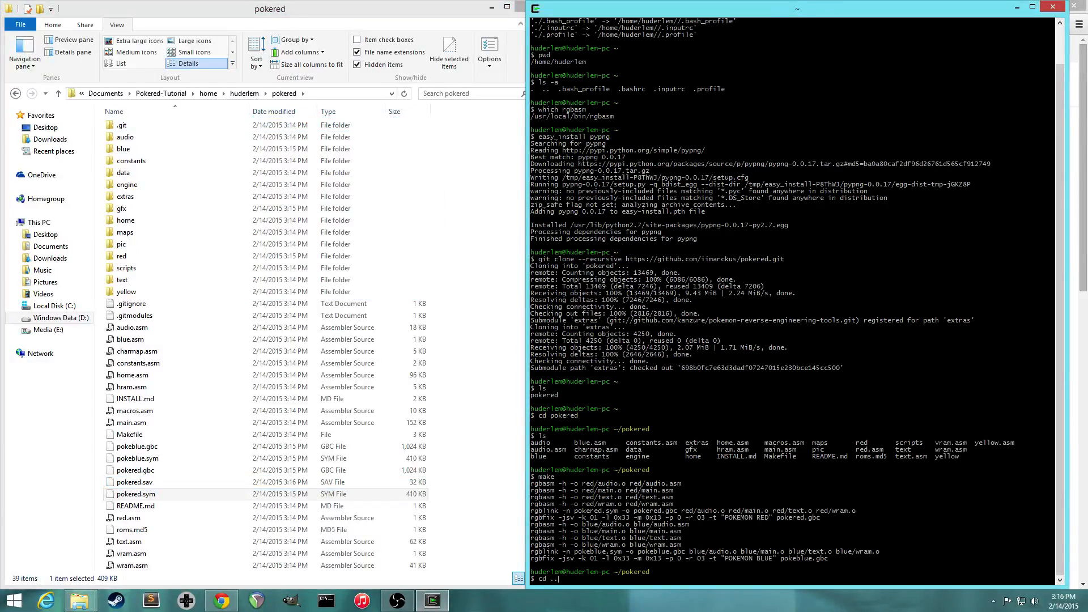
text(easy_in)
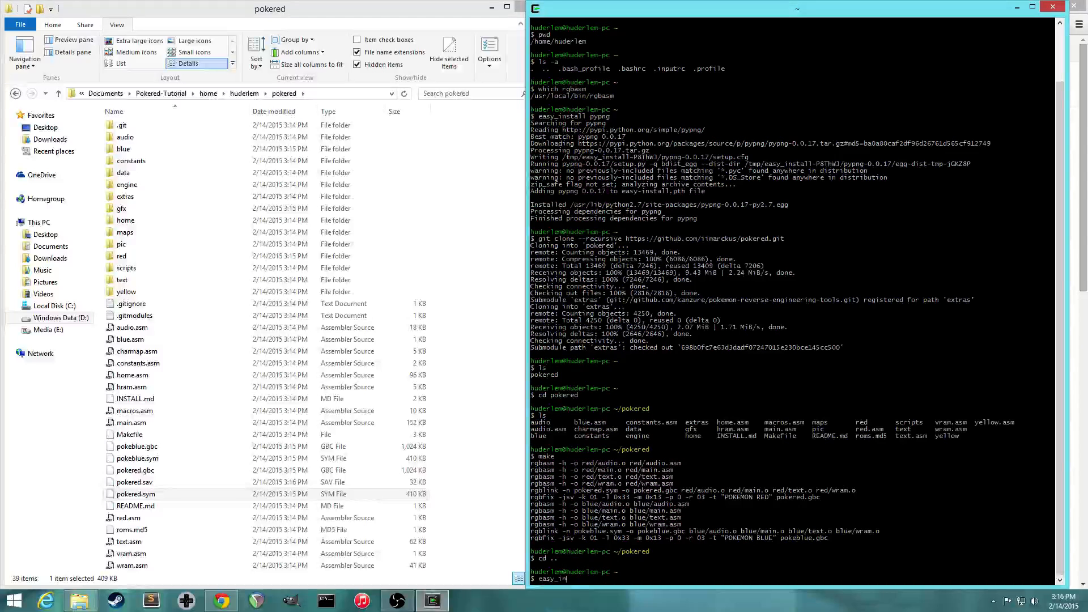
text(pypng)
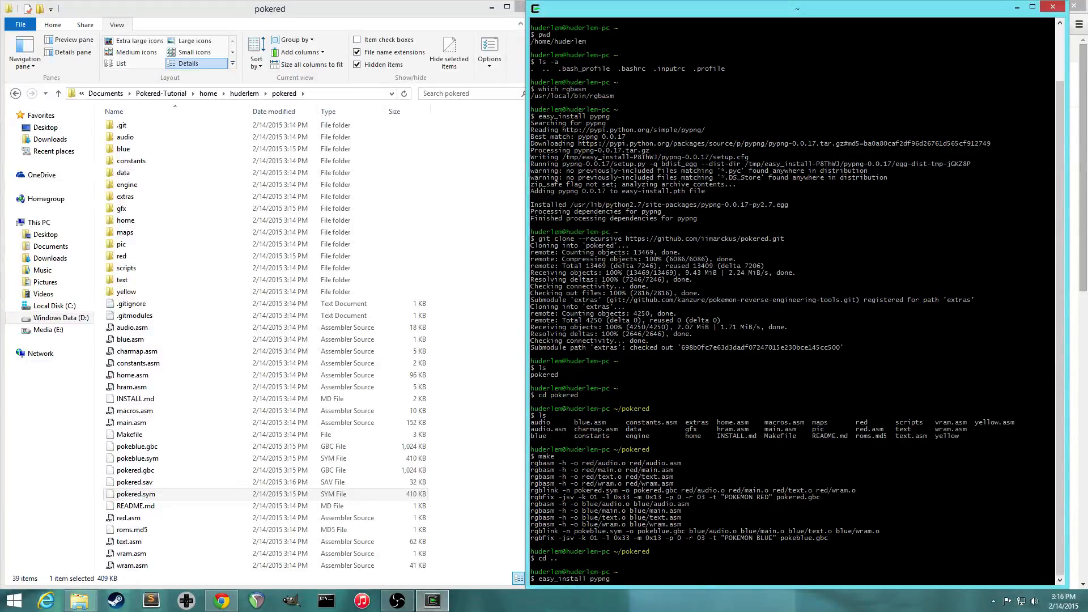